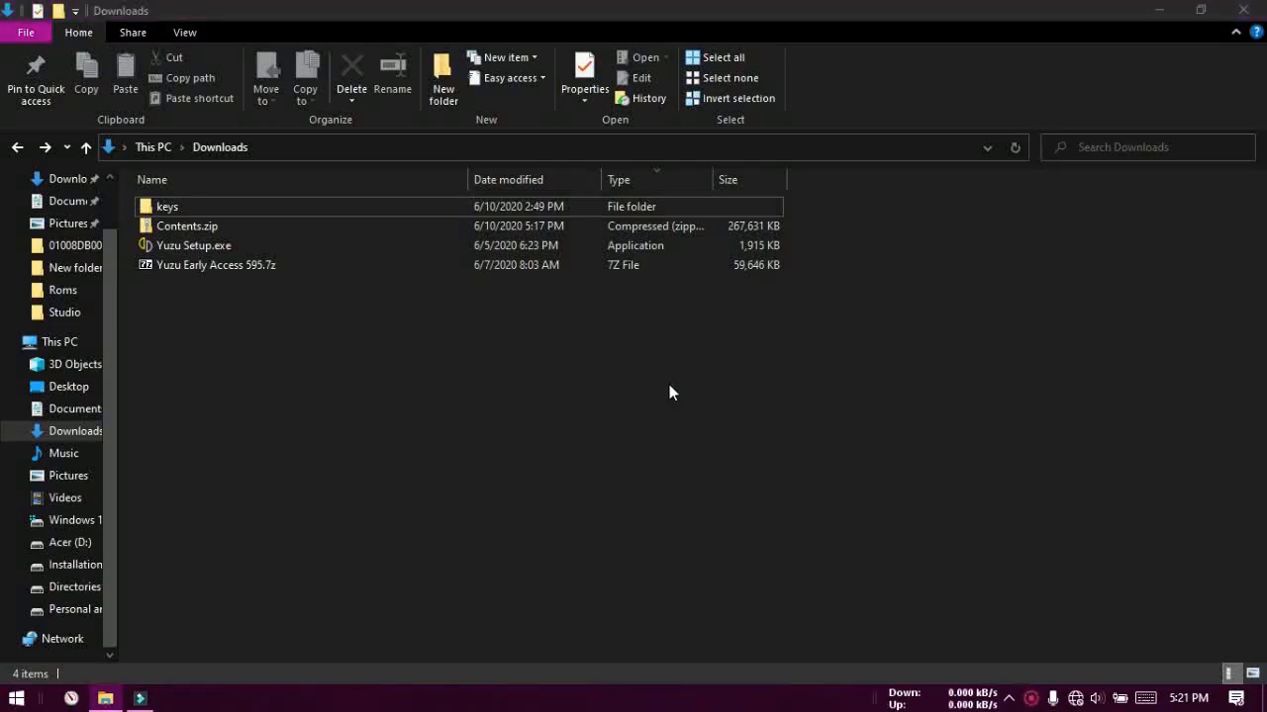
{"action": "mouse_move", "coordinate": [651, 383]}
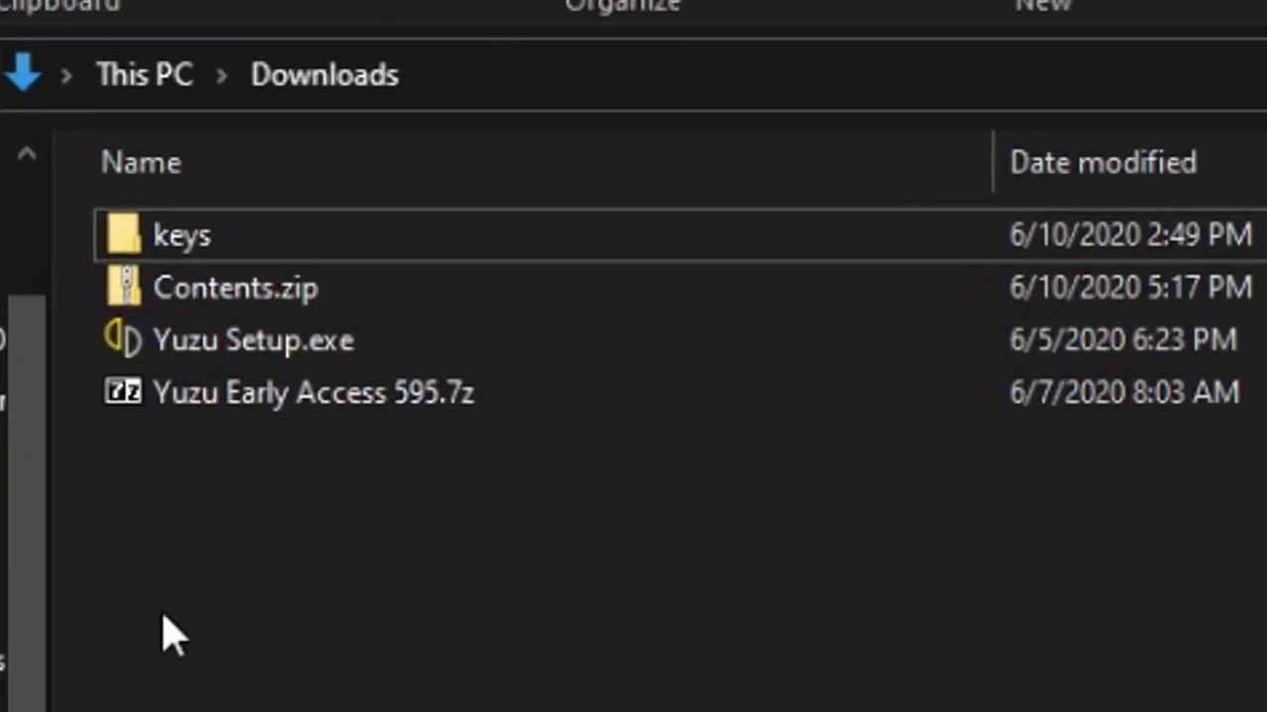
{"action": "mouse_move", "coordinate": [299, 509]}
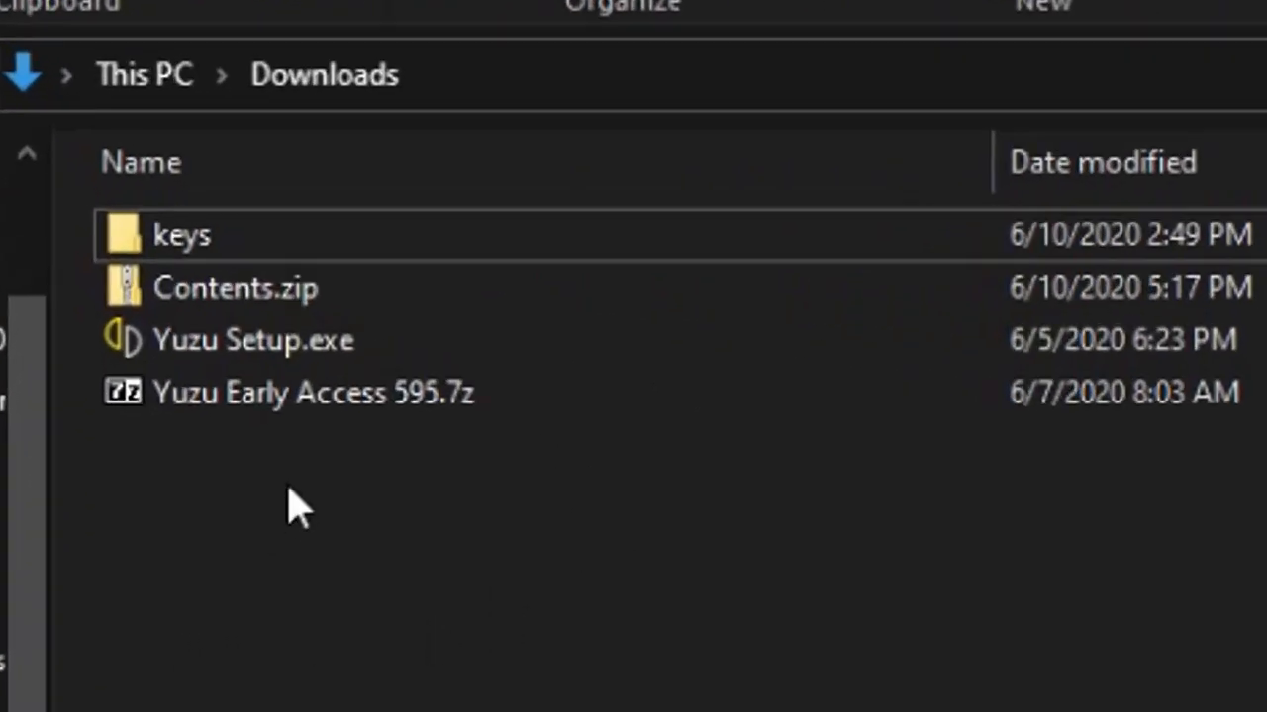
- Launch Yuzu Setup.exe and accept its intro prompt to reach the archive chooser
{"action": "left_click", "coordinate": [236, 288]}
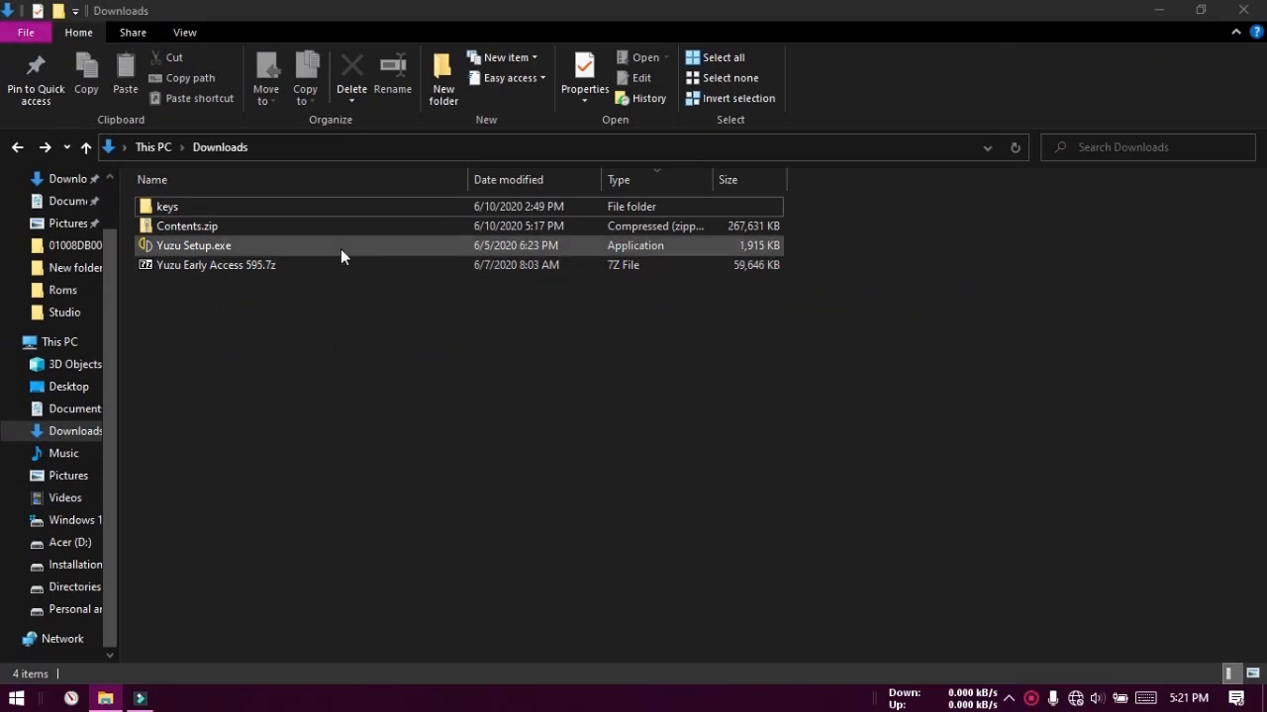
{"action": "mouse_move", "coordinate": [348, 252]}
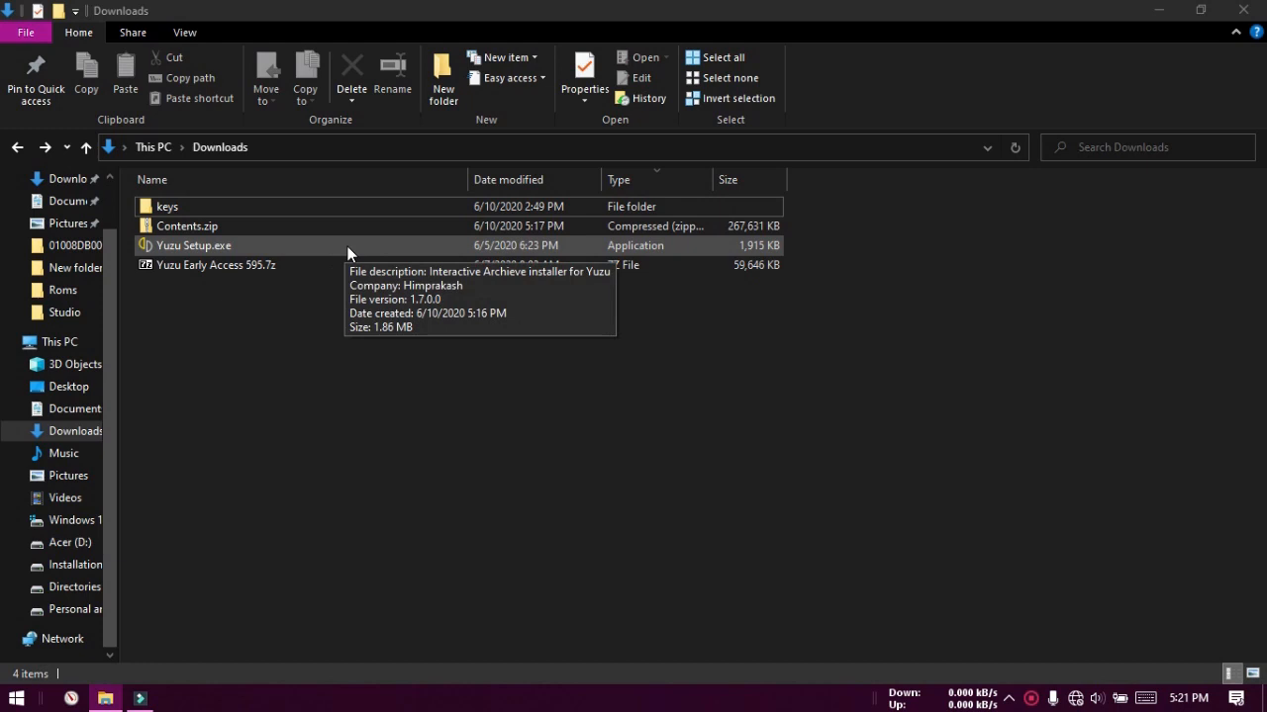
{"action": "double_click", "coordinate": [193, 245]}
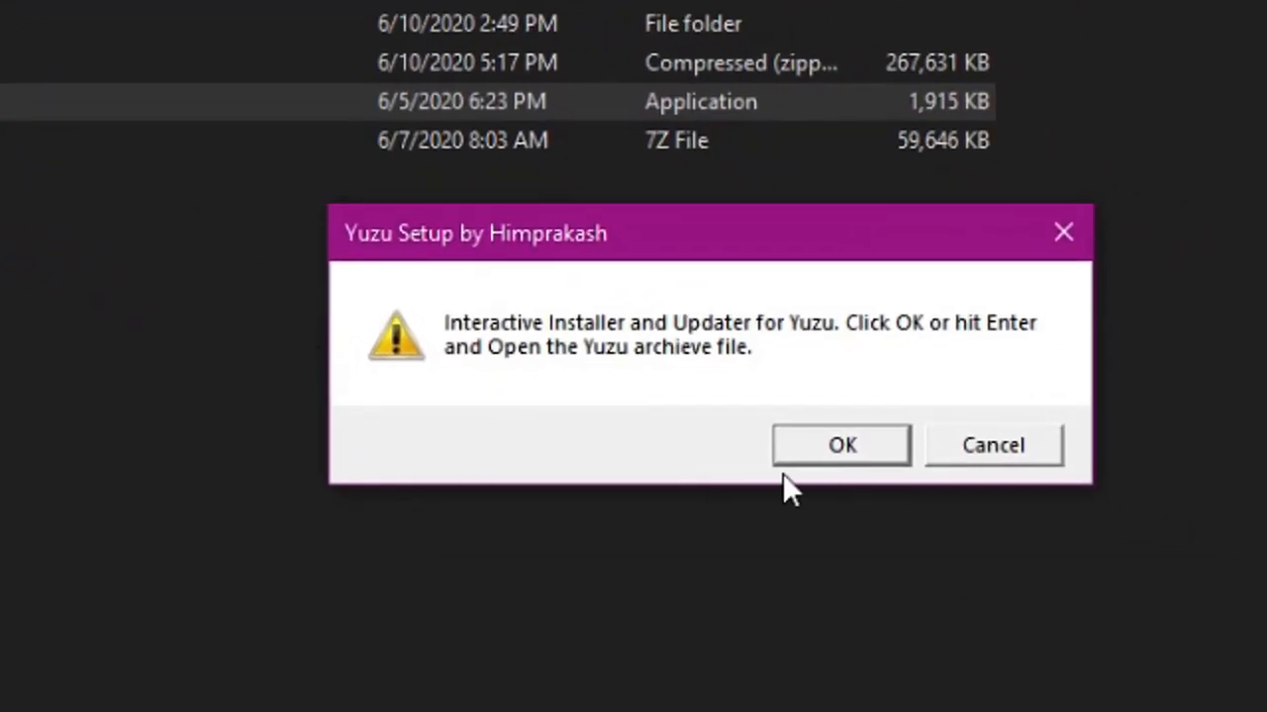
{"action": "left_click", "coordinate": [840, 446]}
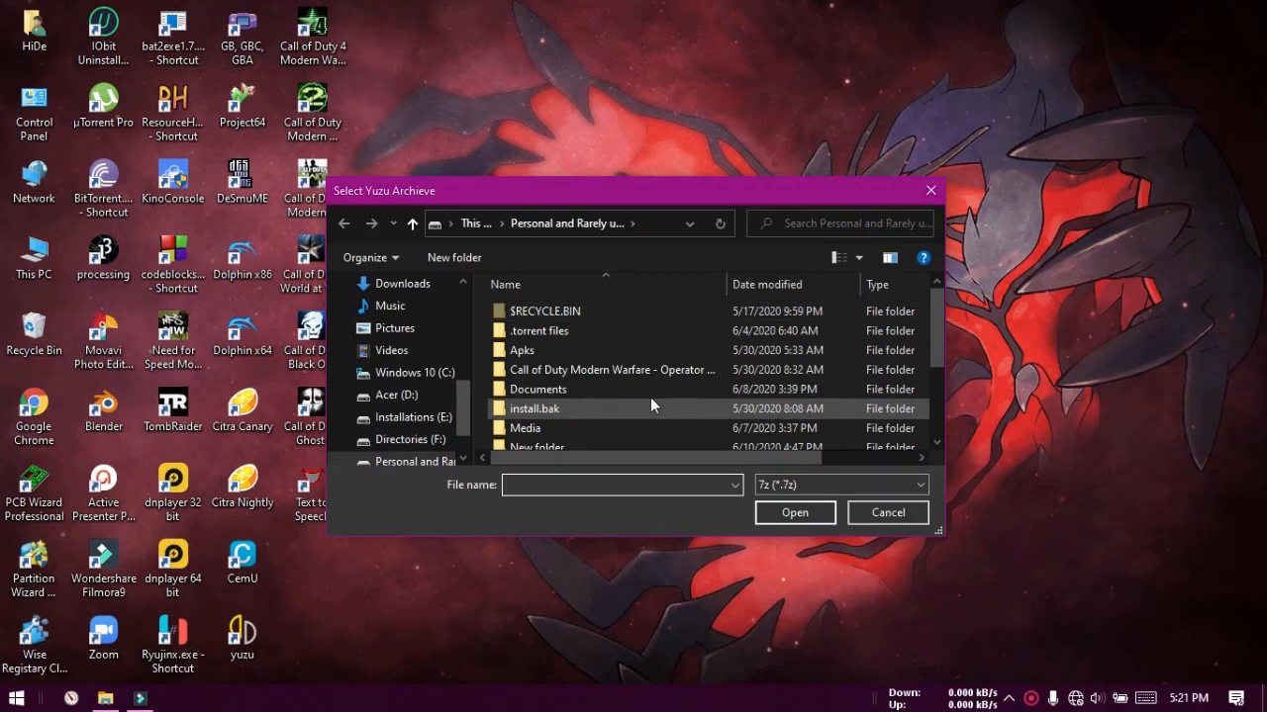
{"action": "mouse_move", "coordinate": [608, 369]}
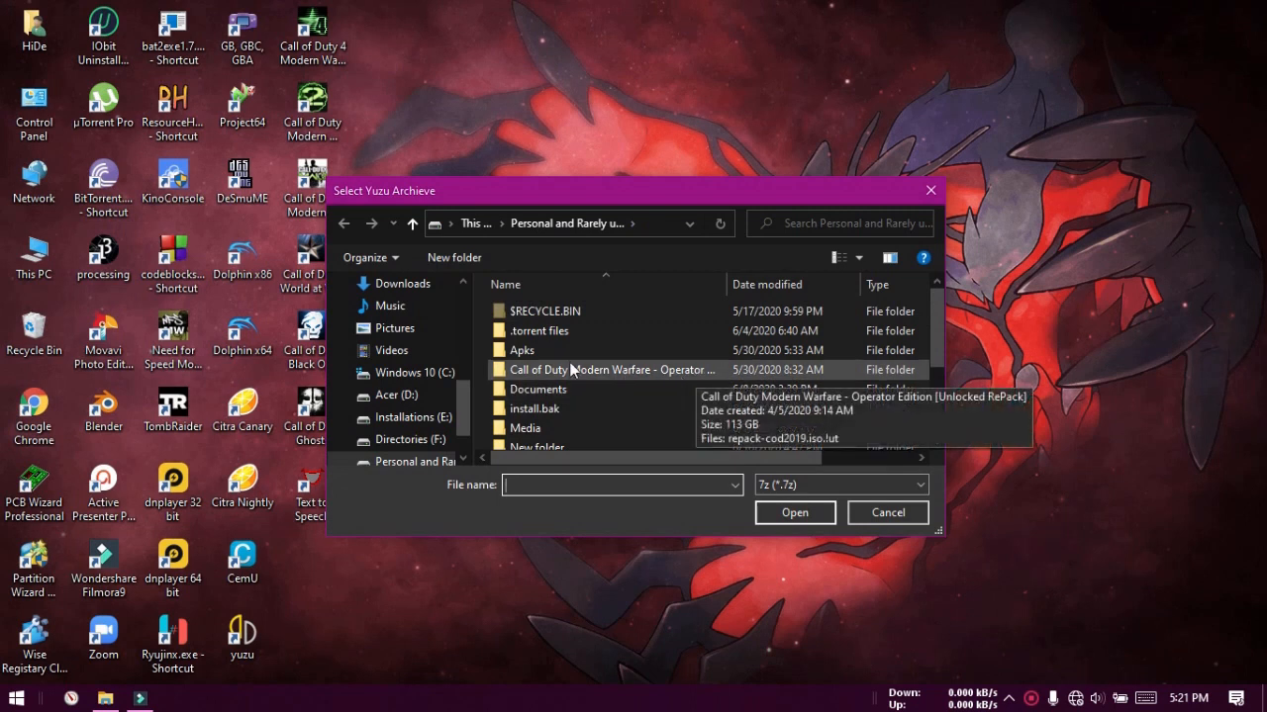
{"action": "mouse_move", "coordinate": [403, 285]}
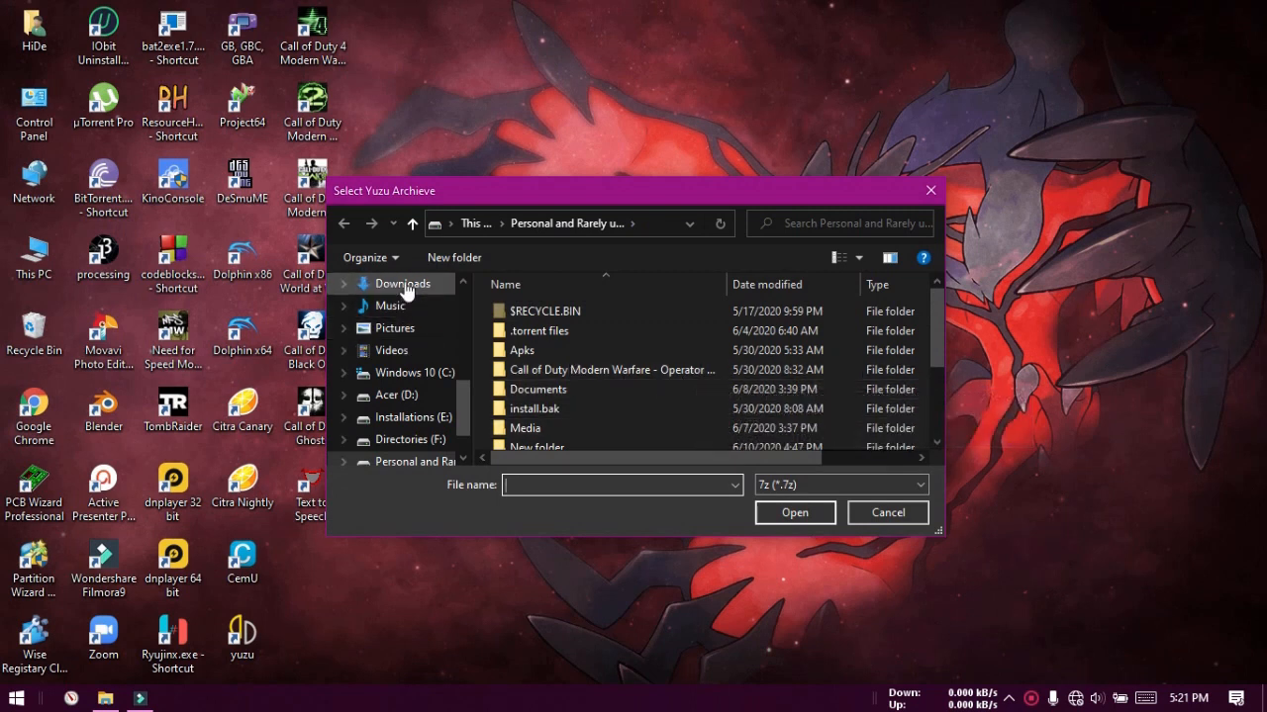
- Install Yuzu Early Access 595.7z from Downloads into E:\Installed.Programs and acknowledge success
{"action": "left_click", "coordinate": [402, 284]}
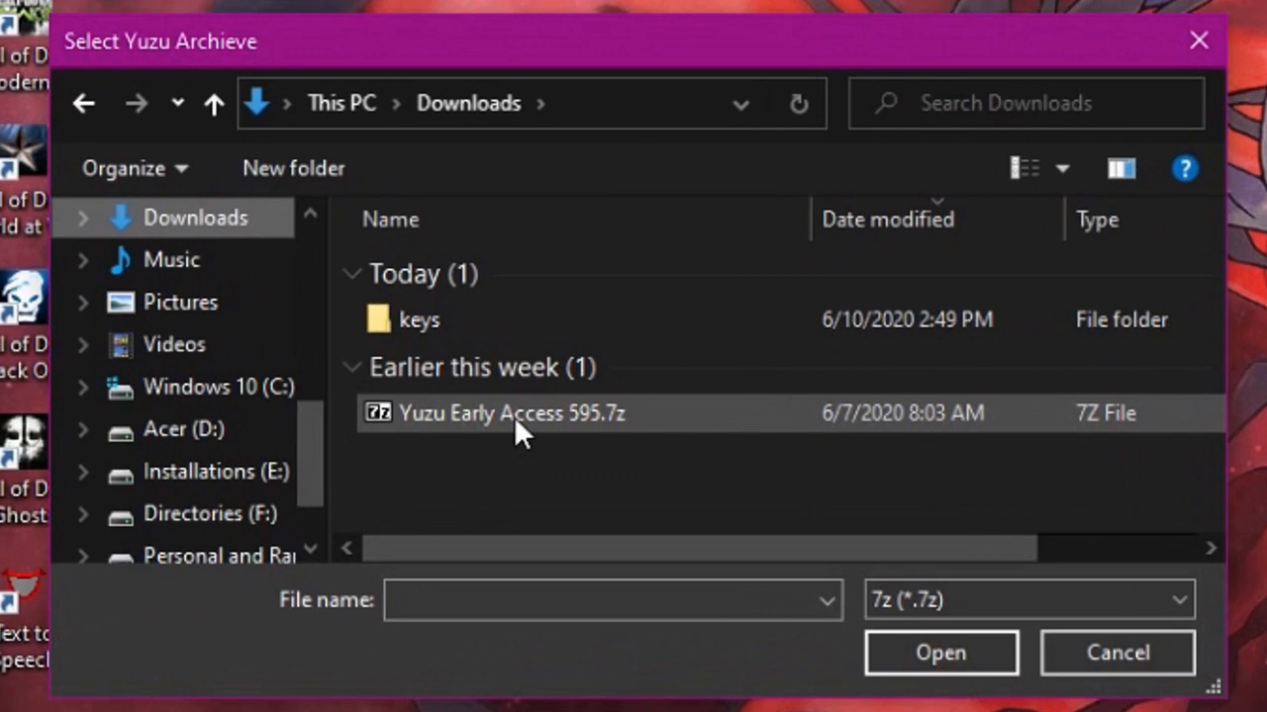
{"action": "left_click", "coordinate": [512, 413]}
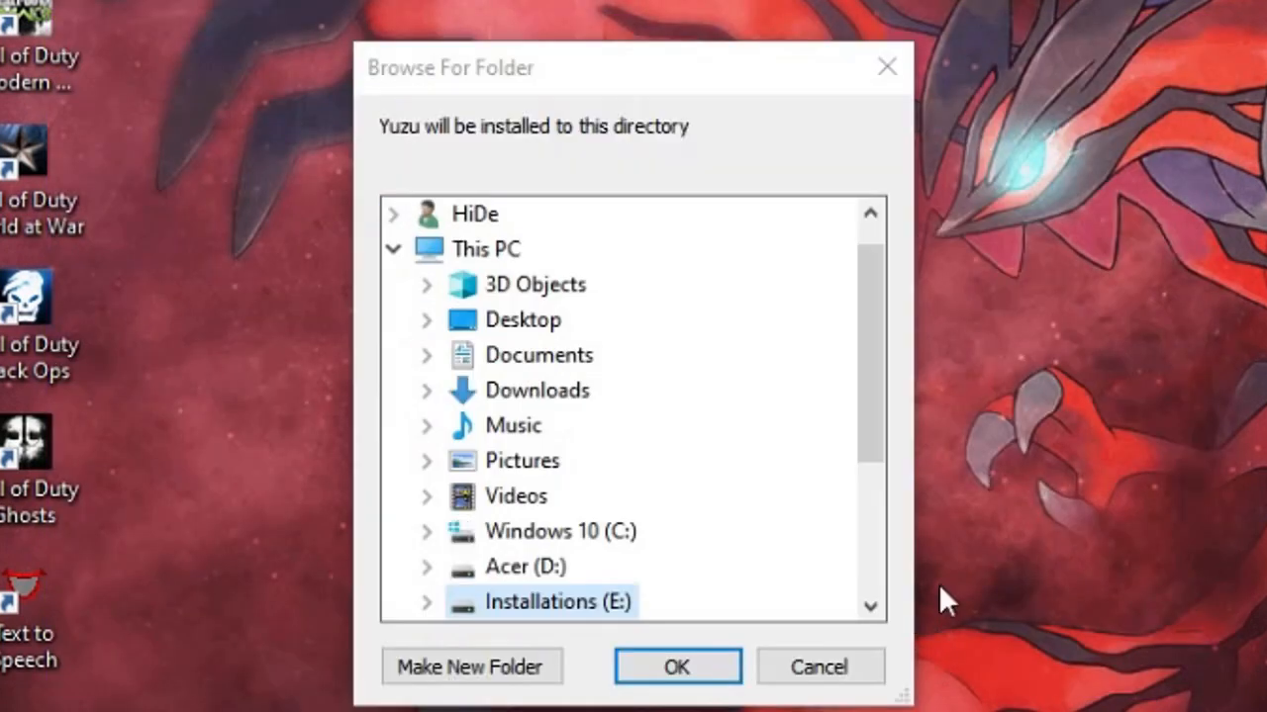
{"action": "left_click", "coordinate": [425, 602]}
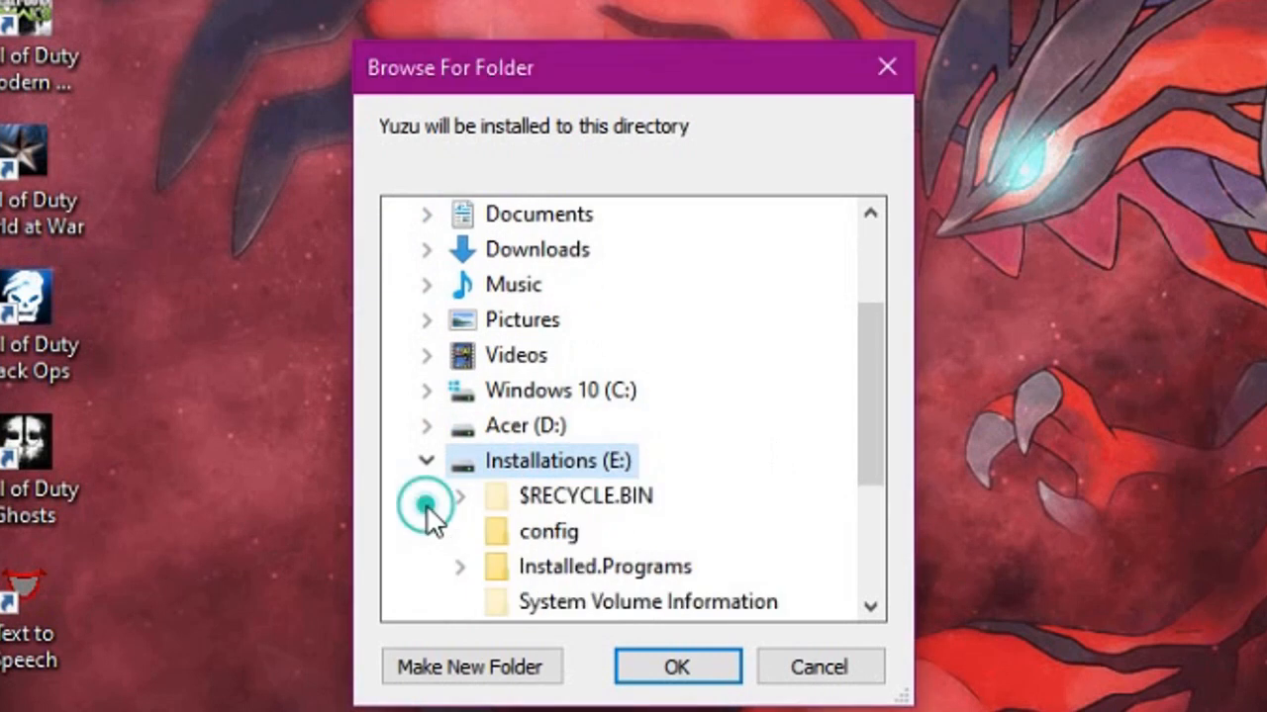
{"action": "left_click", "coordinate": [459, 566]}
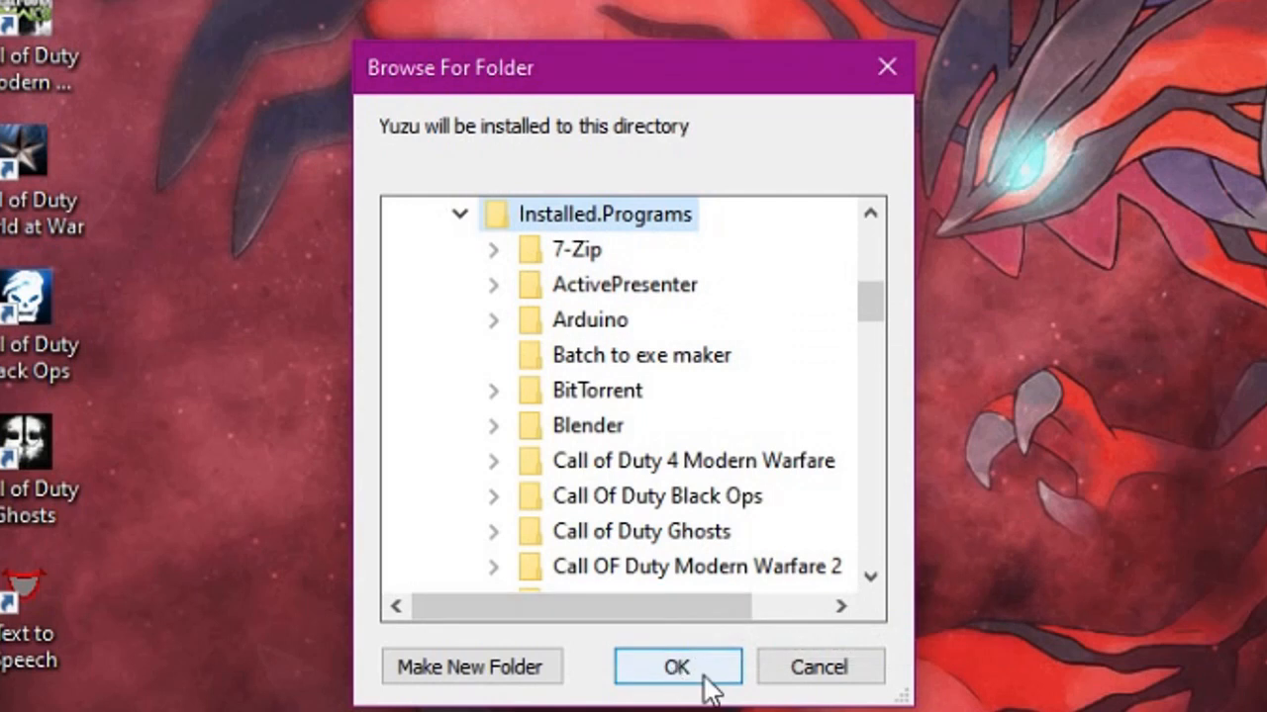
{"action": "left_click", "coordinate": [677, 666]}
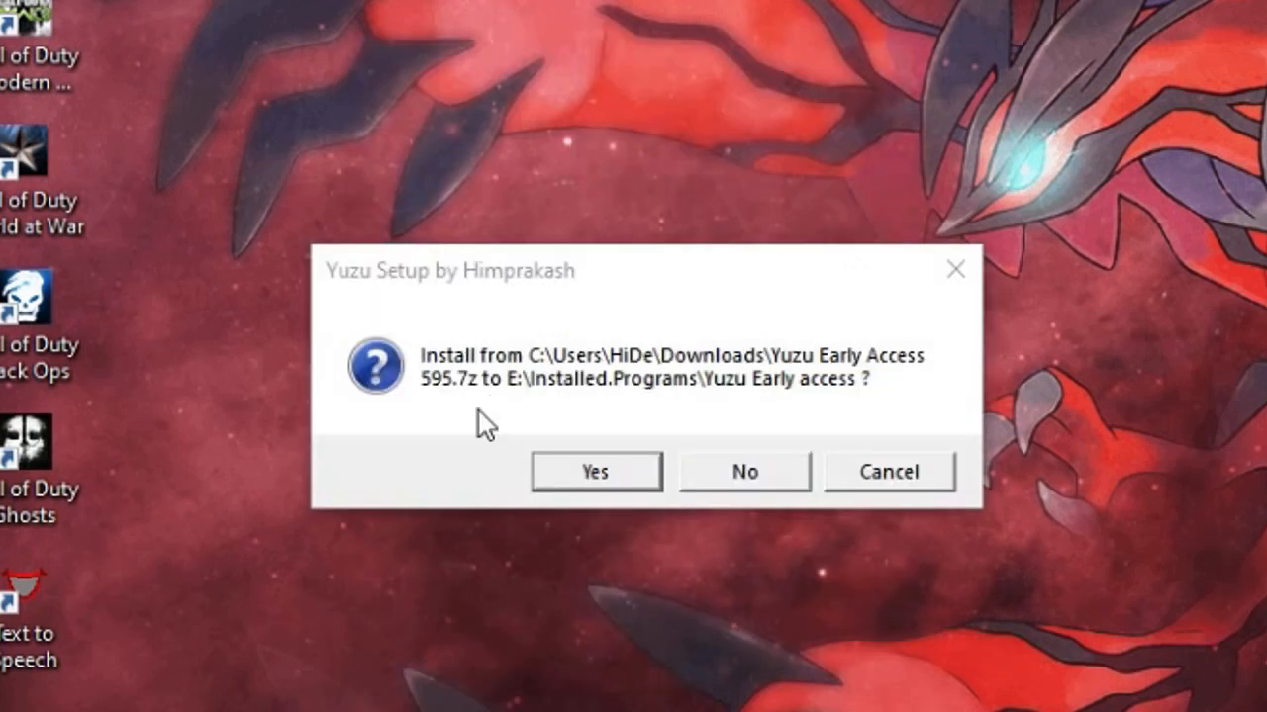
{"action": "left_click", "coordinate": [593, 471]}
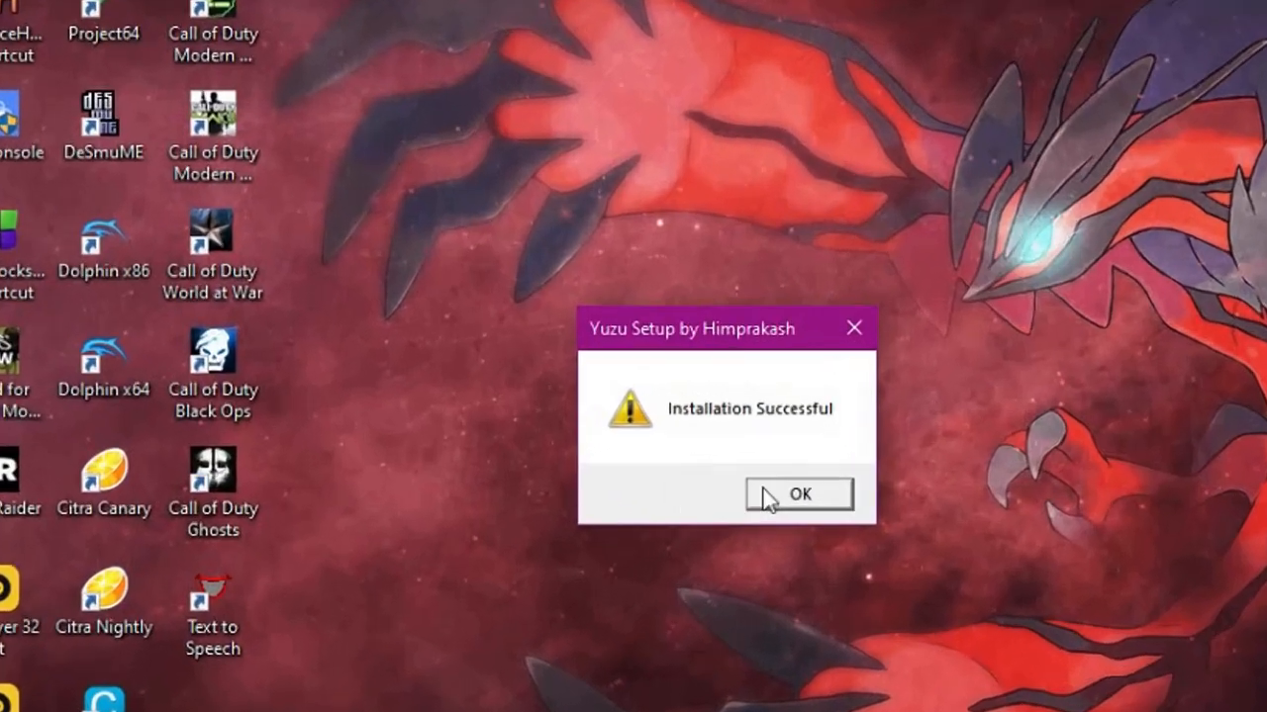
{"action": "left_click", "coordinate": [800, 494]}
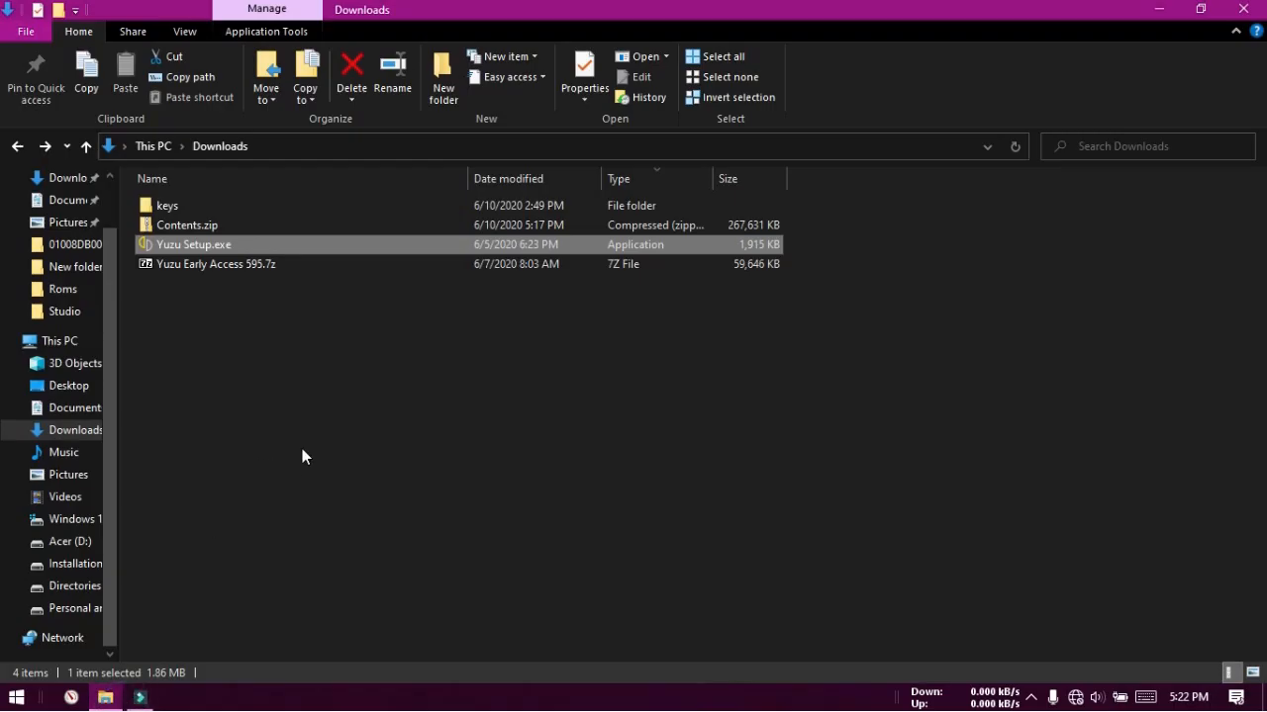
- Send yuzu.exe from E:\Installed.Programs\Yuzu Early access to the desktop as a shortcut
{"action": "left_click", "coordinate": [87, 563]}
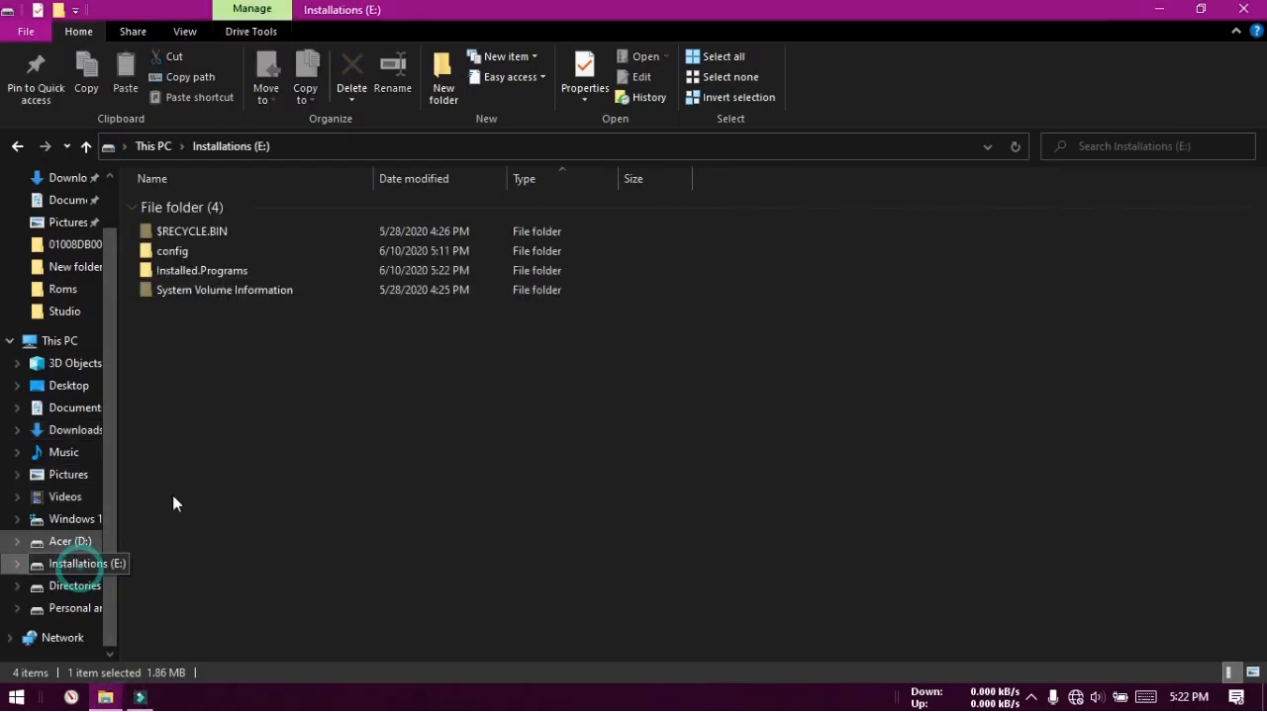
{"action": "double_click", "coordinate": [201, 270]}
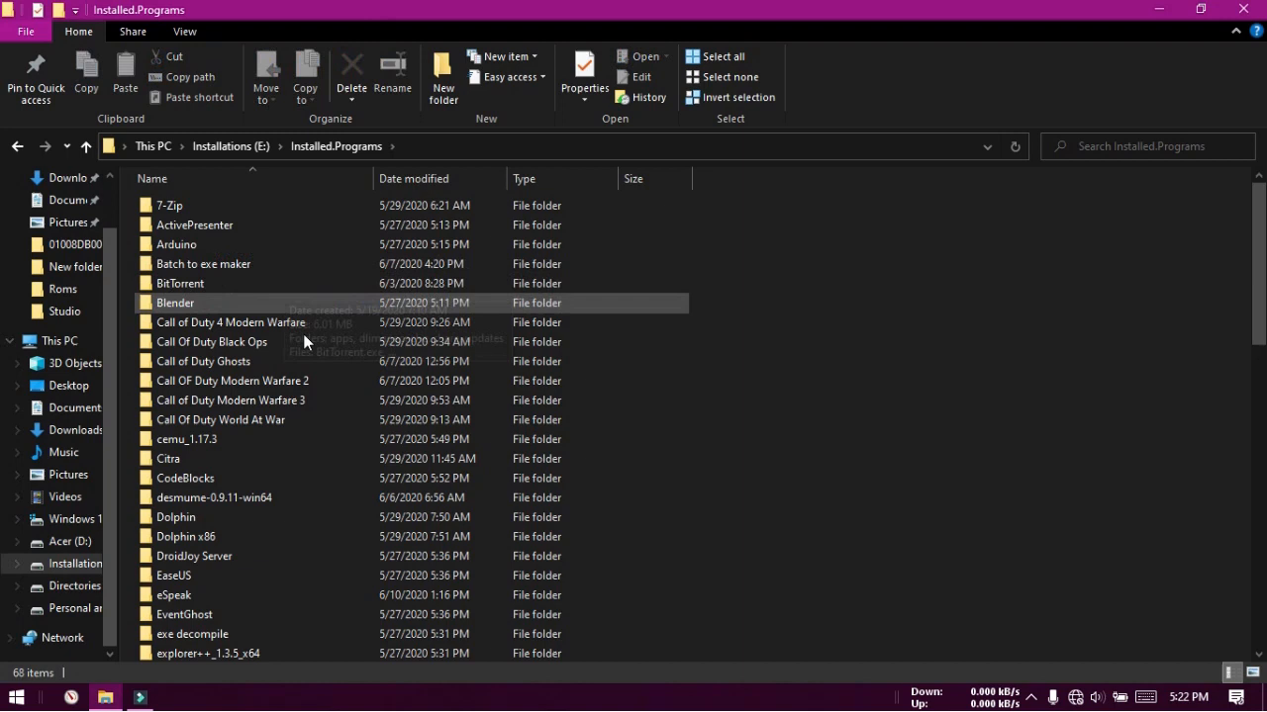
{"action": "scroll", "scroll_direction": "down", "scroll_amount": 3}
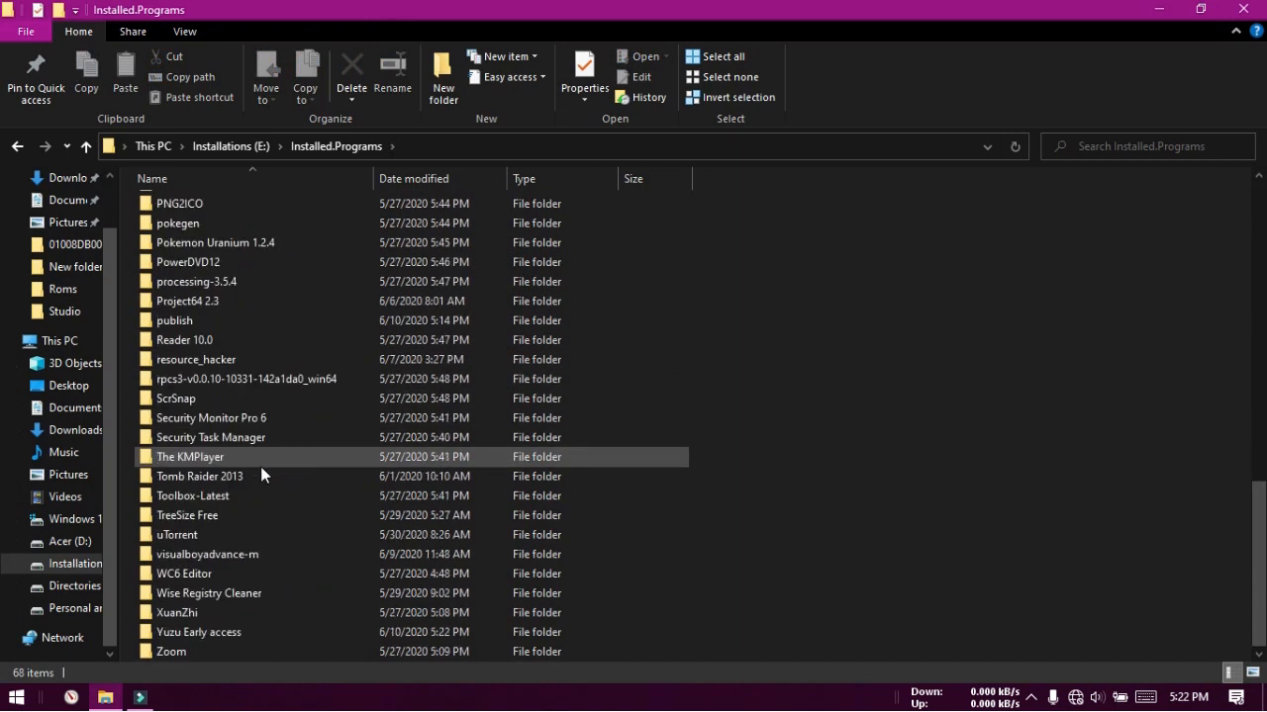
{"action": "double_click", "coordinate": [199, 632]}
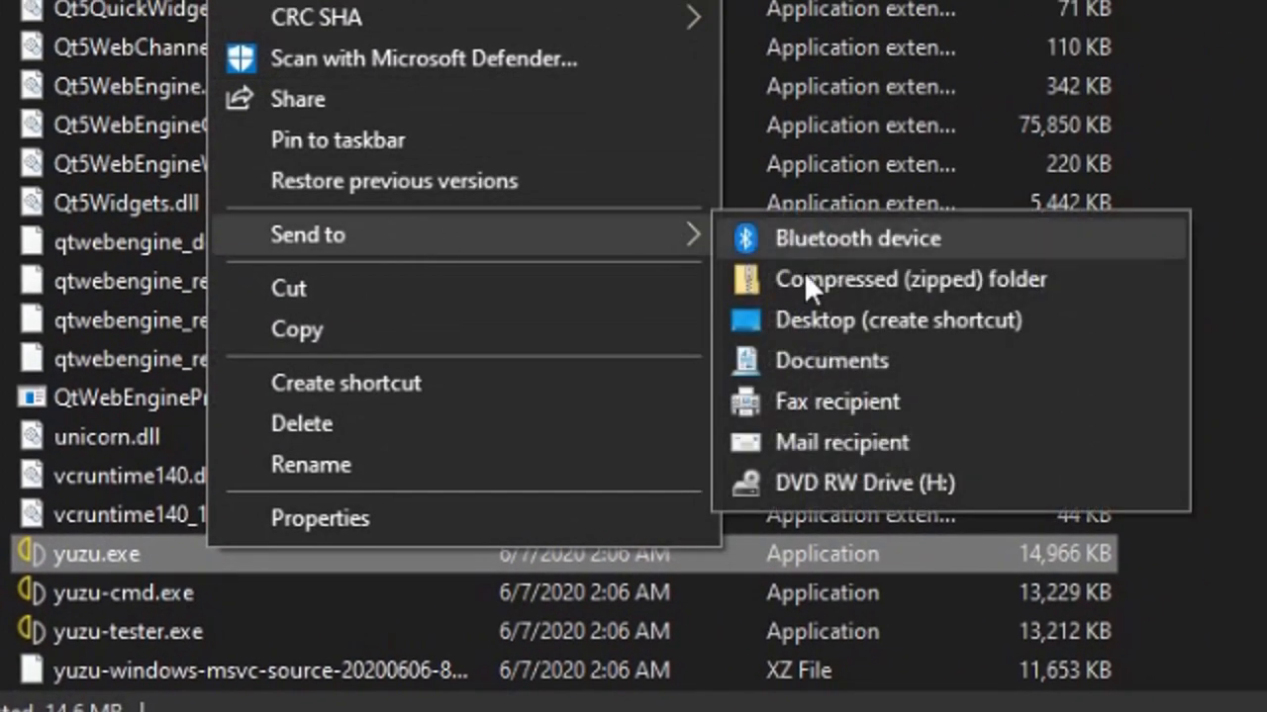
{"action": "mouse_move", "coordinate": [811, 286]}
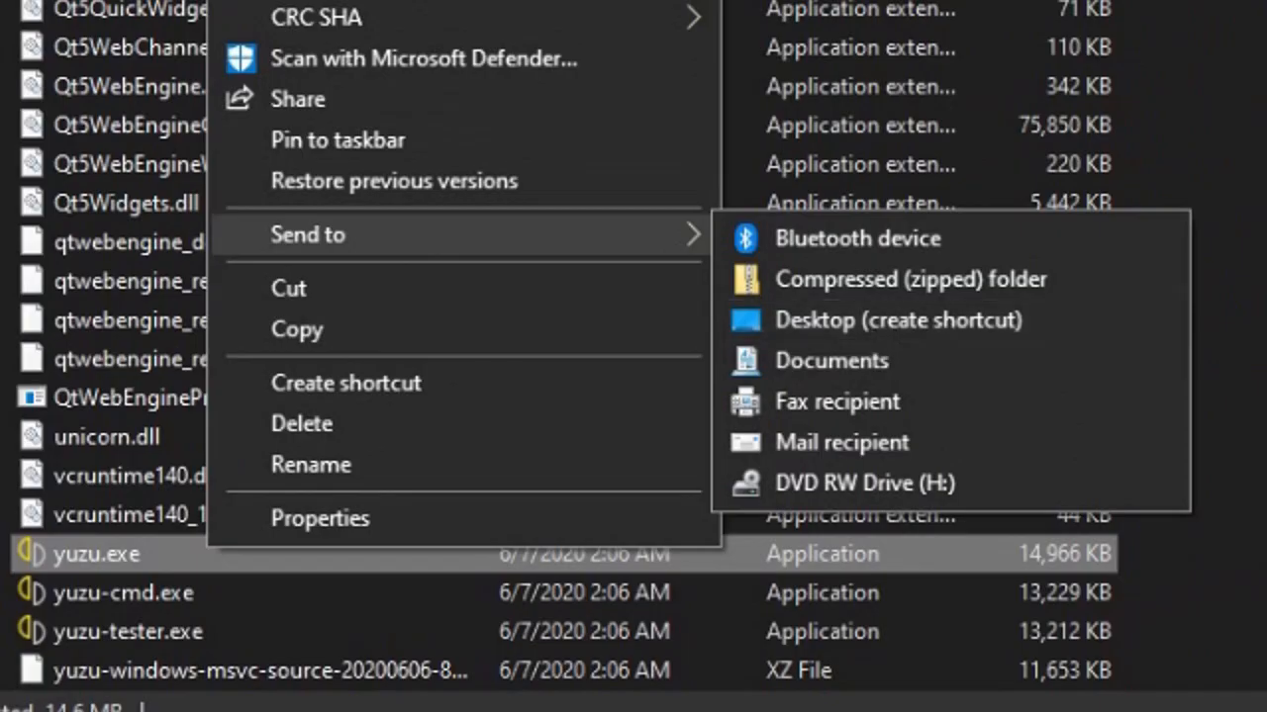
{"action": "left_click", "coordinate": [897, 320]}
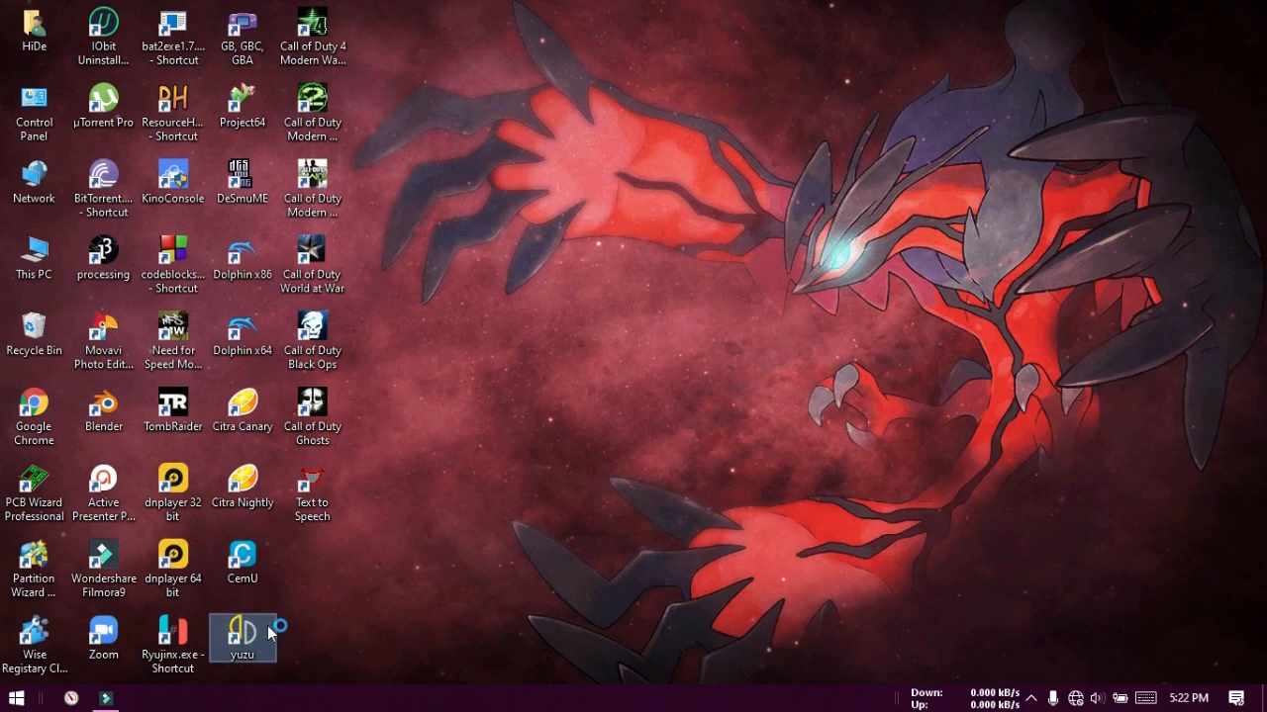
{"action": "mouse_move", "coordinate": [242, 638]}
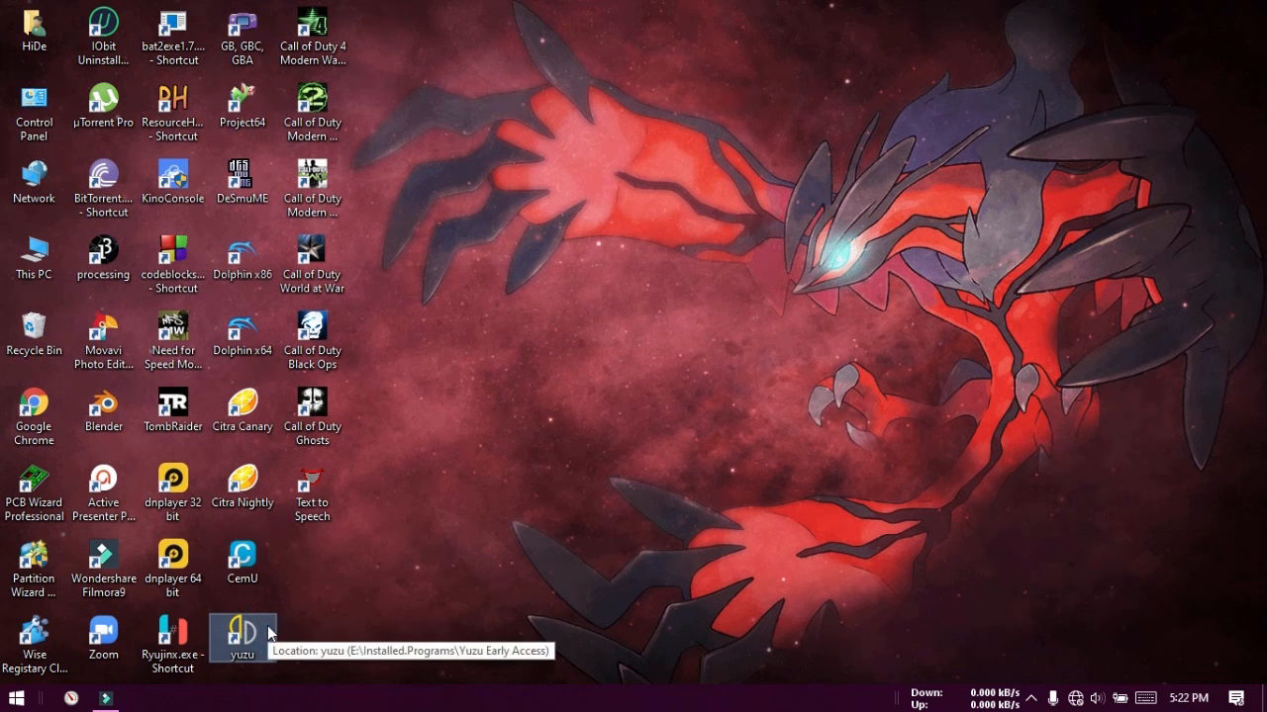
- Launch yuzu from the desktop shortcut and dismiss the Derivation Components Missing warning
{"action": "double_click", "coordinate": [241, 636]}
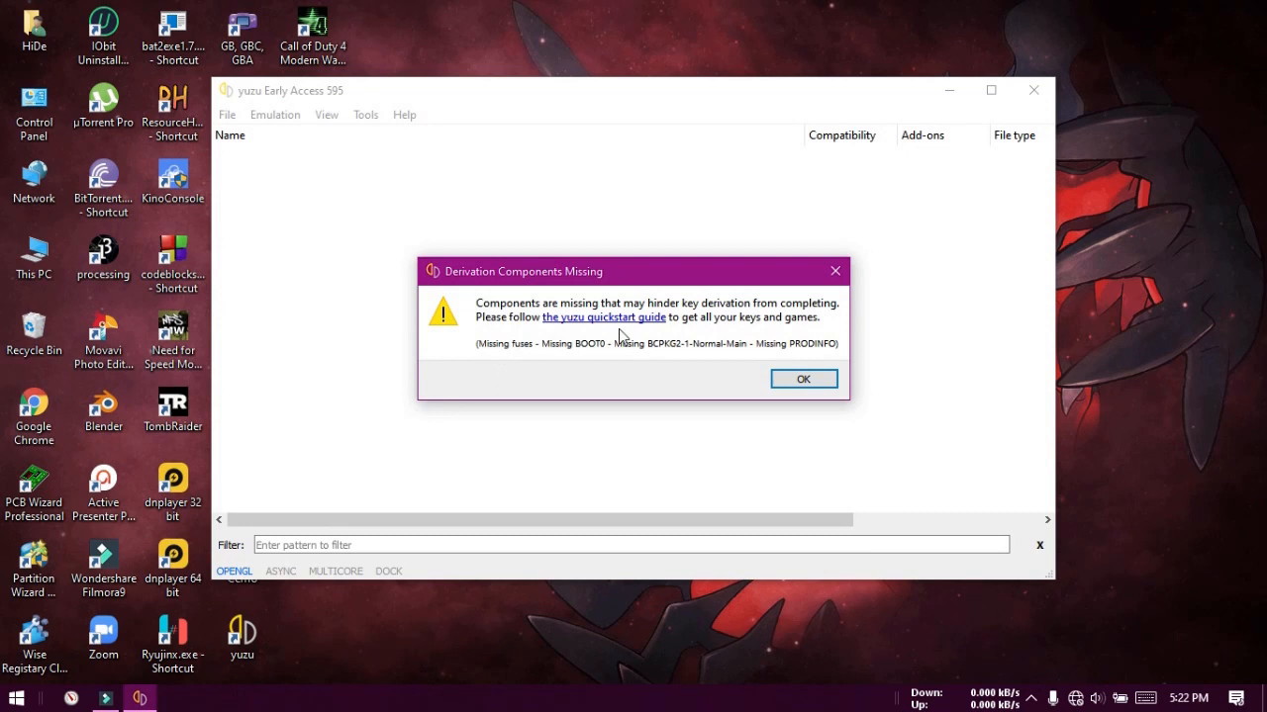
{"action": "left_click", "coordinate": [803, 379]}
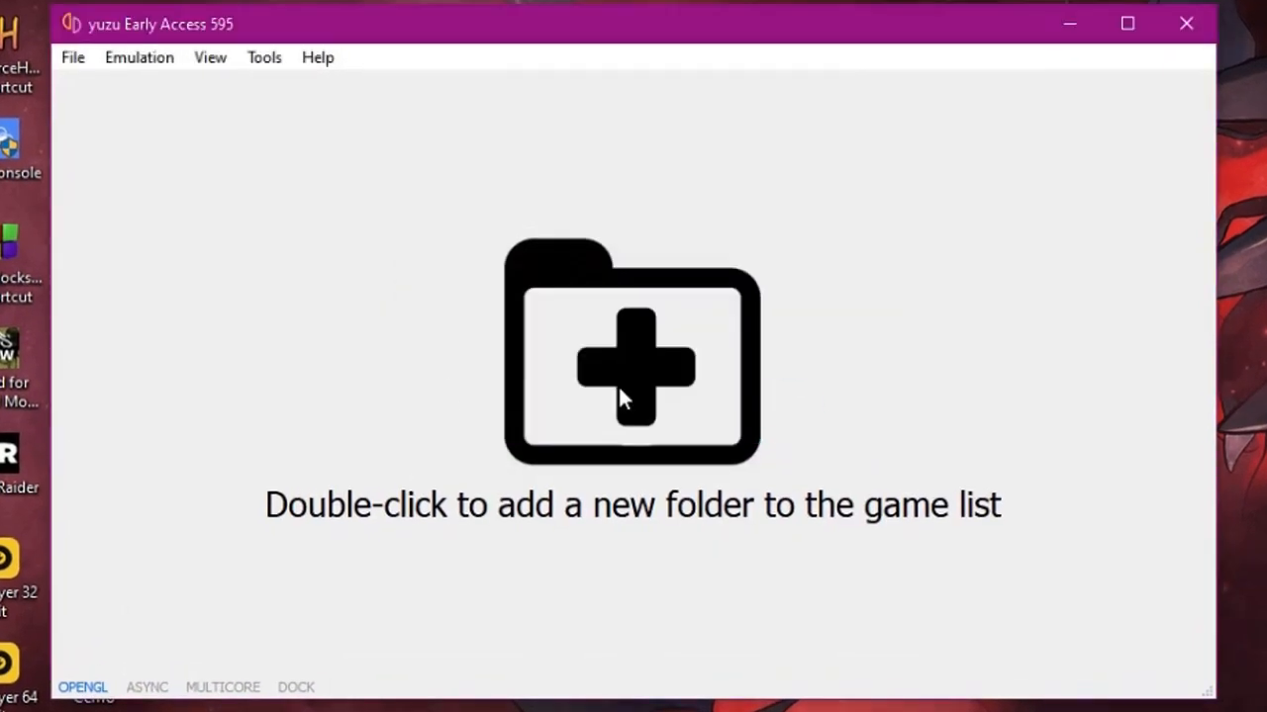
{"action": "left_click", "coordinate": [72, 57]}
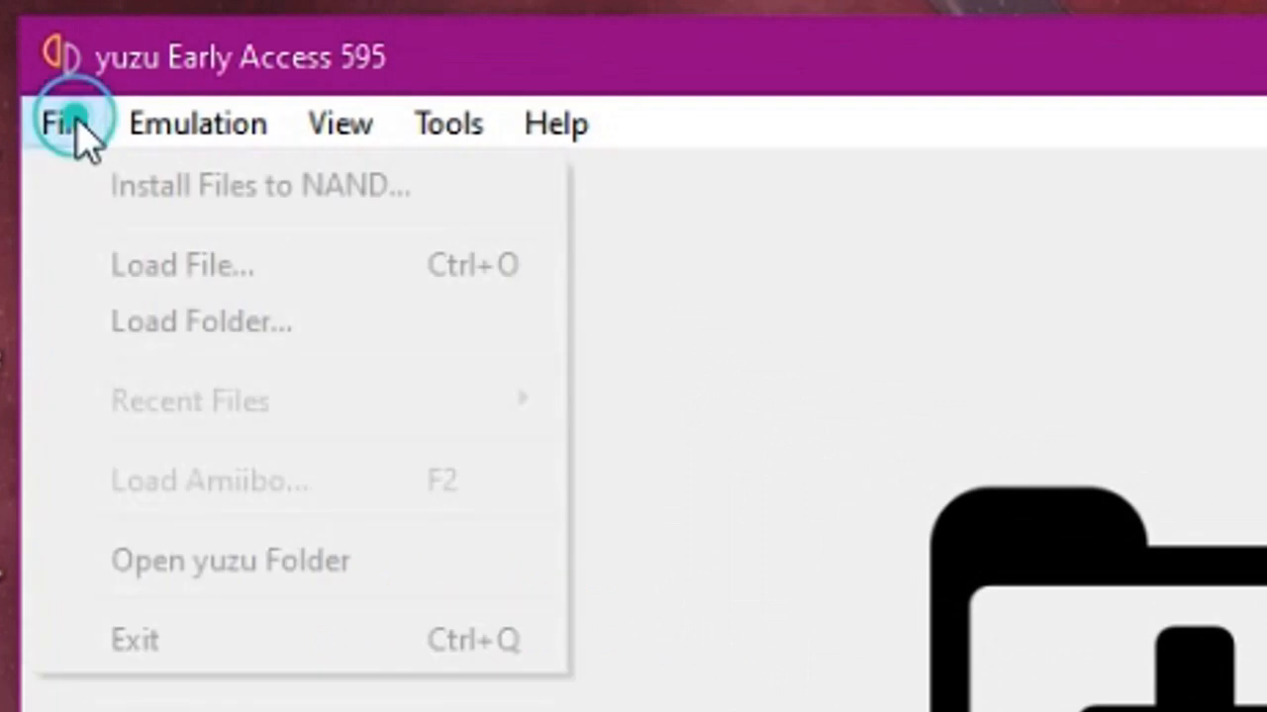
{"action": "mouse_move", "coordinate": [181, 265]}
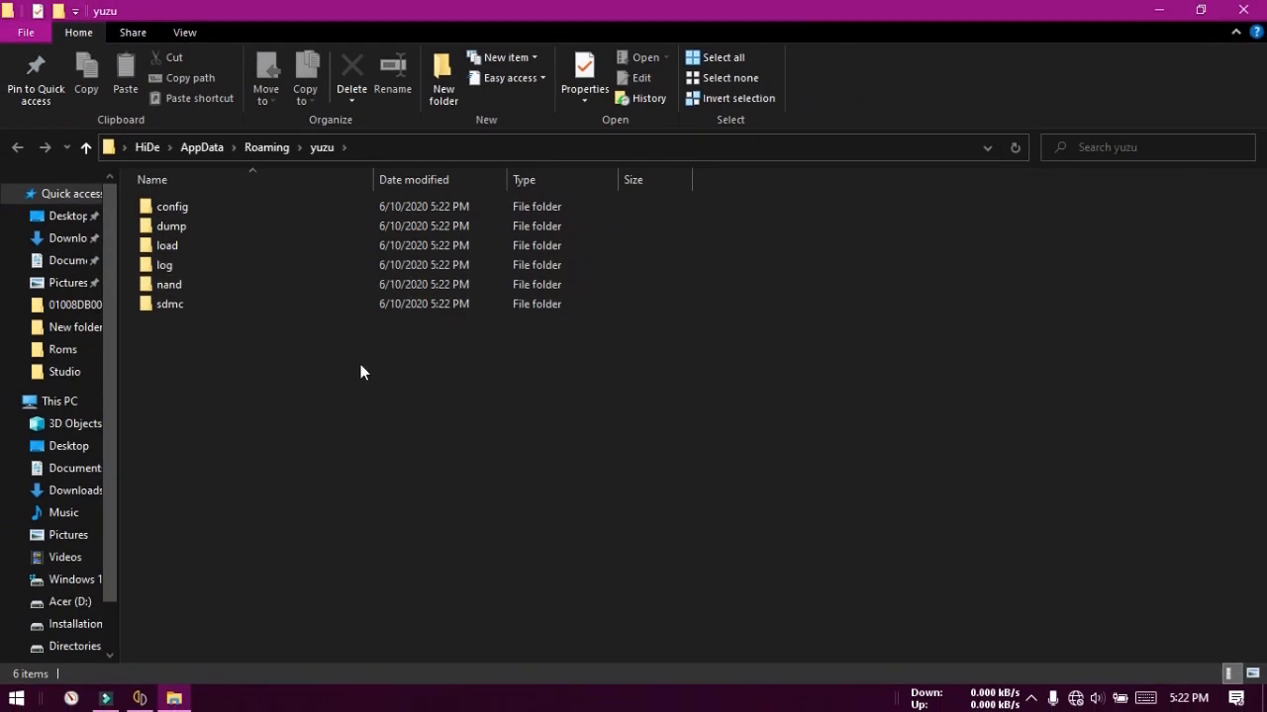
{"action": "mouse_move", "coordinate": [228, 495]}
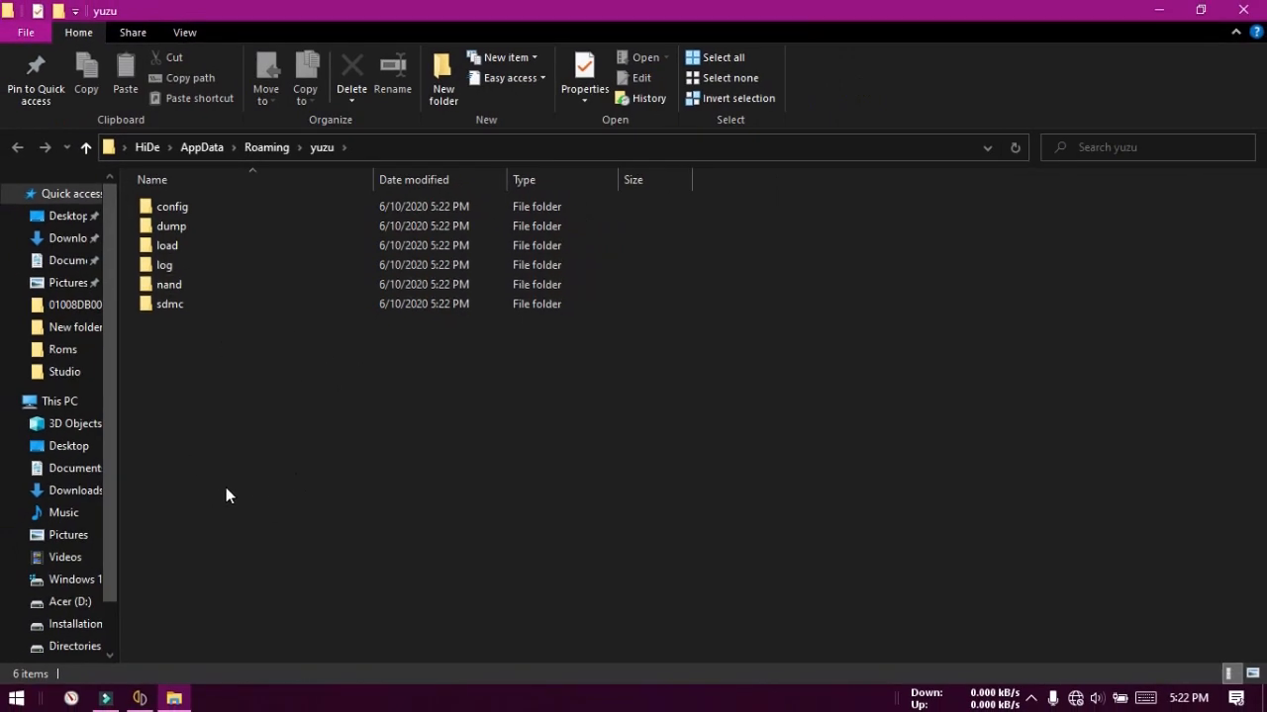
- Copy the keys folder from Downloads into yuzu's Roaming data folder
{"action": "left_click", "coordinate": [75, 238]}
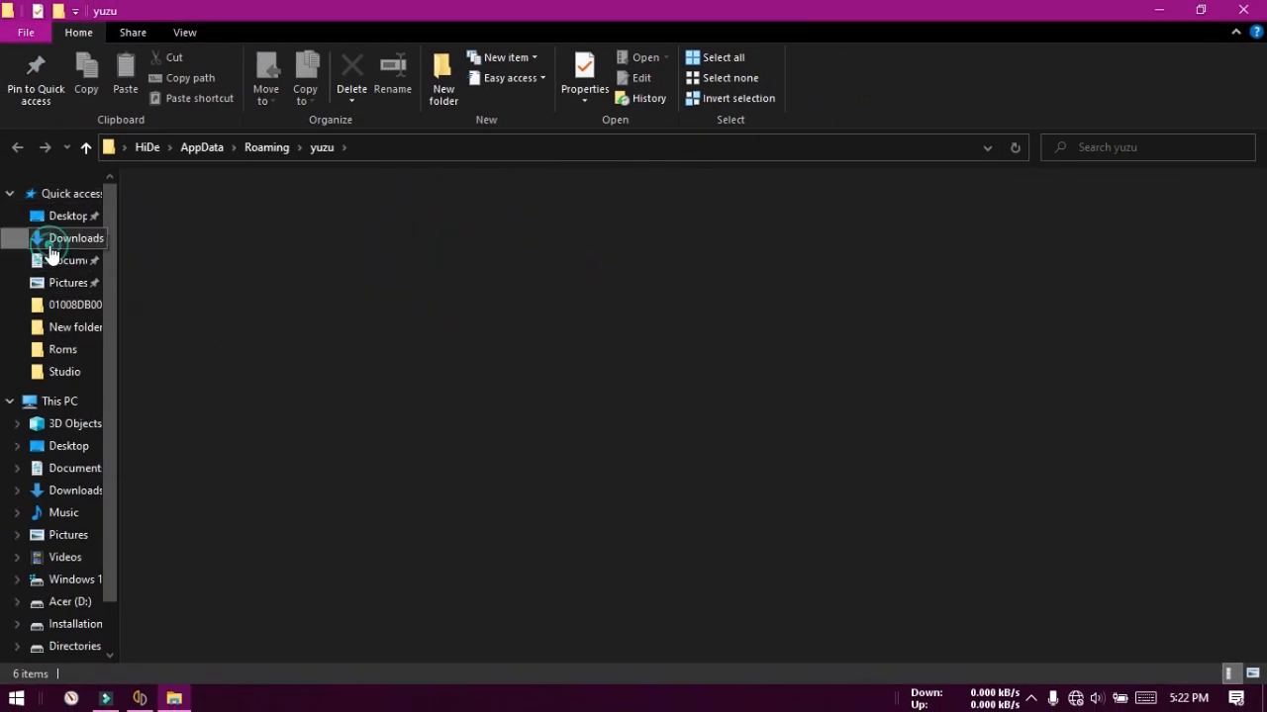
{"action": "left_click", "coordinate": [75, 238]}
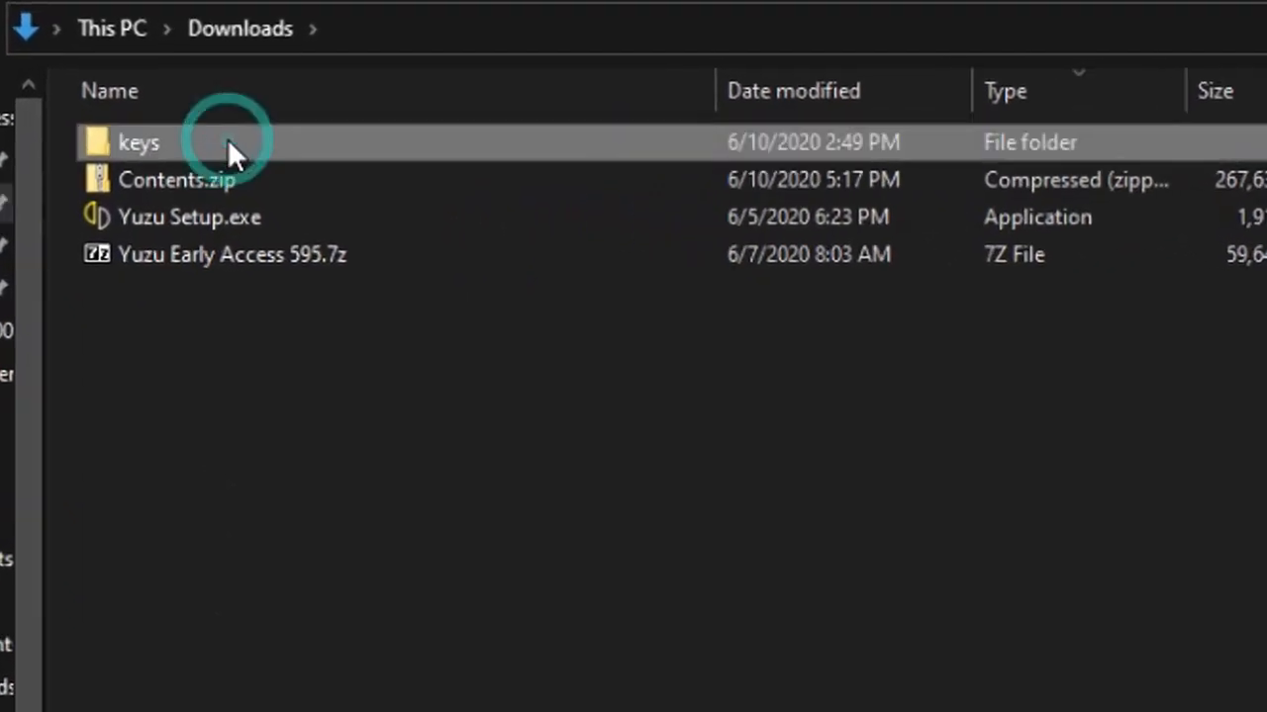
{"action": "mouse_move", "coordinate": [327, 683]}
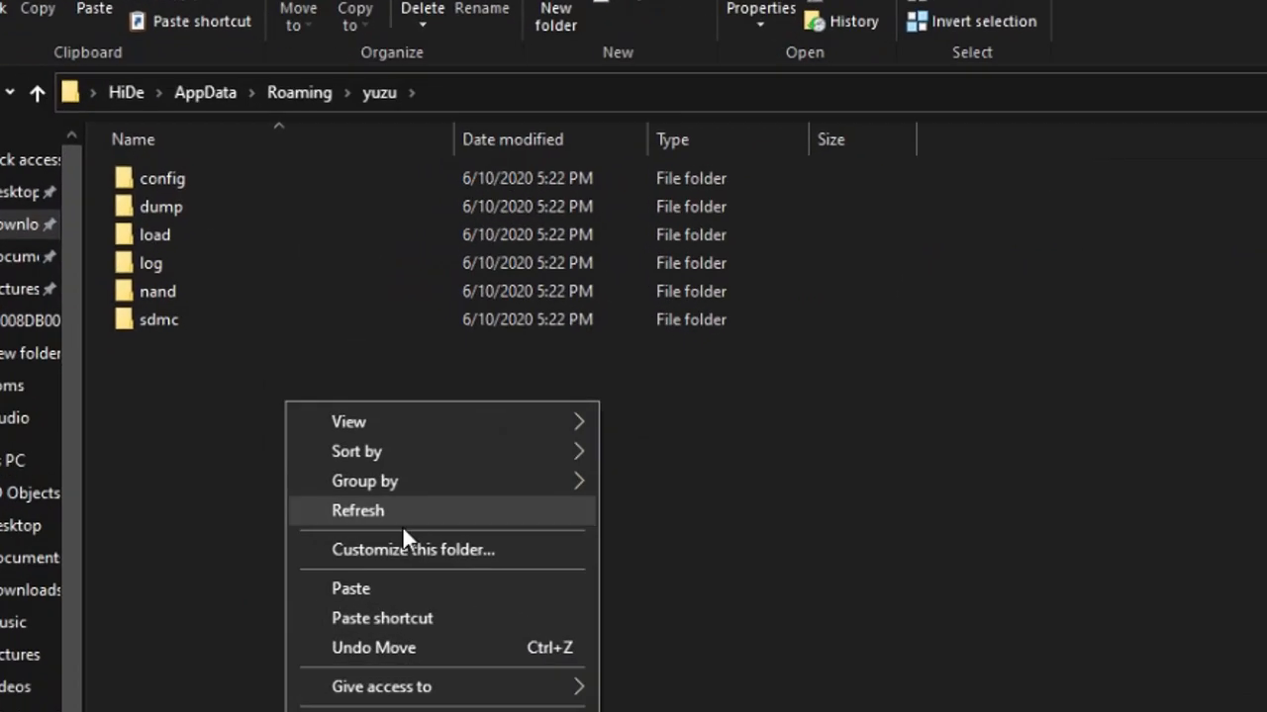
{"action": "left_click", "coordinate": [357, 510]}
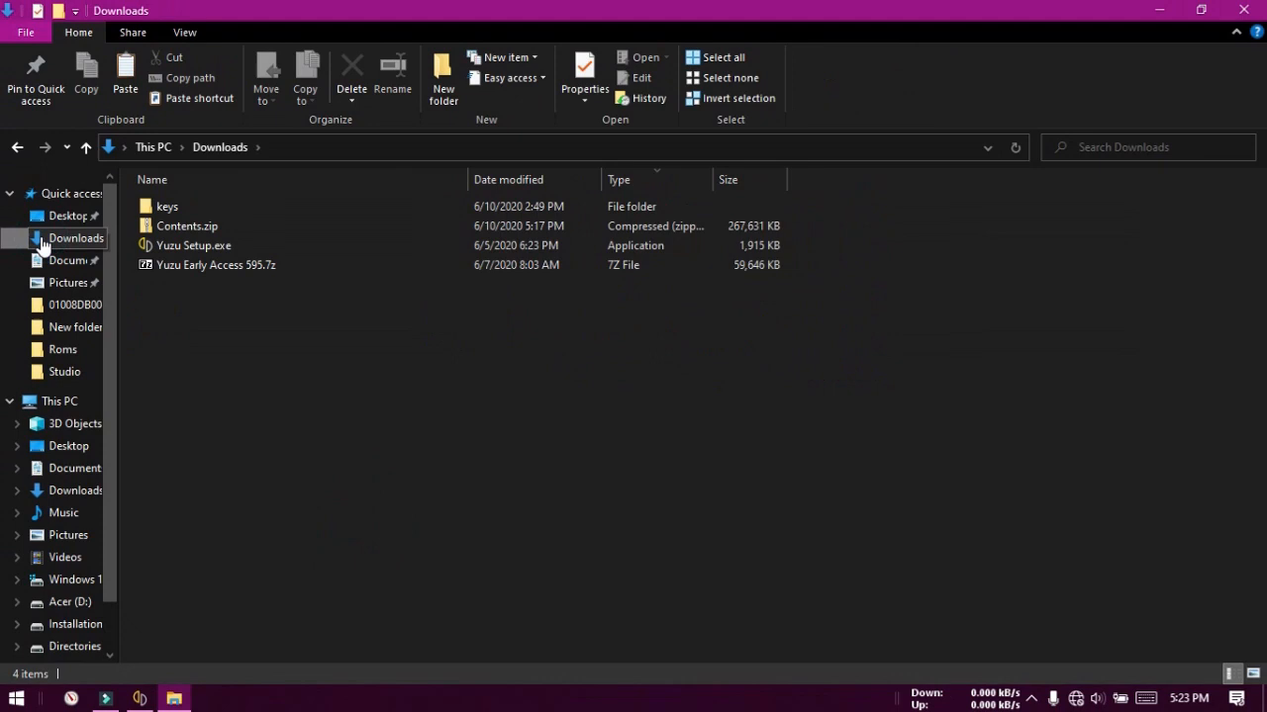
- Extract Contents.zip here with 7-Zip and copy its placehld and registered folders
{"action": "right_click", "coordinate": [187, 225]}
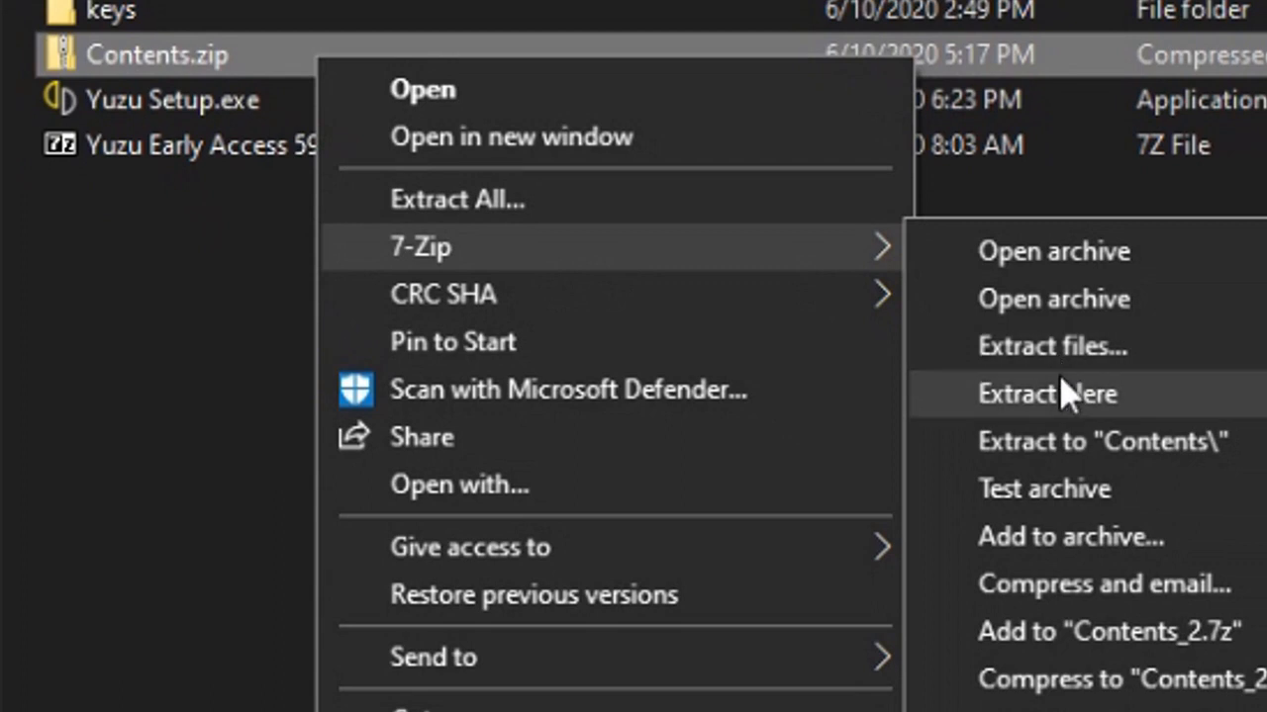
{"action": "left_click", "coordinate": [1046, 393]}
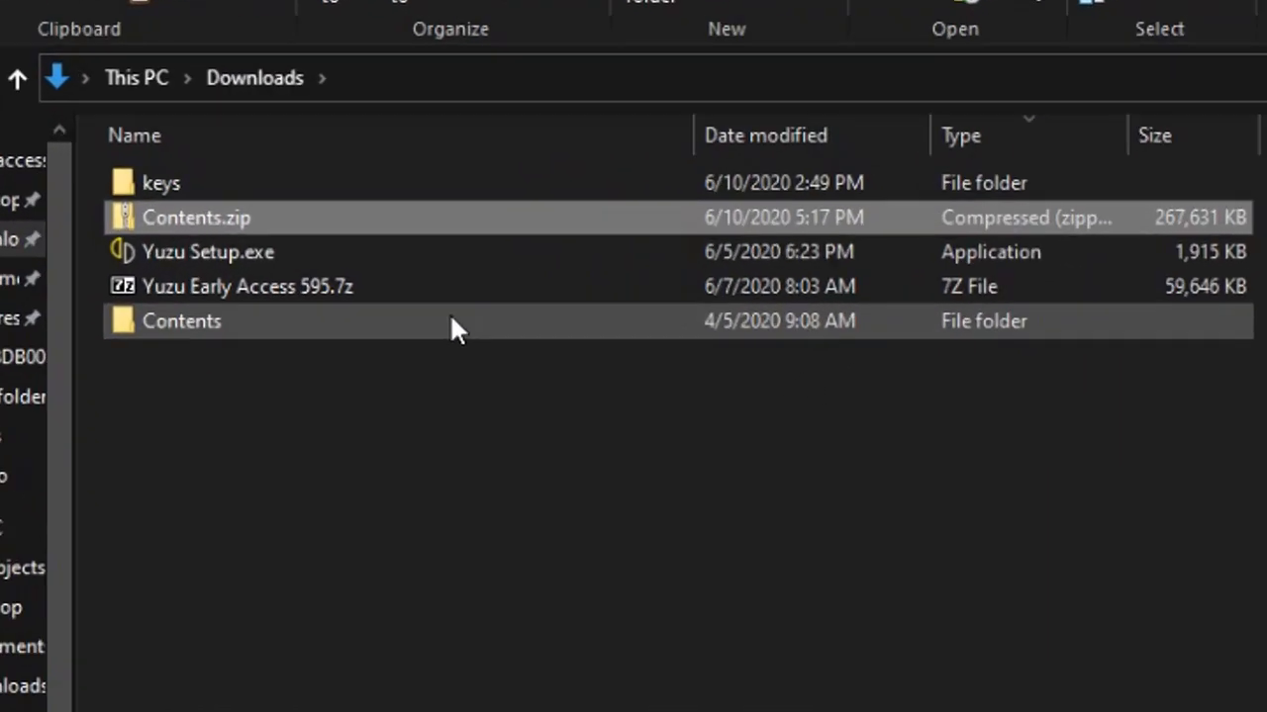
{"action": "double_click", "coordinate": [181, 321]}
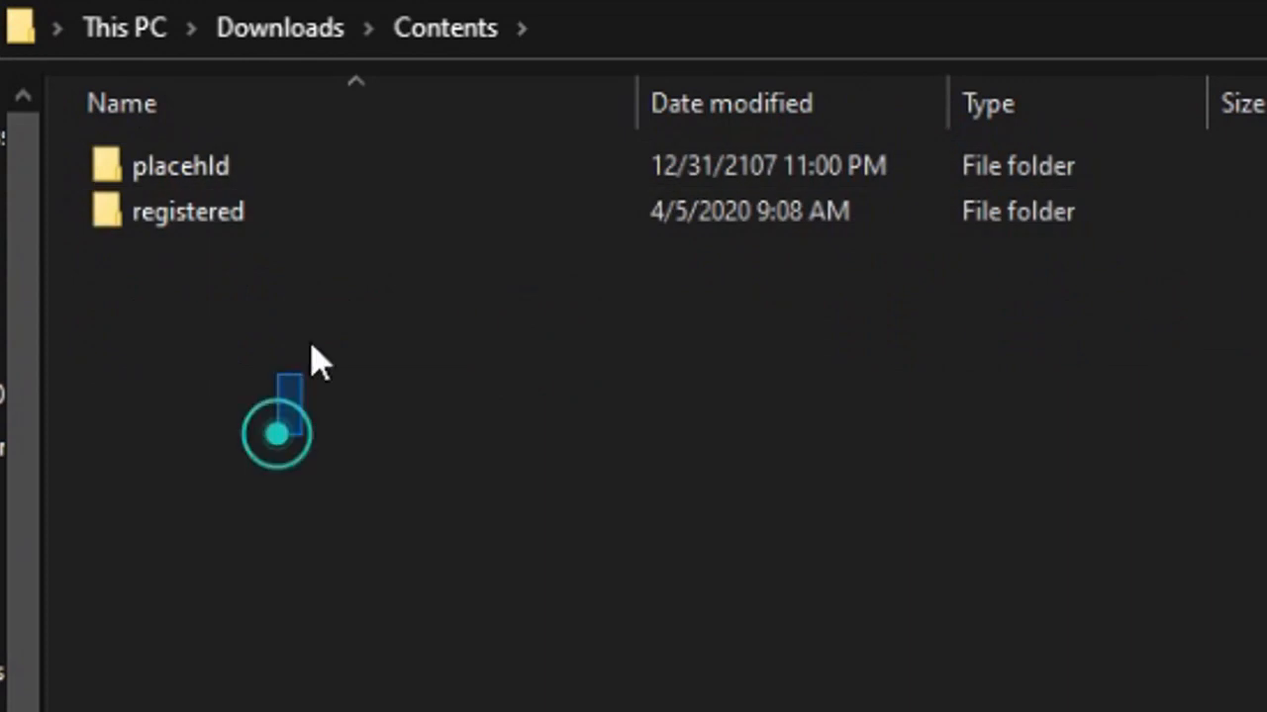
{"action": "right_click", "coordinate": [180, 165]}
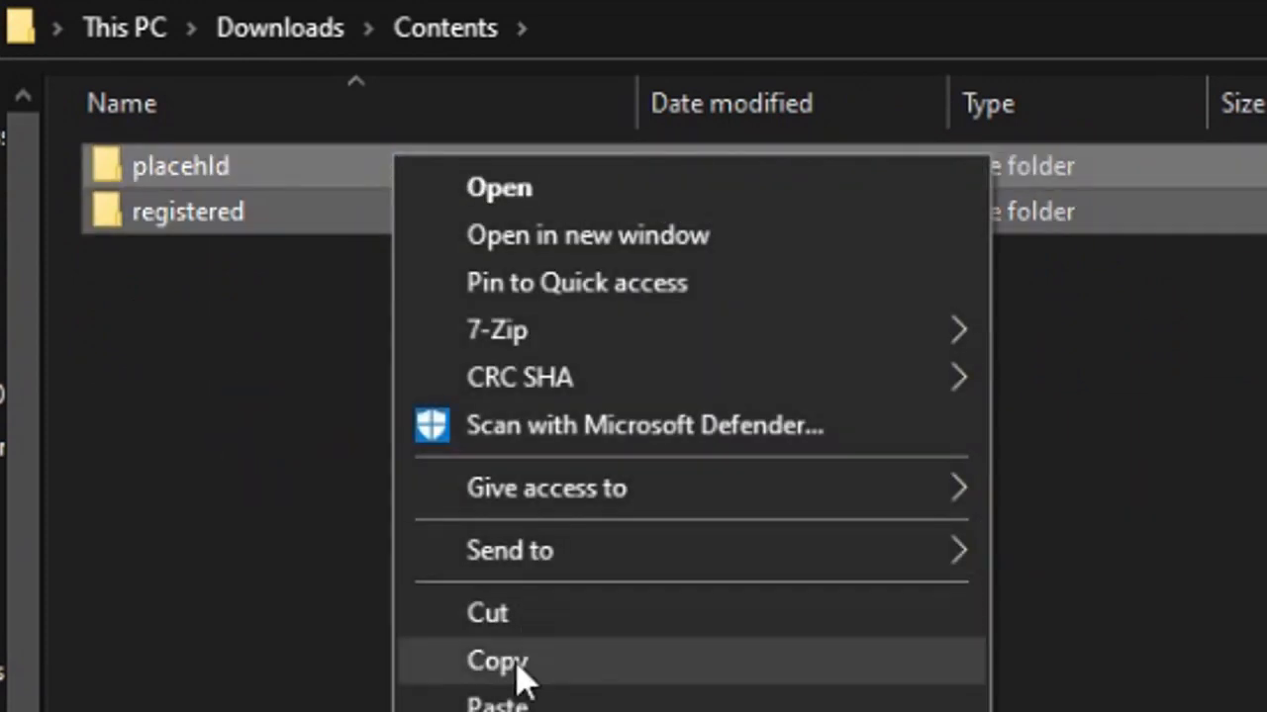
{"action": "left_click", "coordinate": [496, 661]}
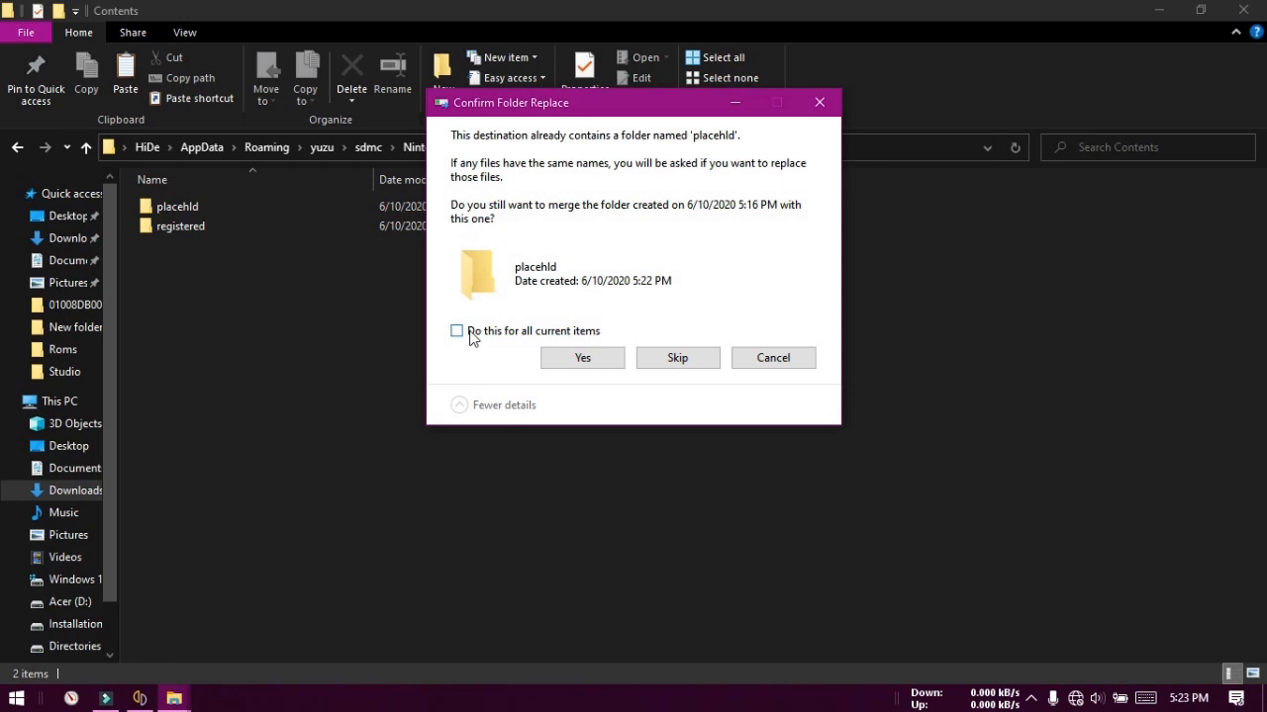
- Confirm merging both folders into sdmc Contents, applying to all current items
{"action": "left_click", "coordinate": [457, 331]}
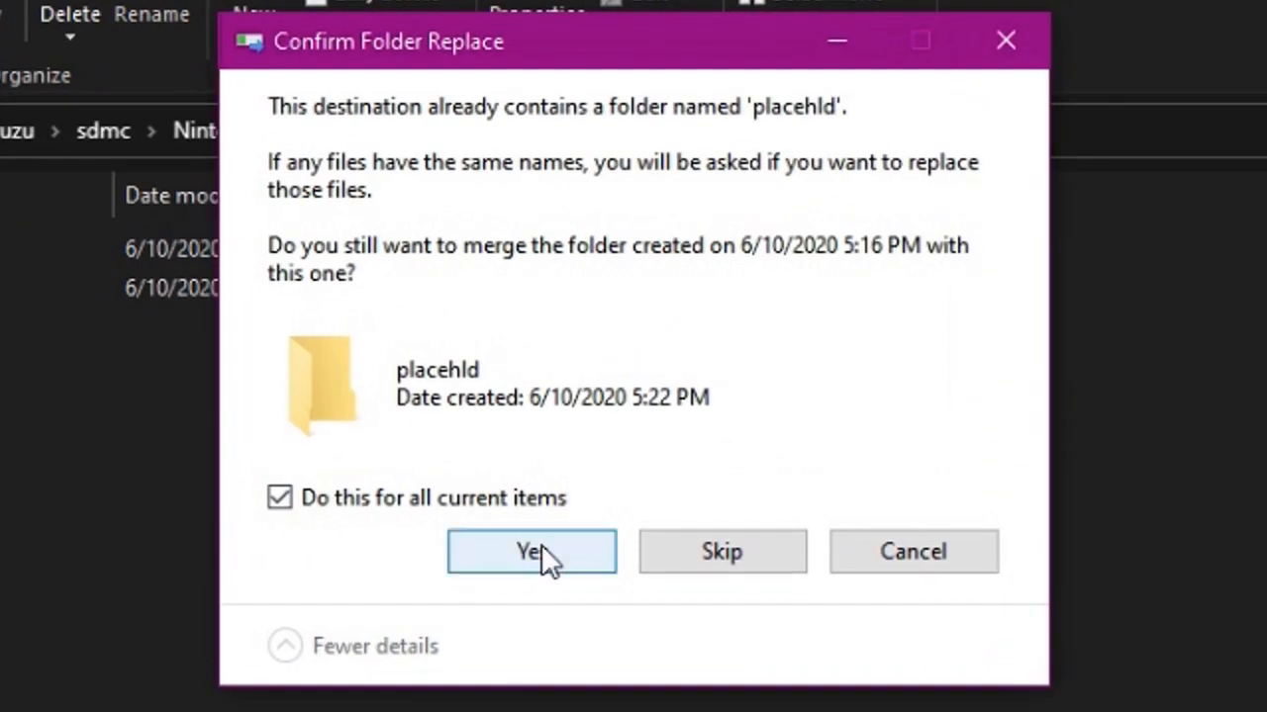
{"action": "left_click", "coordinate": [531, 551]}
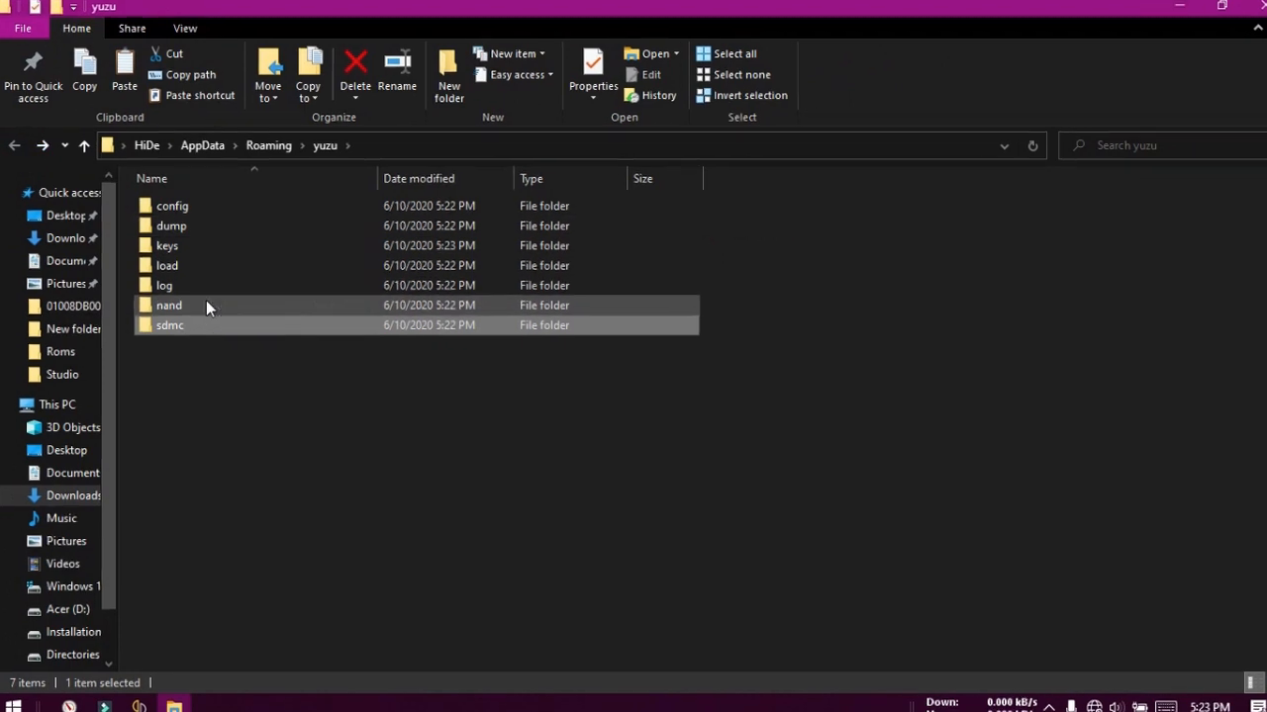
- Merge placehld and registered into nand\system\Contents, confirming Yes for each
{"action": "double_click", "coordinate": [168, 305]}
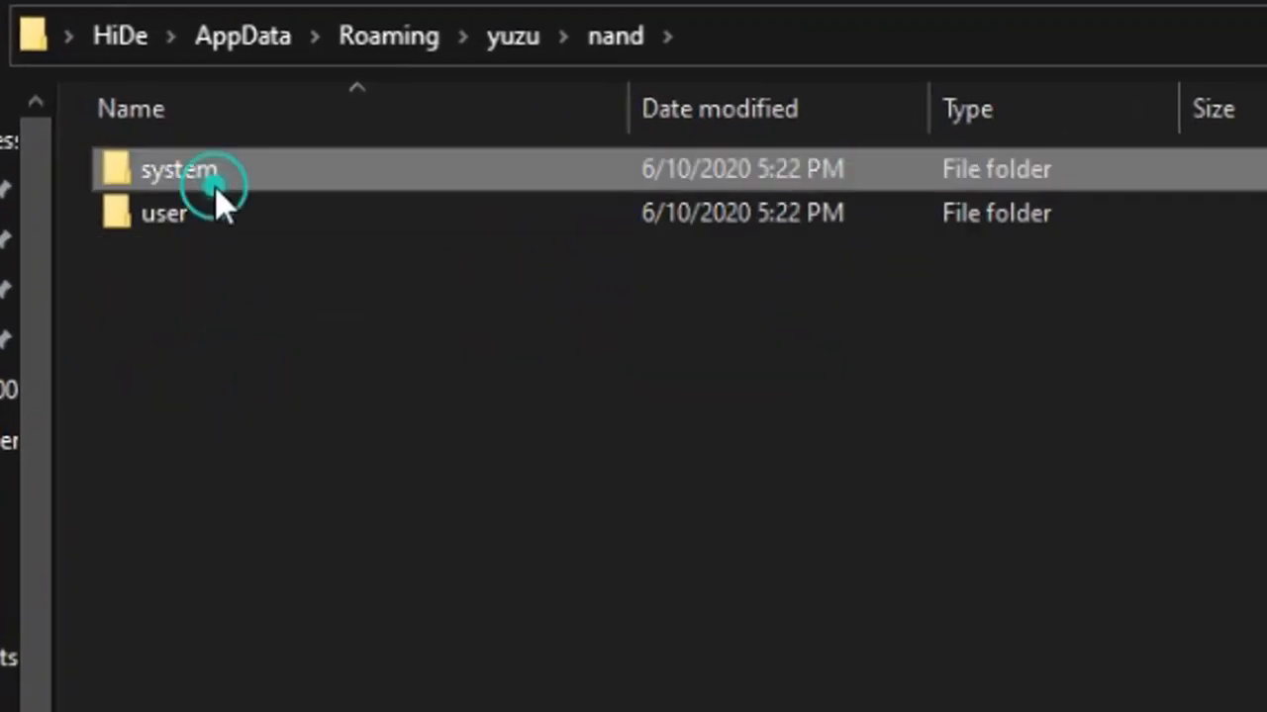
{"action": "double_click", "coordinate": [179, 169]}
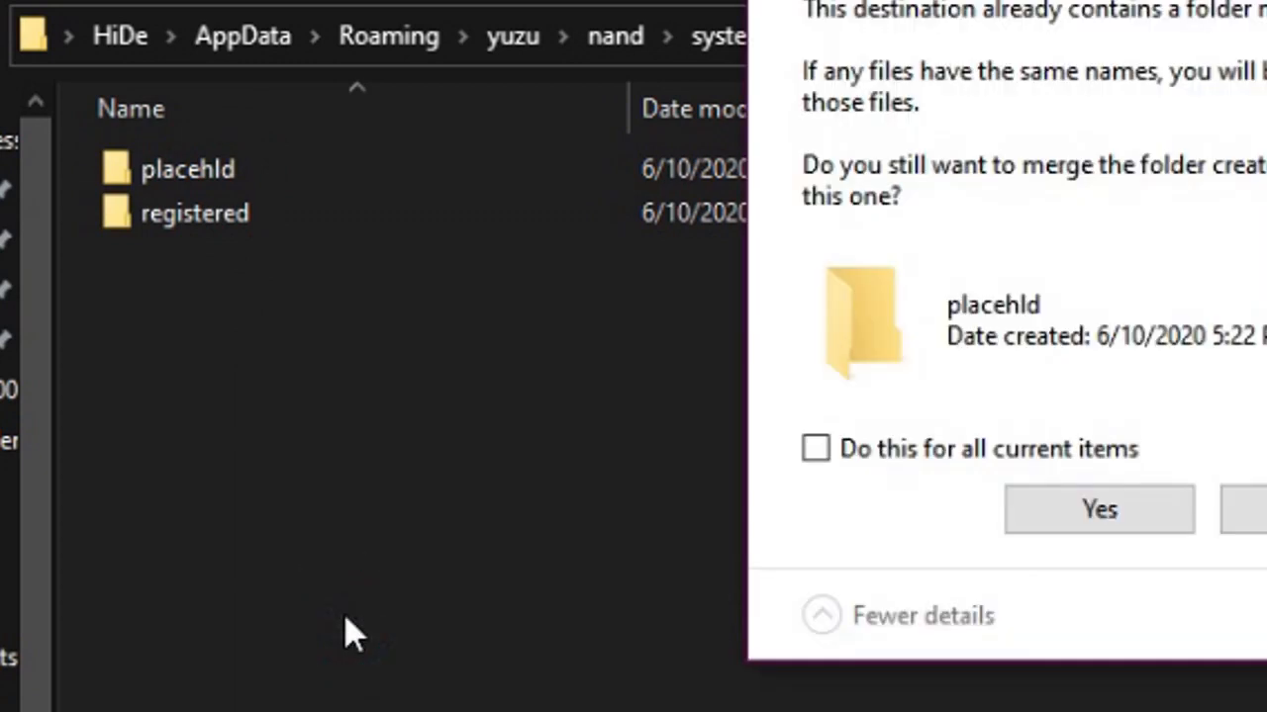
{"action": "left_click", "coordinate": [1099, 509]}
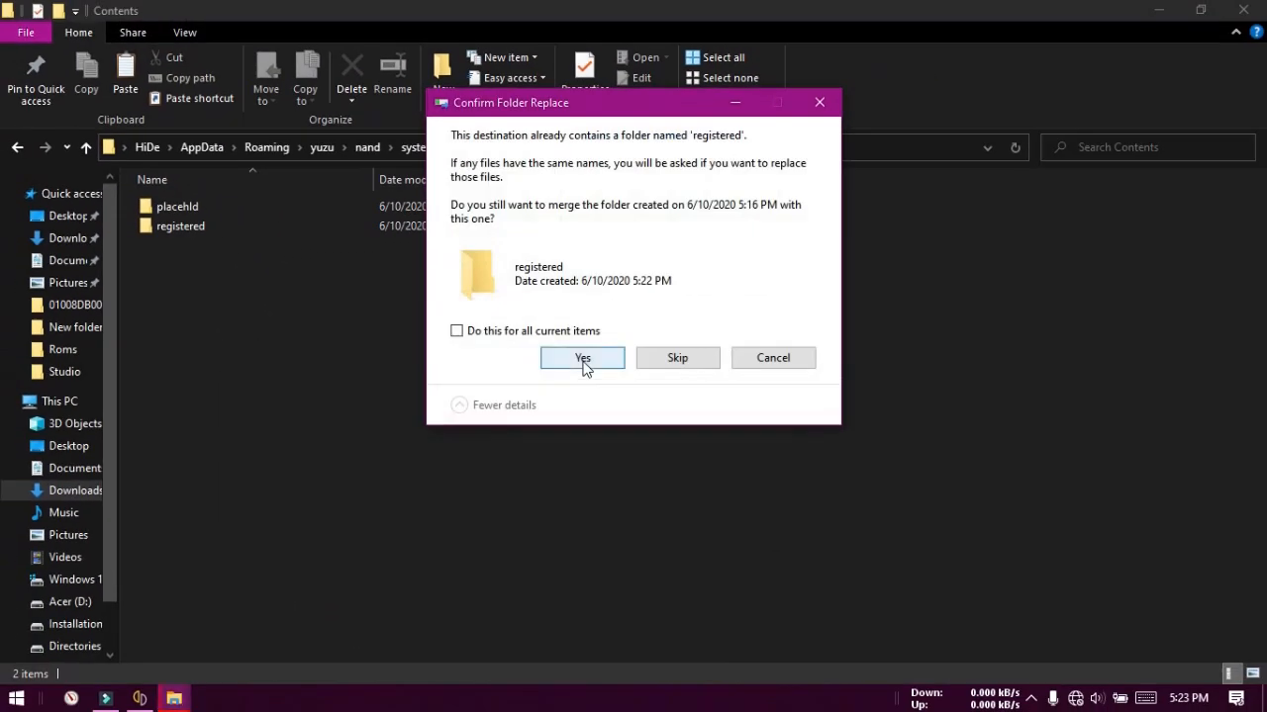
{"action": "left_click", "coordinate": [582, 357]}
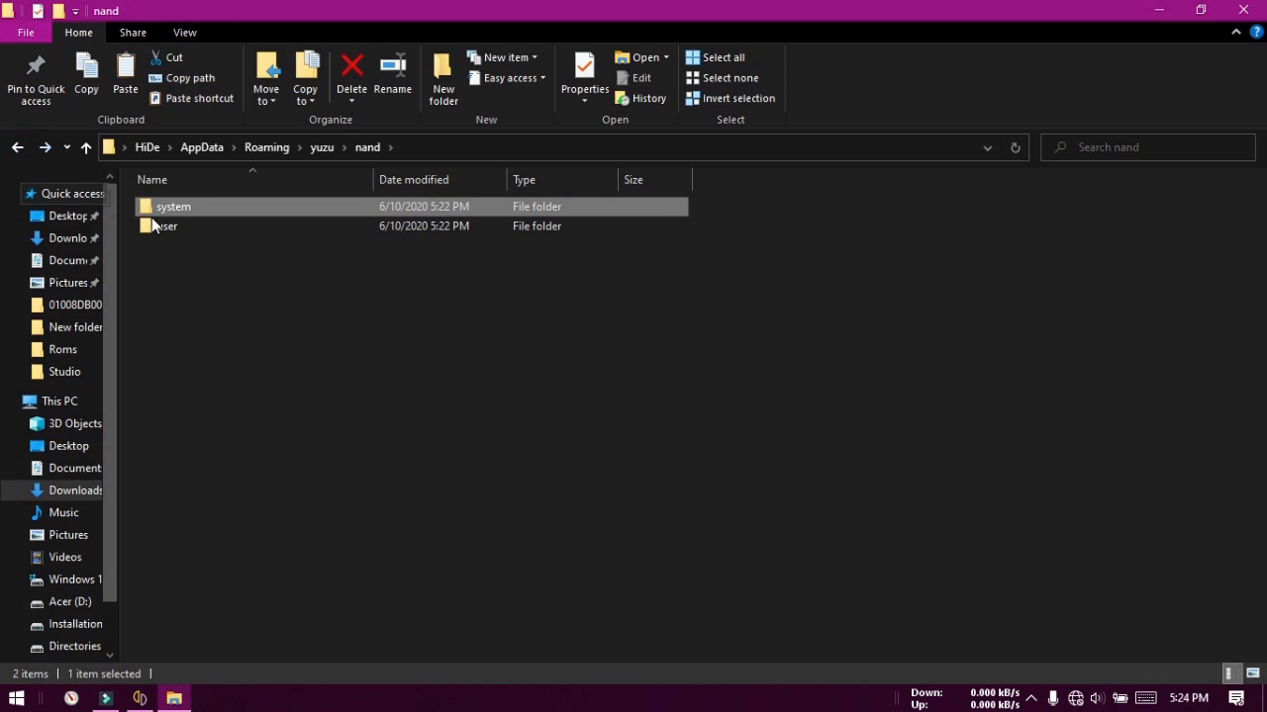
- Paste placehld and registered into nand\user\Contents, then close File Explorer
{"action": "double_click", "coordinate": [165, 225]}
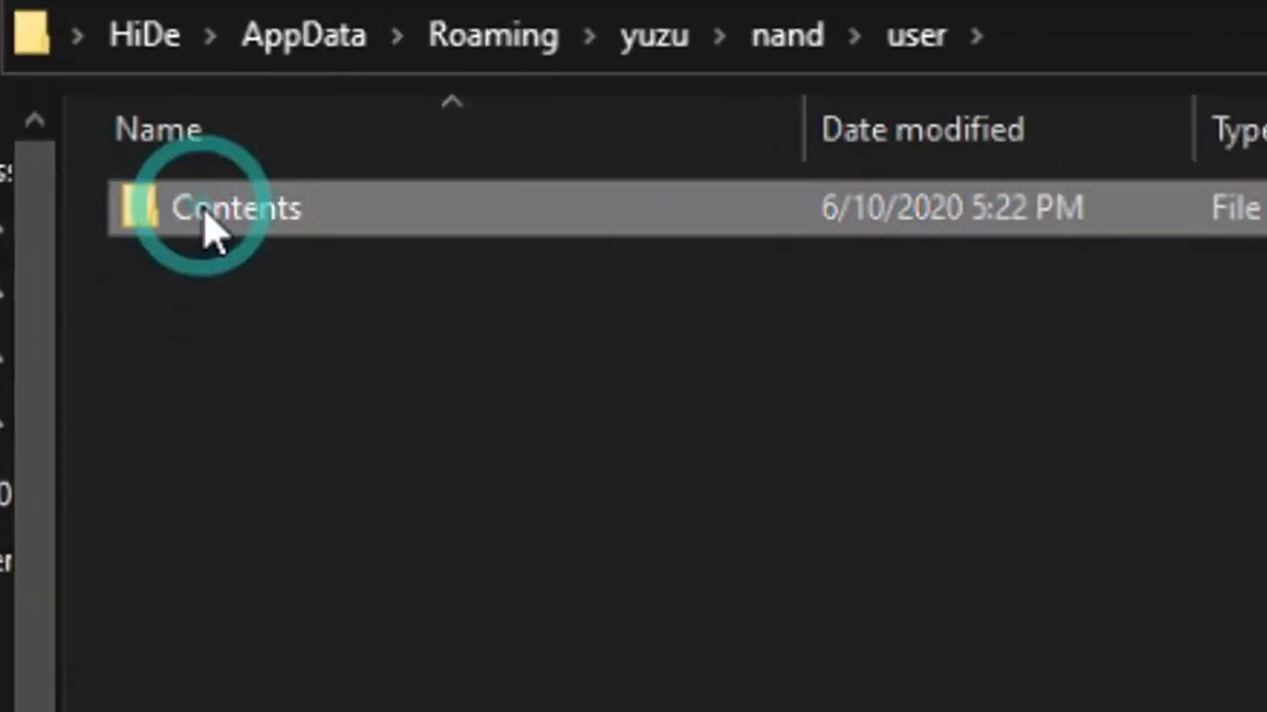
{"action": "double_click", "coordinate": [235, 207]}
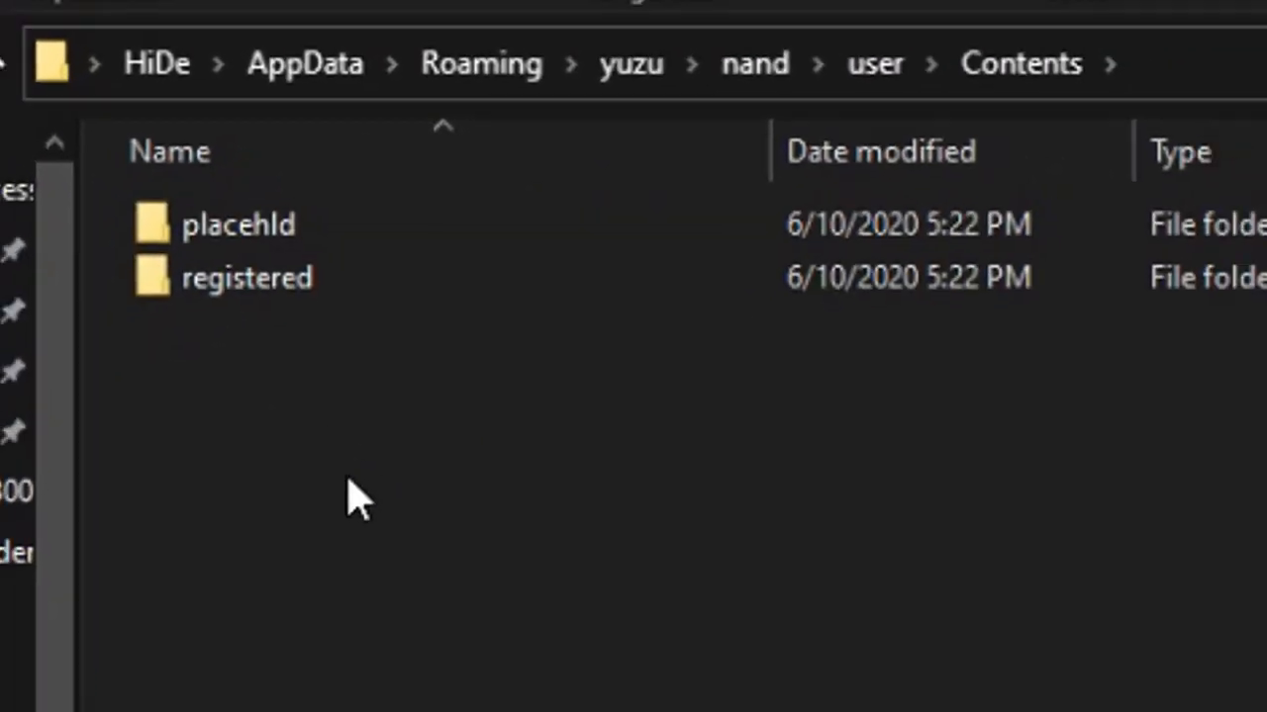
{"action": "right_click", "coordinate": [357, 495]}
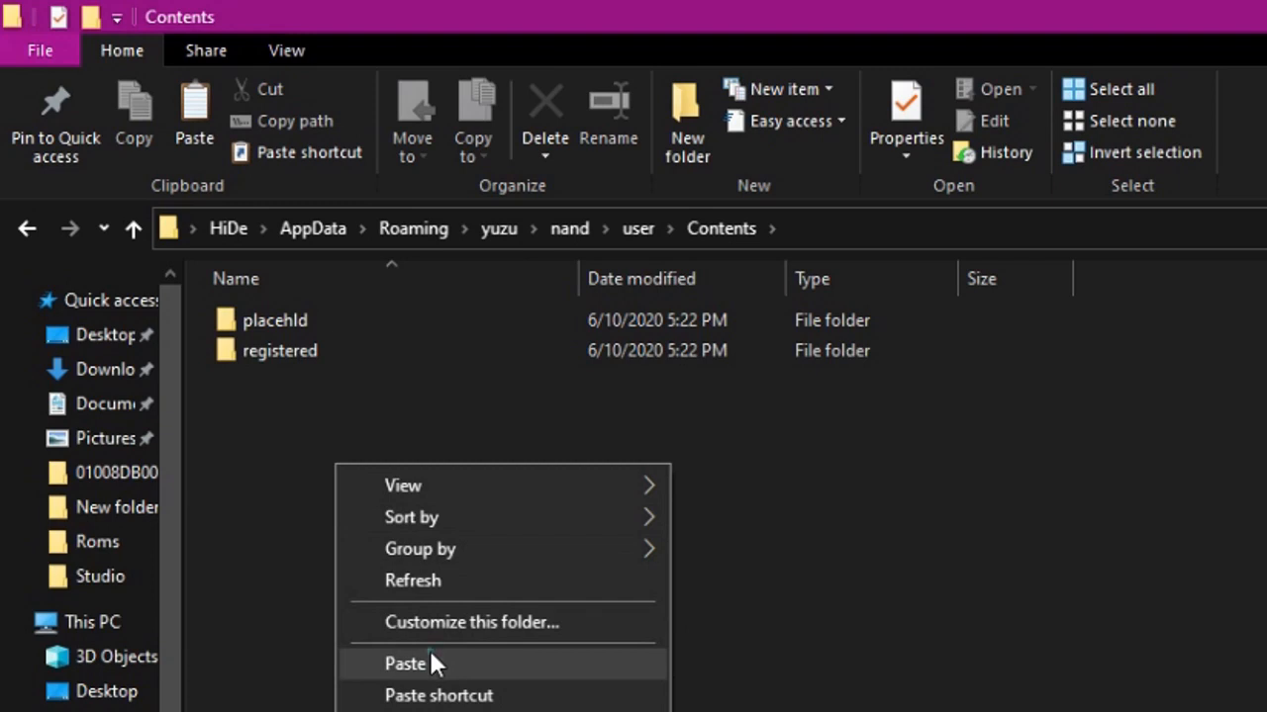
{"action": "left_click", "coordinate": [404, 663]}
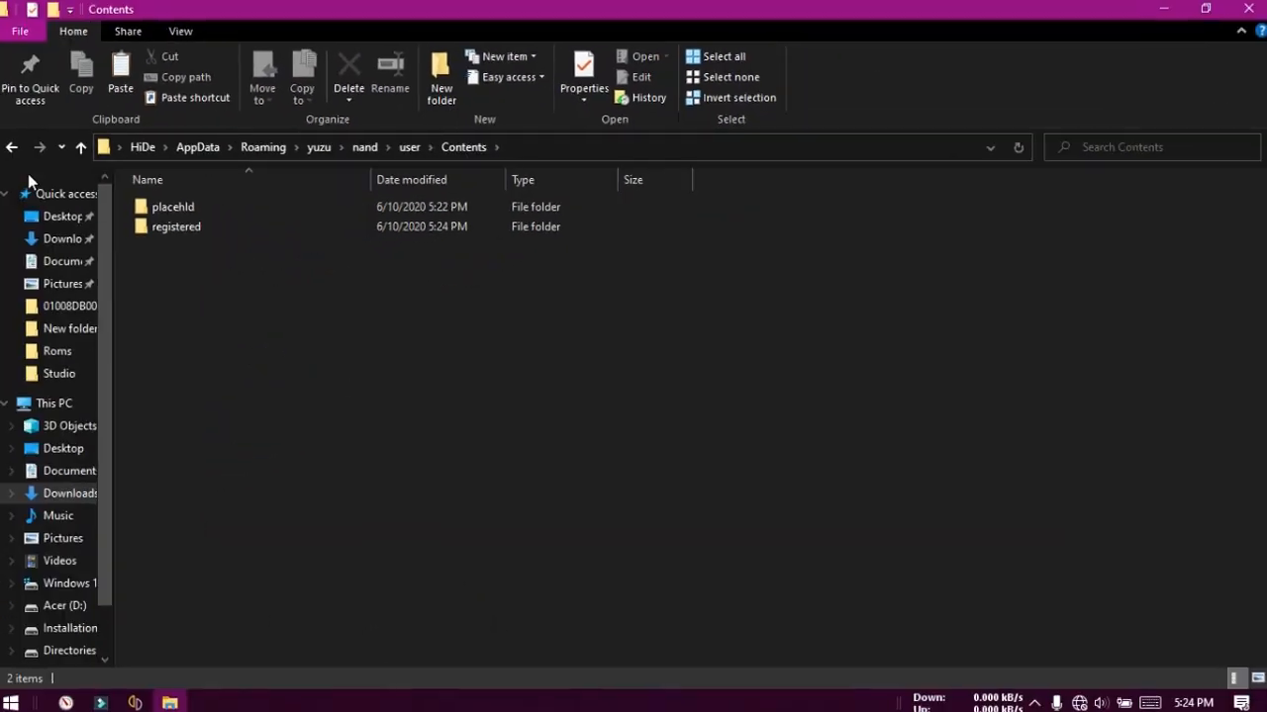
{"action": "left_click", "coordinate": [14, 146]}
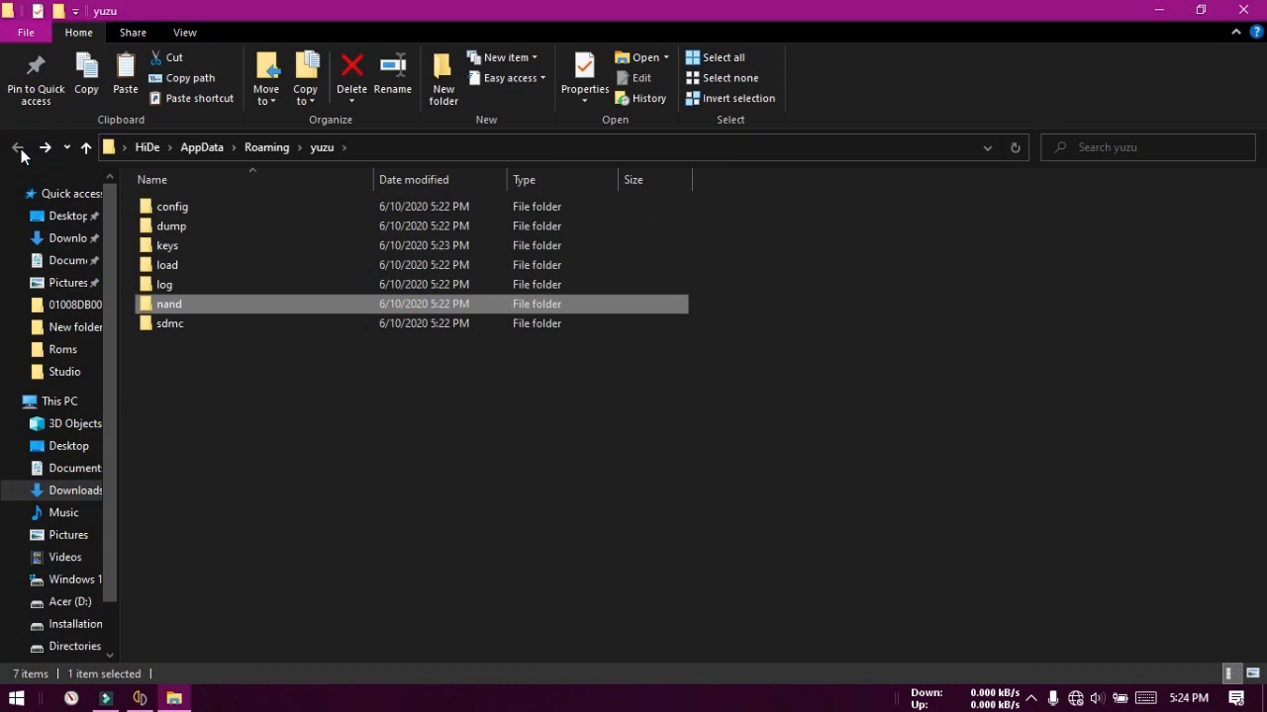
{"action": "left_click", "coordinate": [139, 698]}
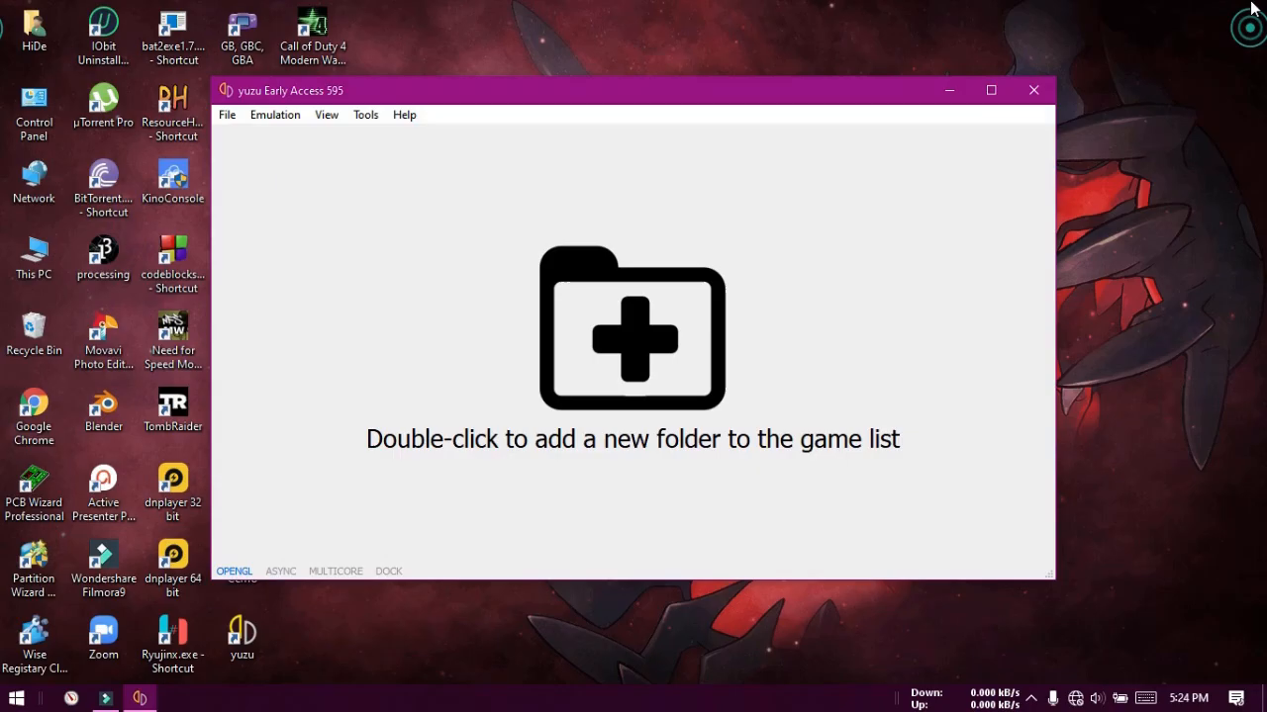
{"action": "mouse_move", "coordinate": [1033, 90]}
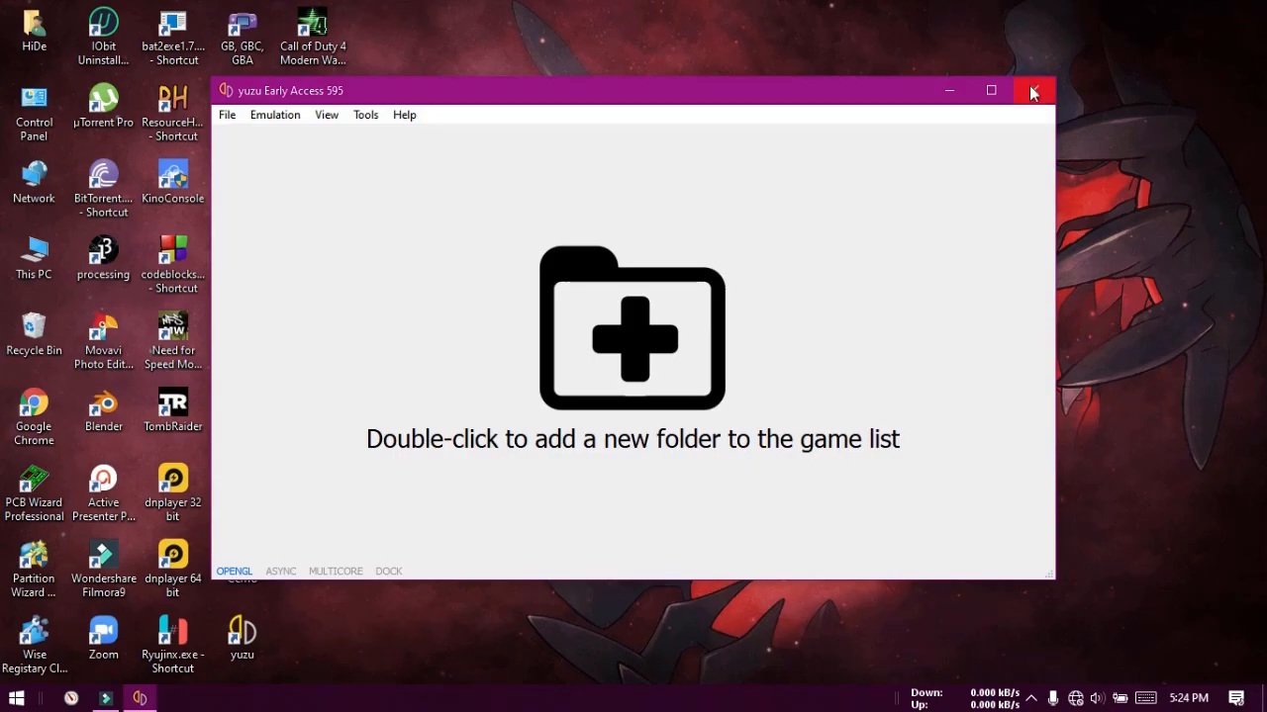
- Close yuzu, relaunch it from the desktop shortcut, and maximize its window
{"action": "left_click", "coordinate": [1033, 90]}
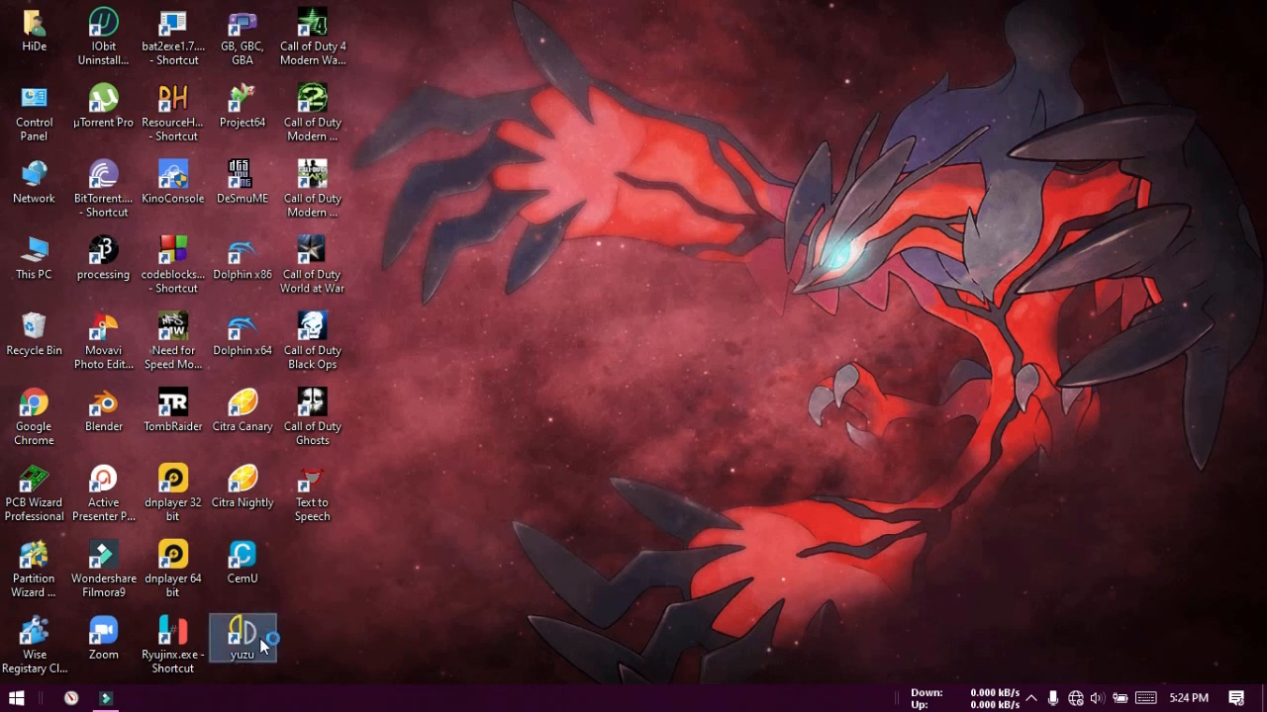
{"action": "mouse_move", "coordinate": [262, 648]}
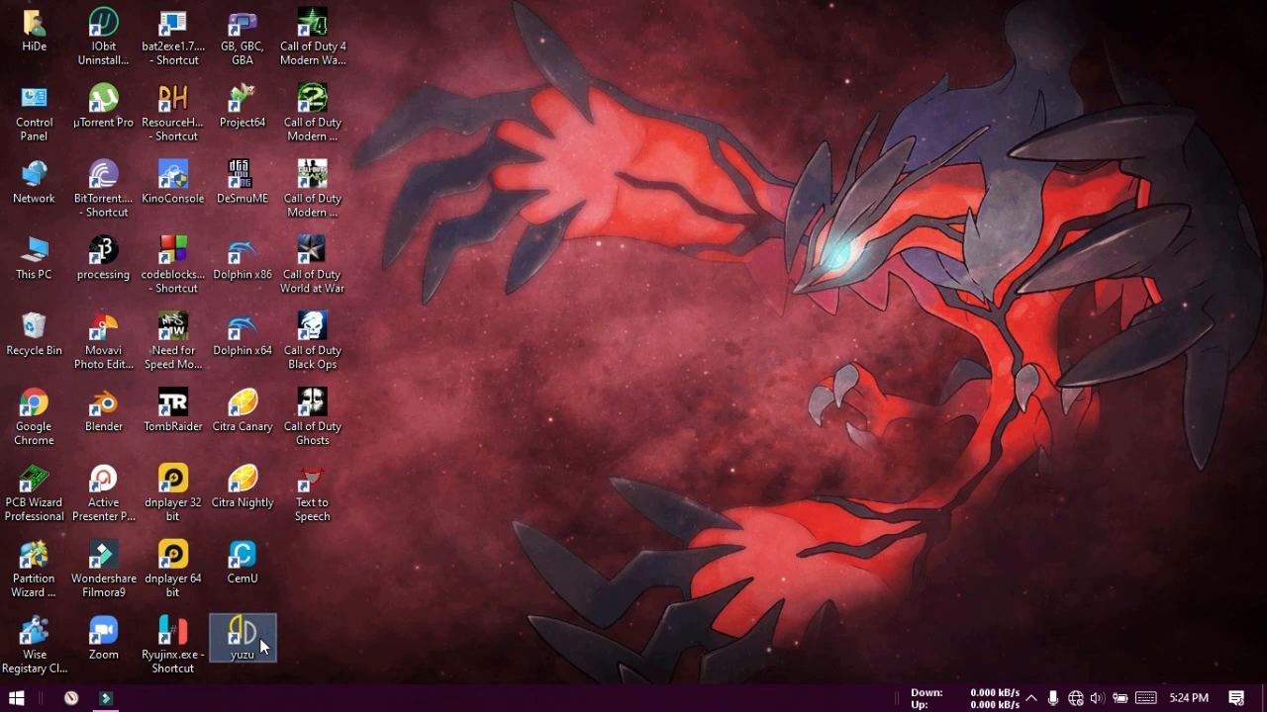
{"action": "double_click", "coordinate": [242, 637]}
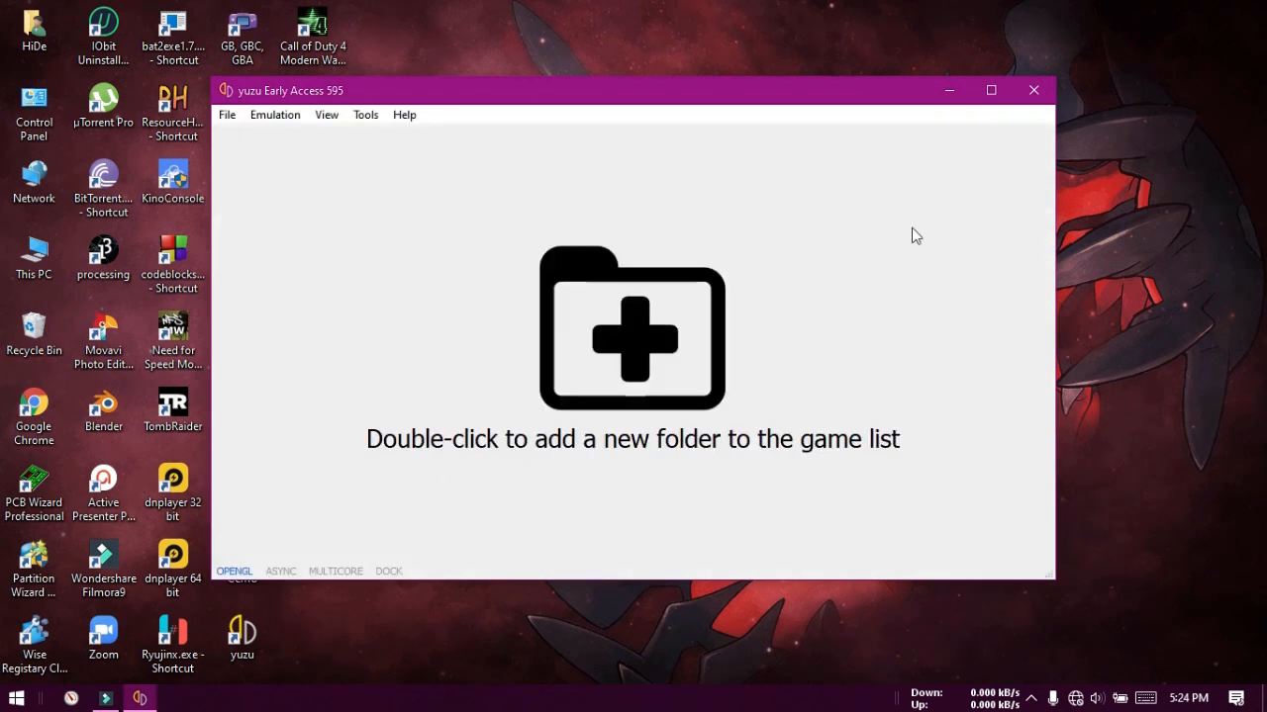
{"action": "left_click", "coordinate": [990, 90]}
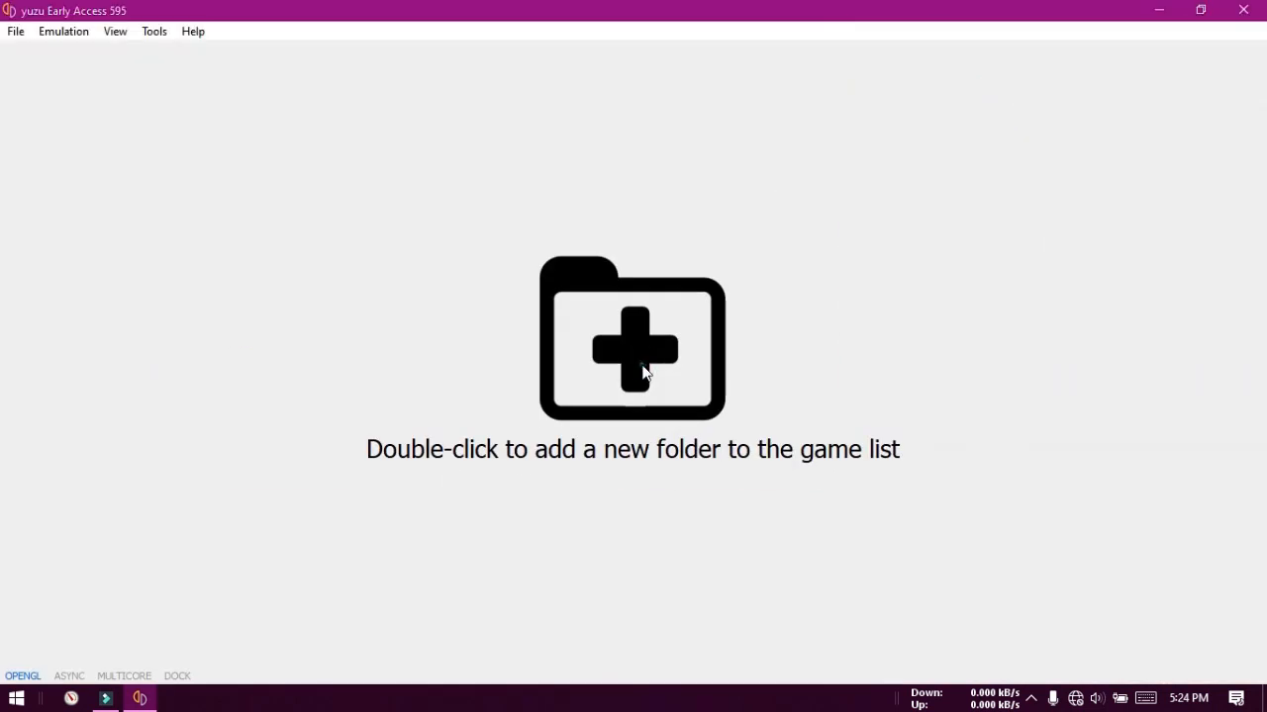
- Add F:\Game Roms and files\Yuzu ROMs and setups\ROMs as a yuzu game directory
{"action": "double_click", "coordinate": [632, 338]}
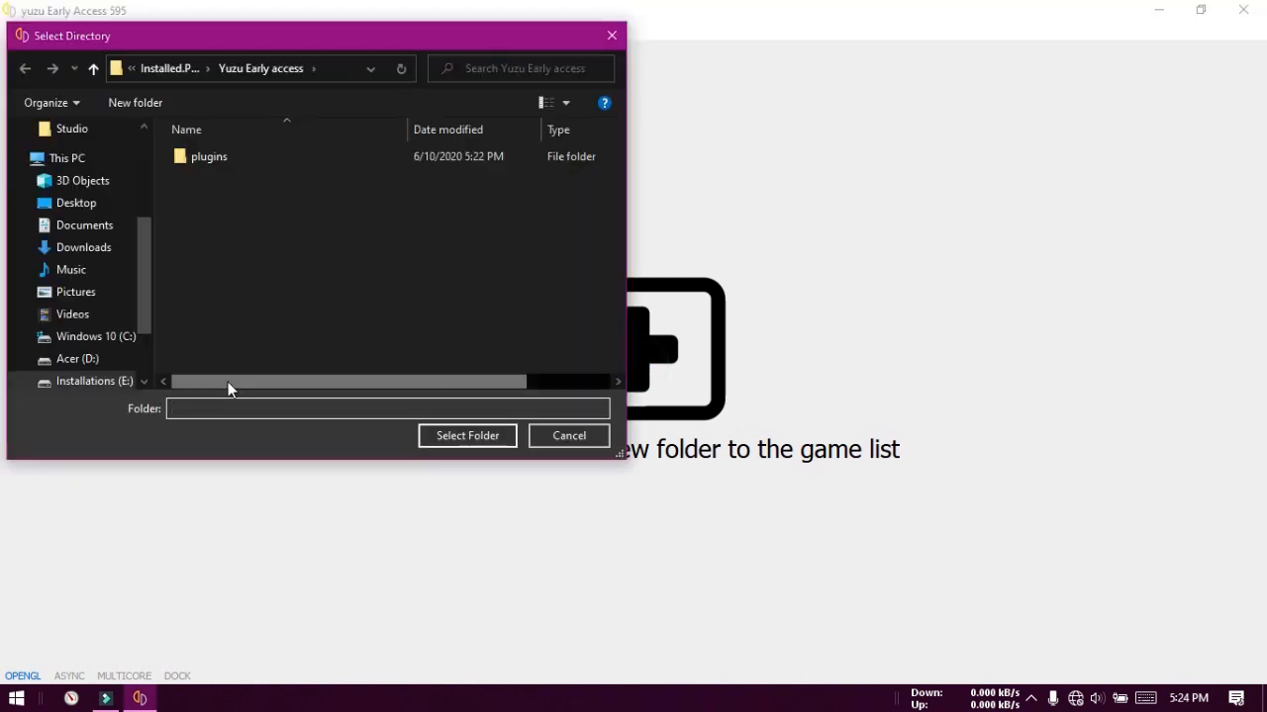
{"action": "left_click", "coordinate": [91, 351]}
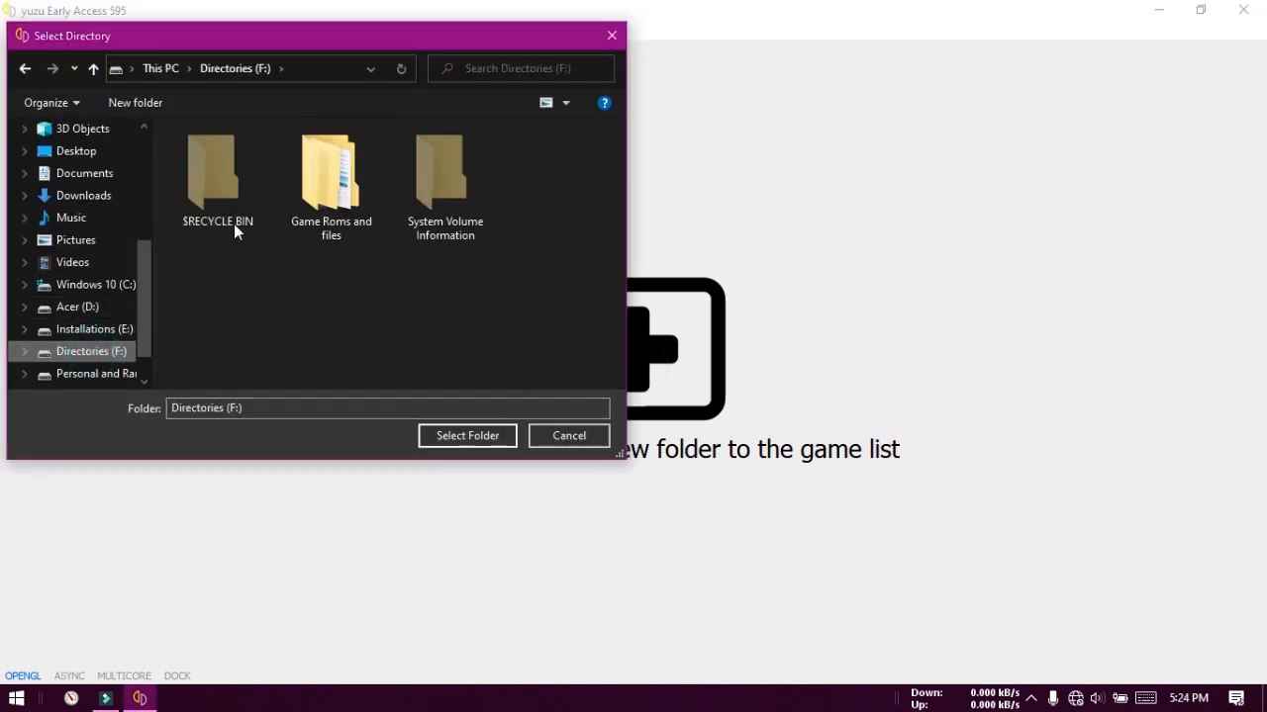
{"action": "double_click", "coordinate": [331, 173]}
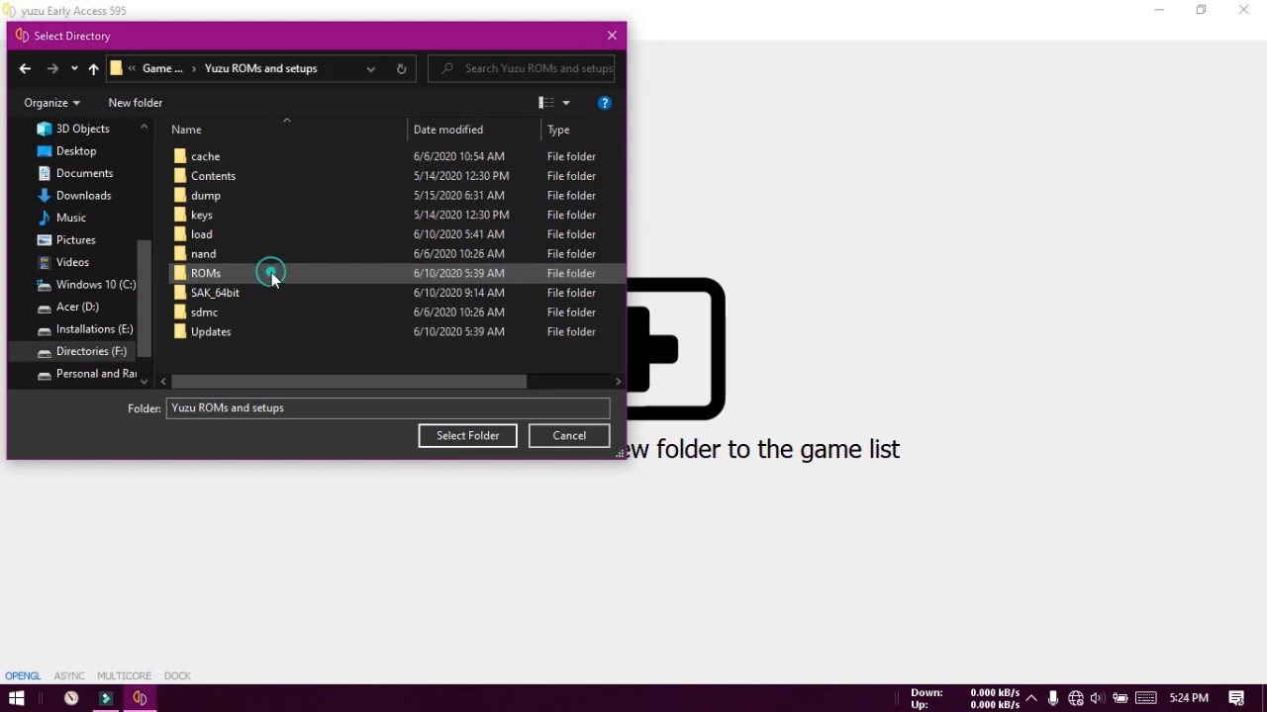
{"action": "double_click", "coordinate": [206, 273]}
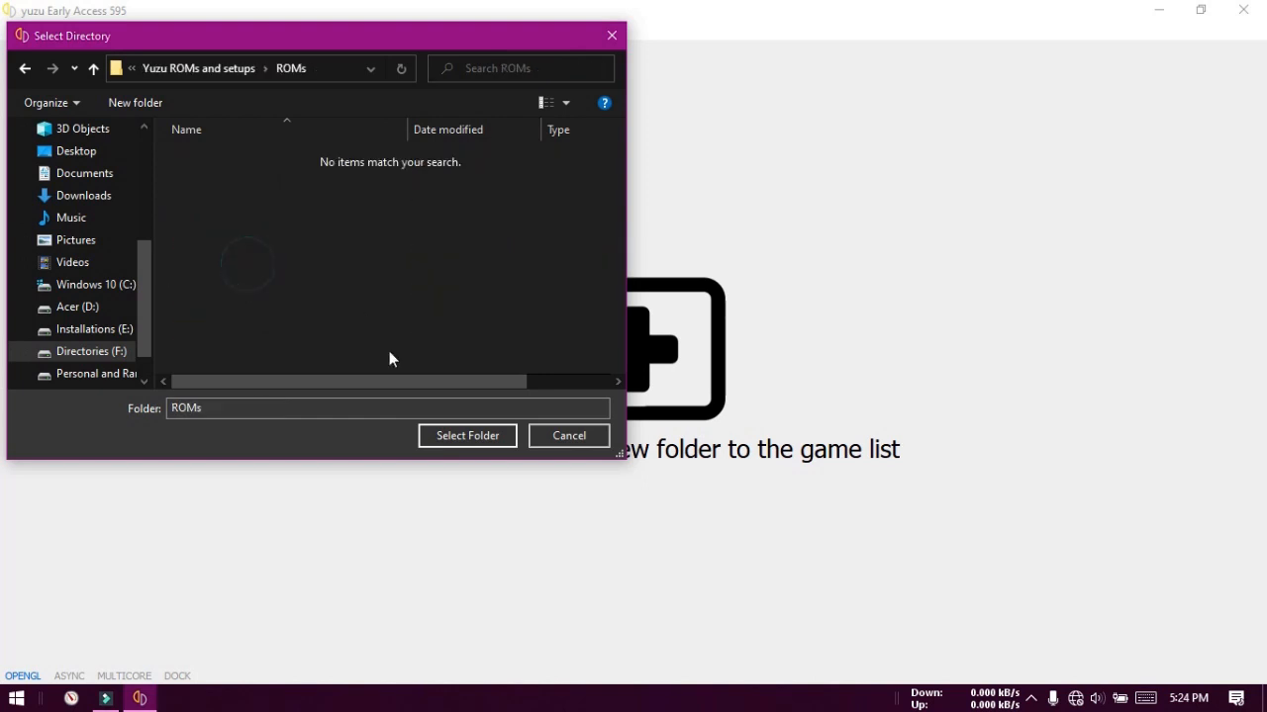
{"action": "left_click", "coordinate": [568, 435]}
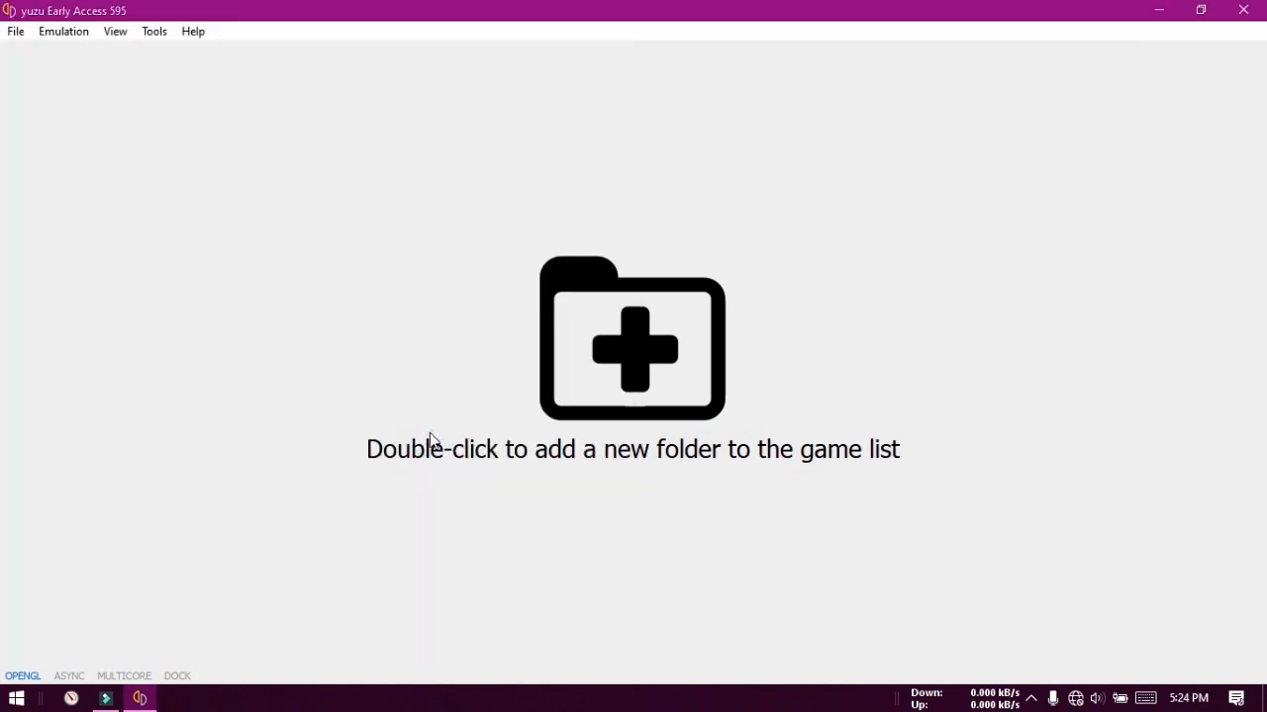
{"action": "double_click", "coordinate": [633, 340]}
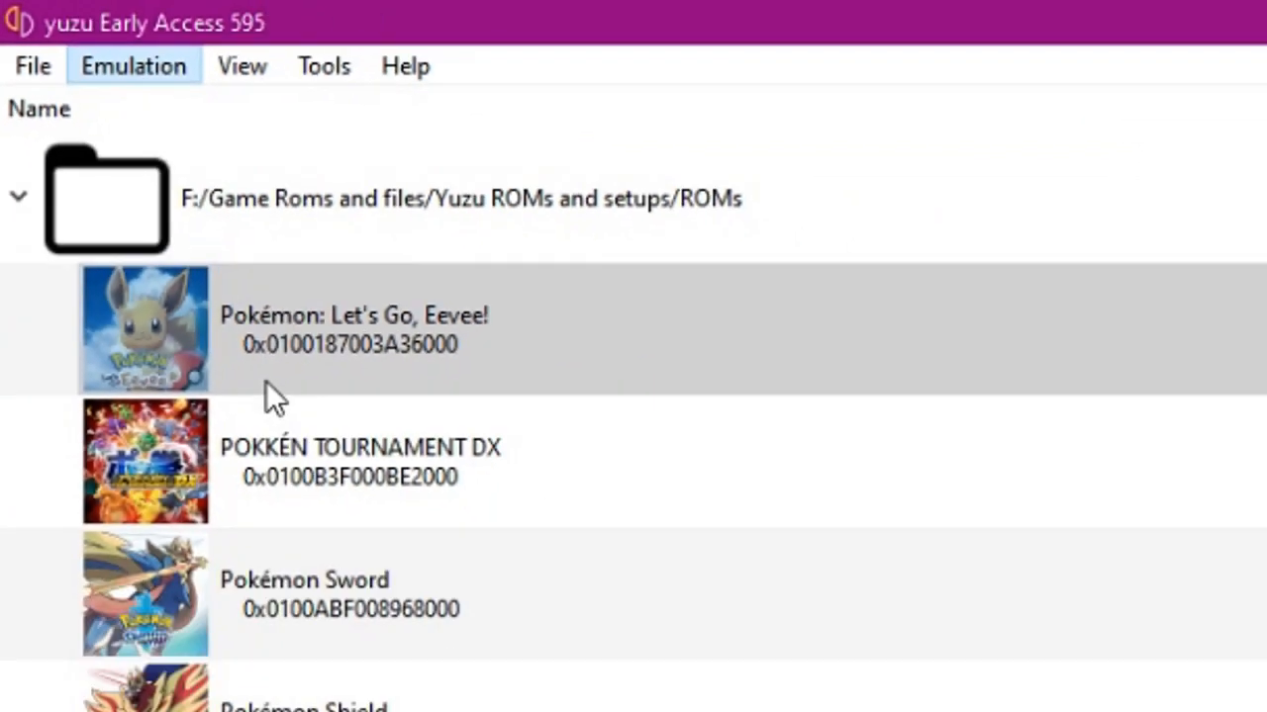
- Enable Multicore CPU Emulation and untick Limit Speed Percent in yuzu's configuration
{"action": "left_click", "coordinate": [133, 65]}
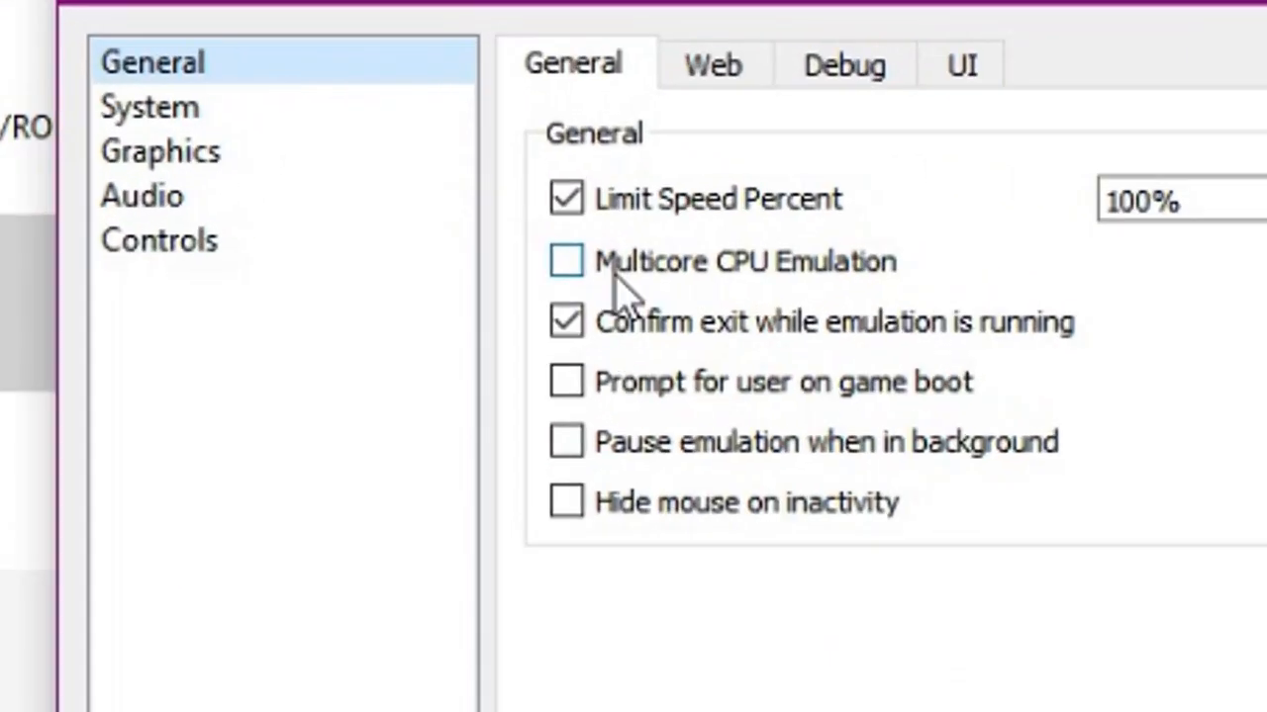
{"action": "left_click", "coordinate": [566, 260]}
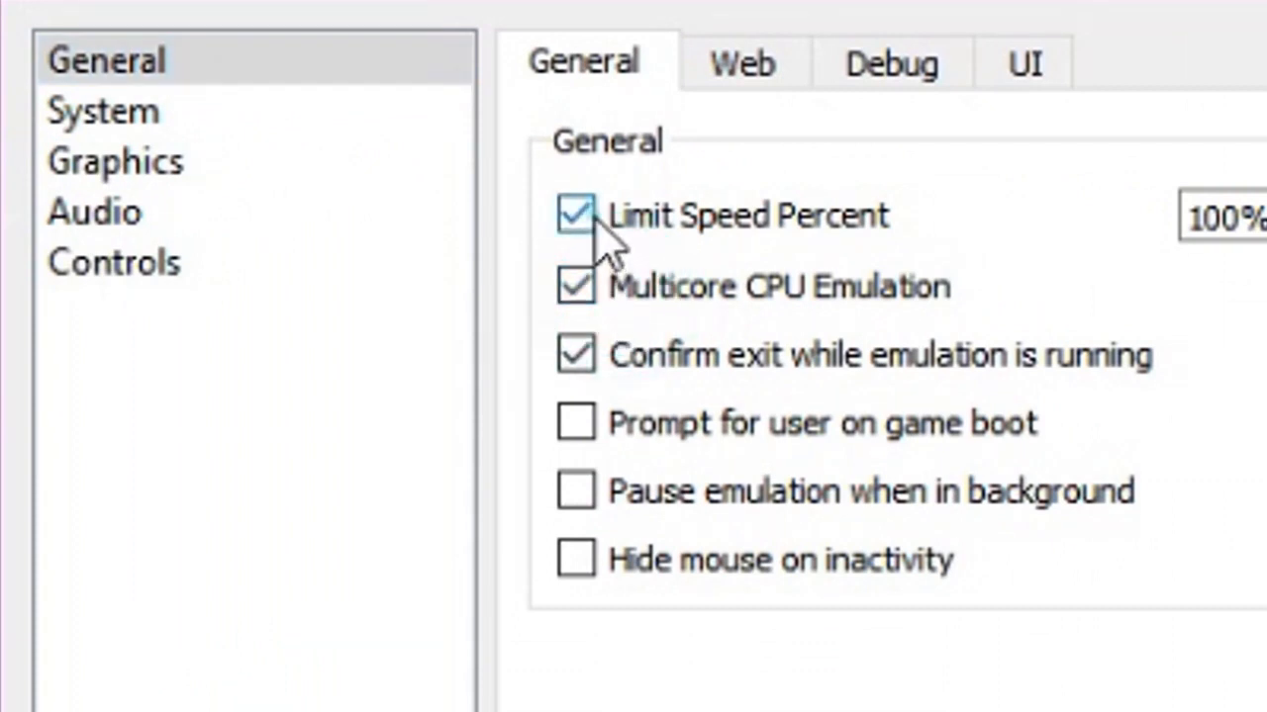
{"action": "left_click", "coordinate": [575, 215]}
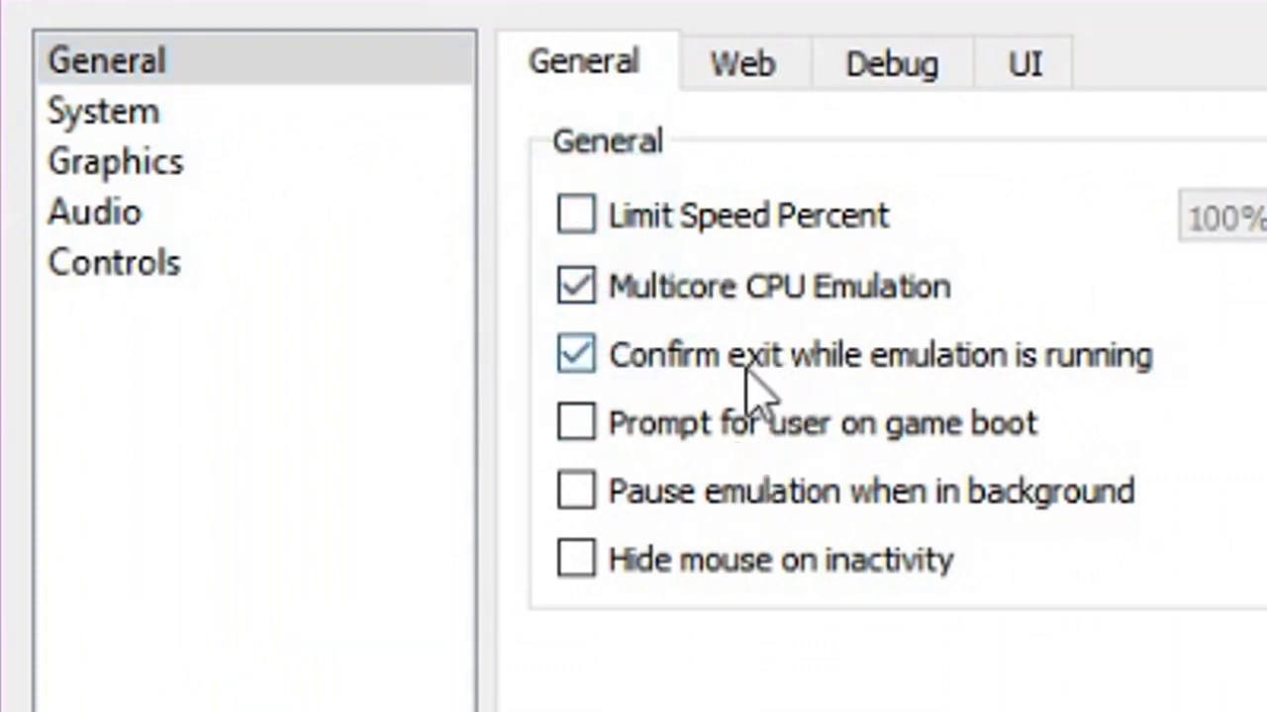
{"action": "left_click", "coordinate": [741, 63]}
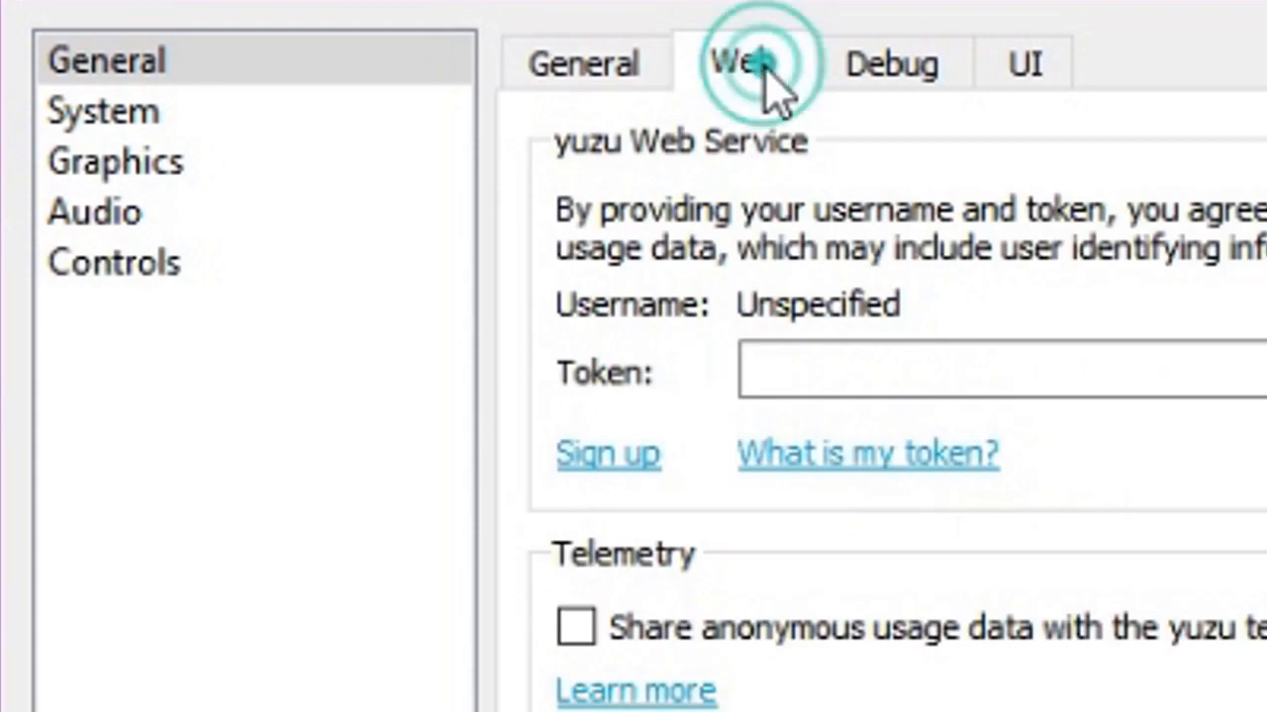
{"action": "left_click", "coordinate": [1024, 62]}
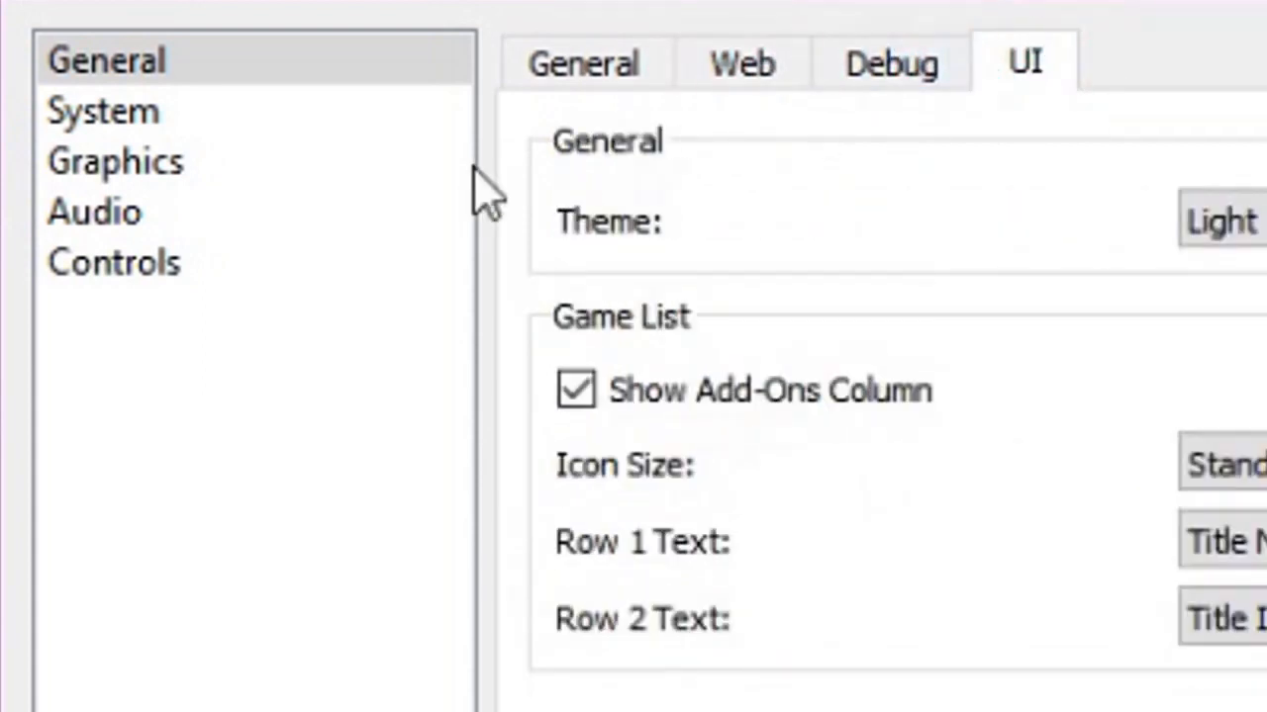
{"action": "left_click", "coordinate": [103, 110]}
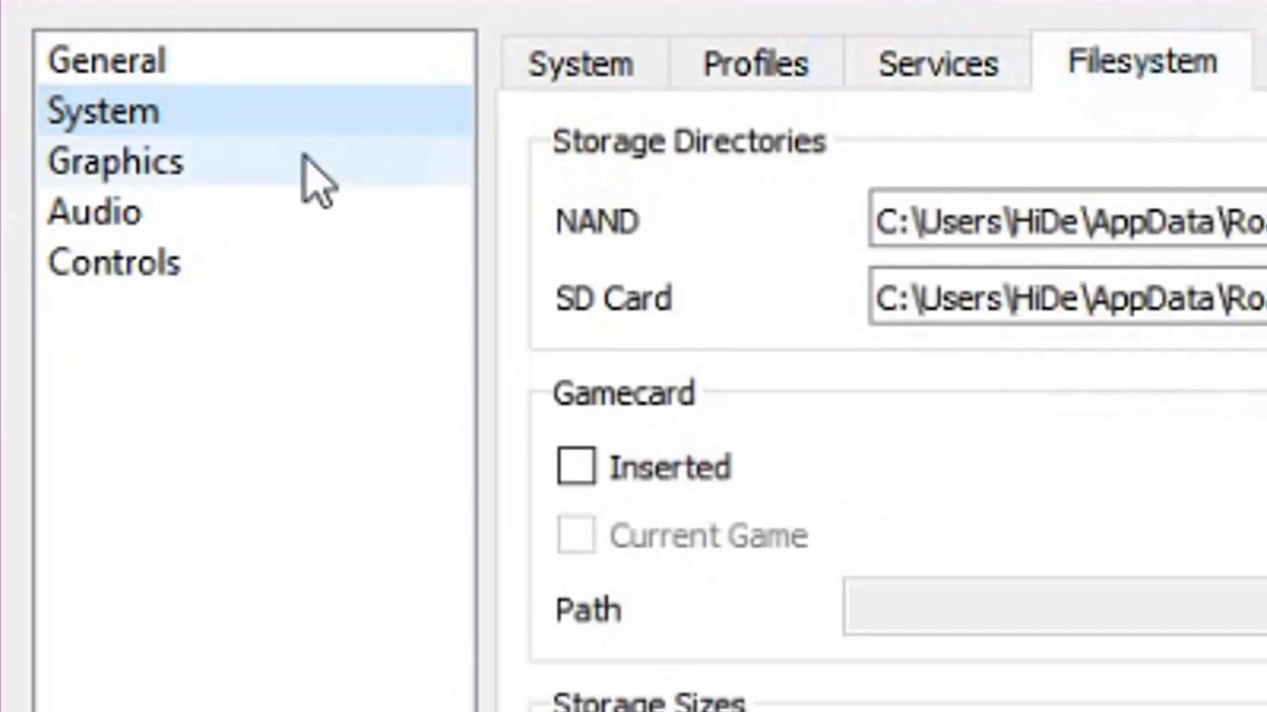
- Tick 'Use asynchronous GPU emulation' under Graphics, then view the Advanced graphics options
{"action": "left_click", "coordinate": [114, 160]}
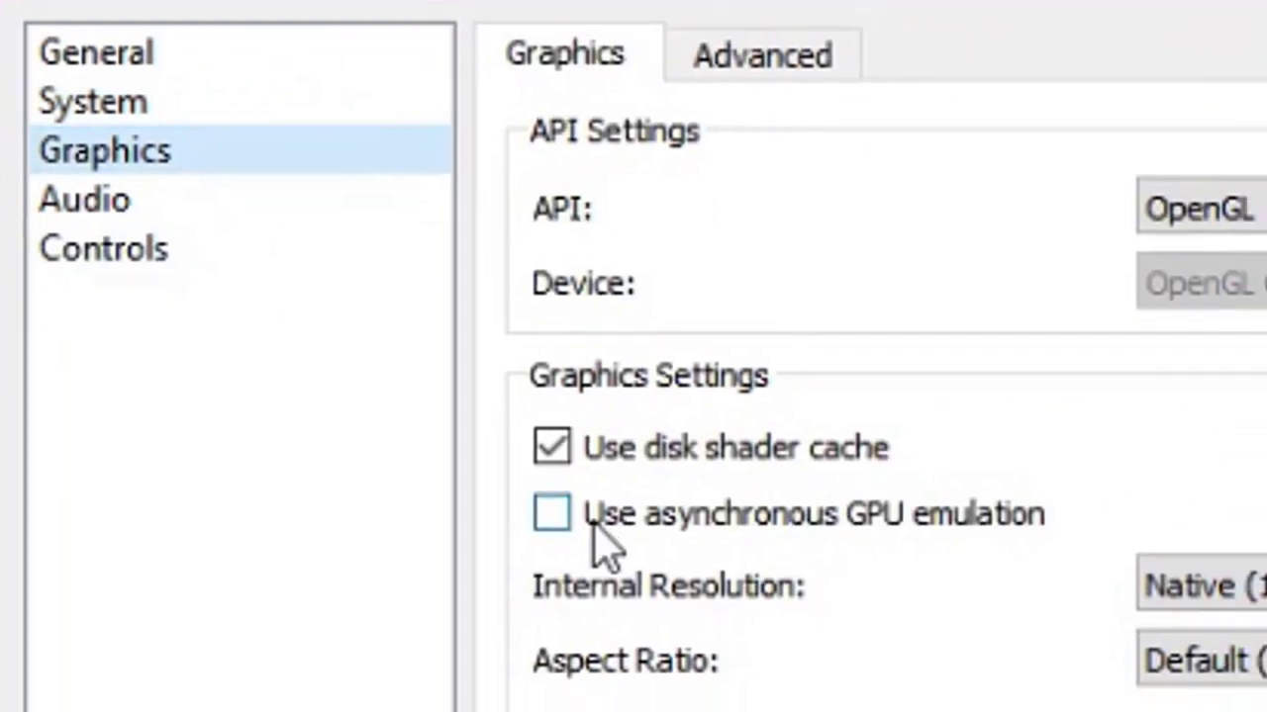
{"action": "left_click", "coordinate": [552, 512]}
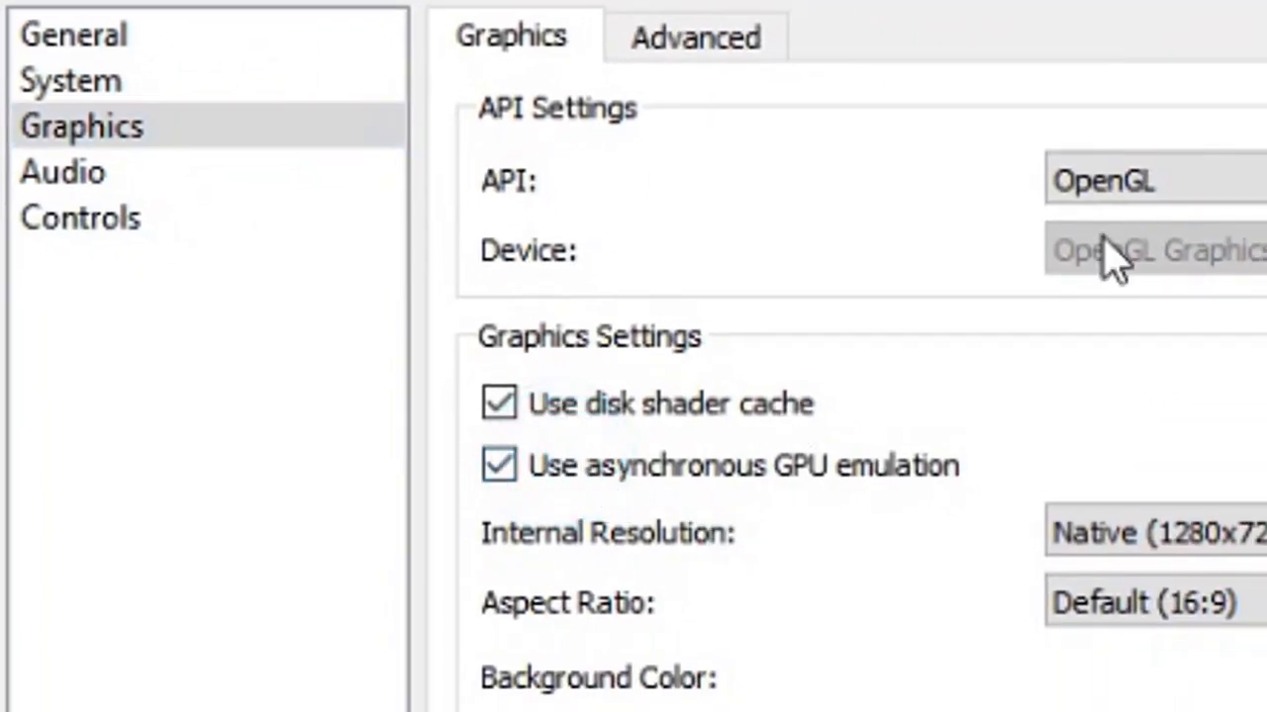
{"action": "left_click", "coordinate": [1148, 180]}
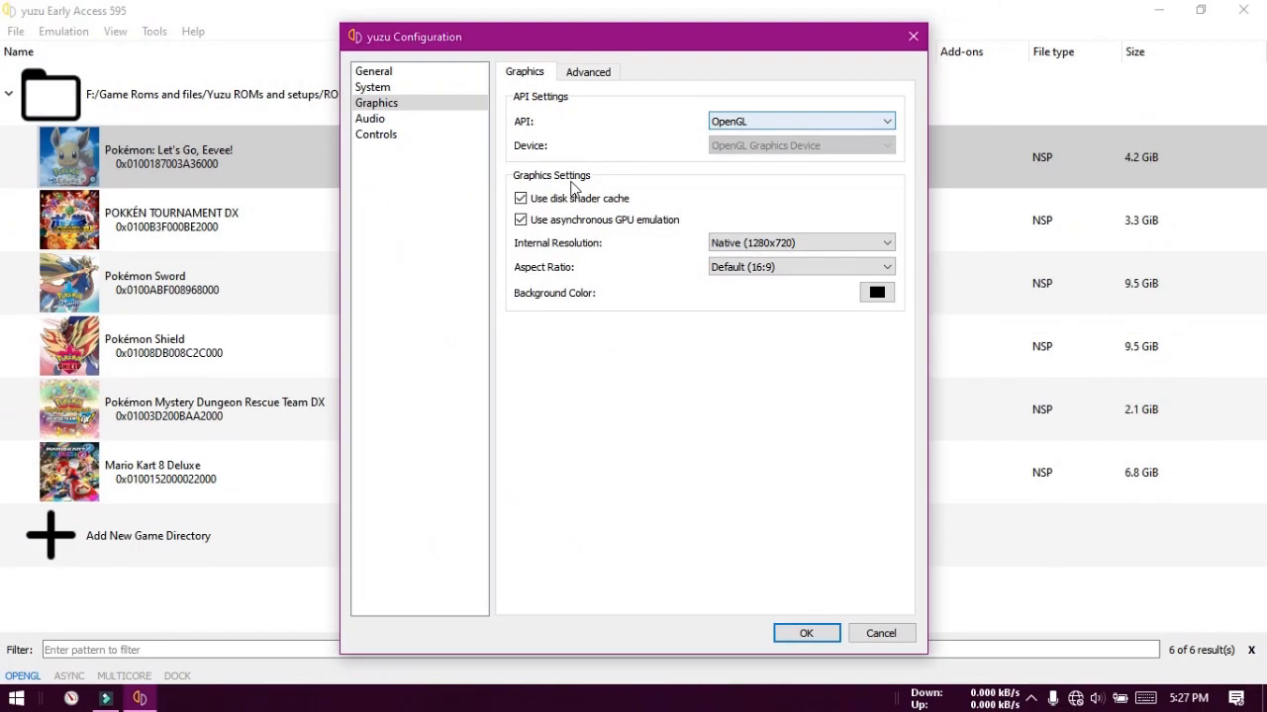
{"action": "left_click", "coordinate": [587, 72]}
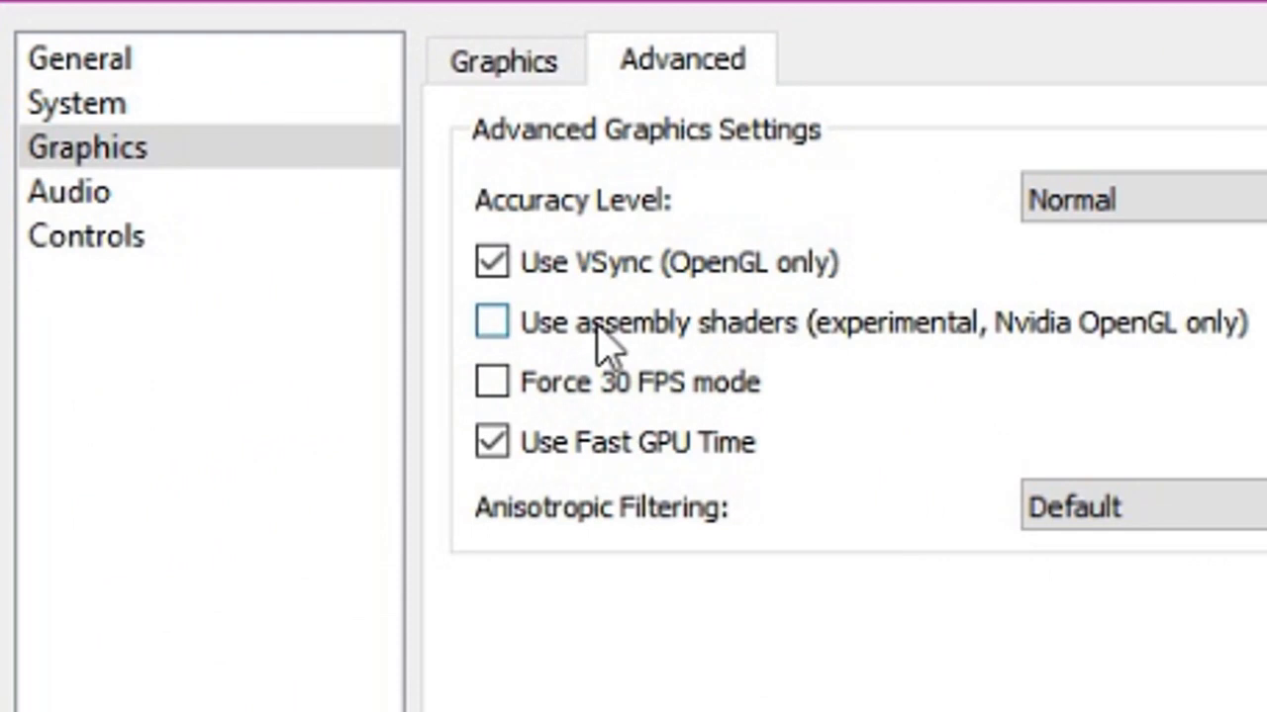
- Tick 'Use assembly shaders' on the Advanced tab and confirm the configuration with OK
{"action": "left_click", "coordinate": [492, 322]}
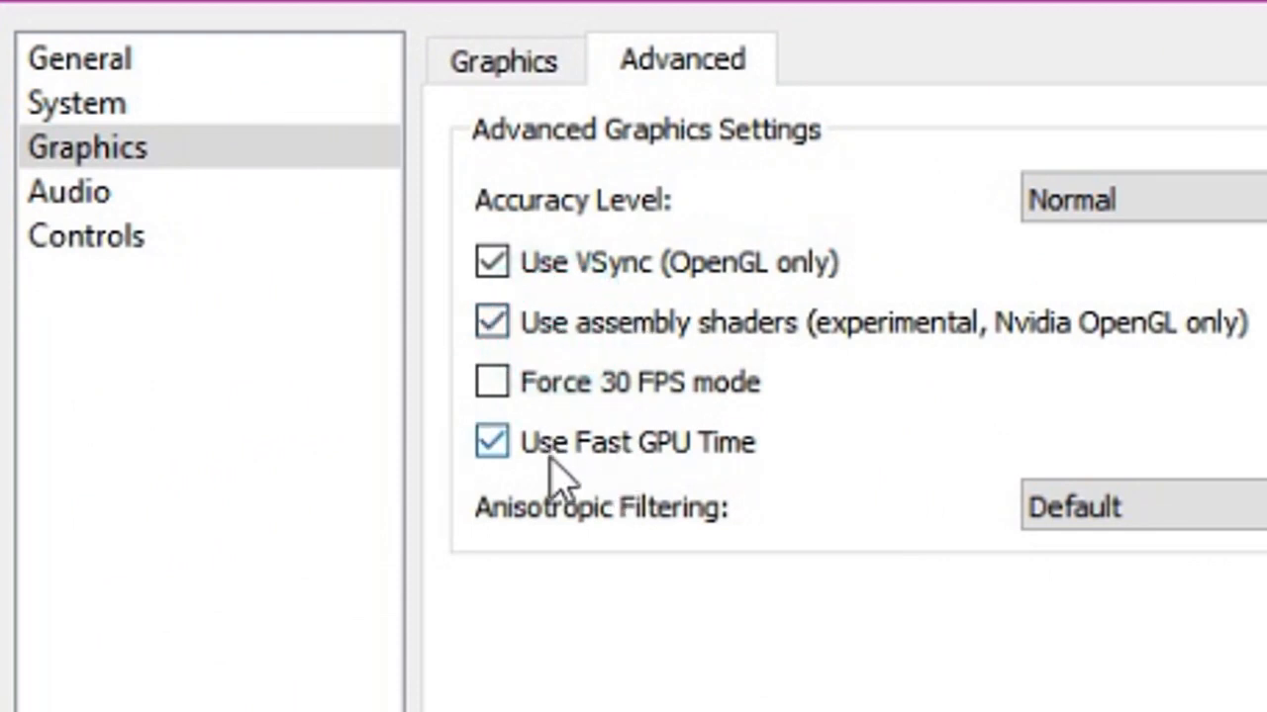
{"action": "mouse_move", "coordinate": [644, 381]}
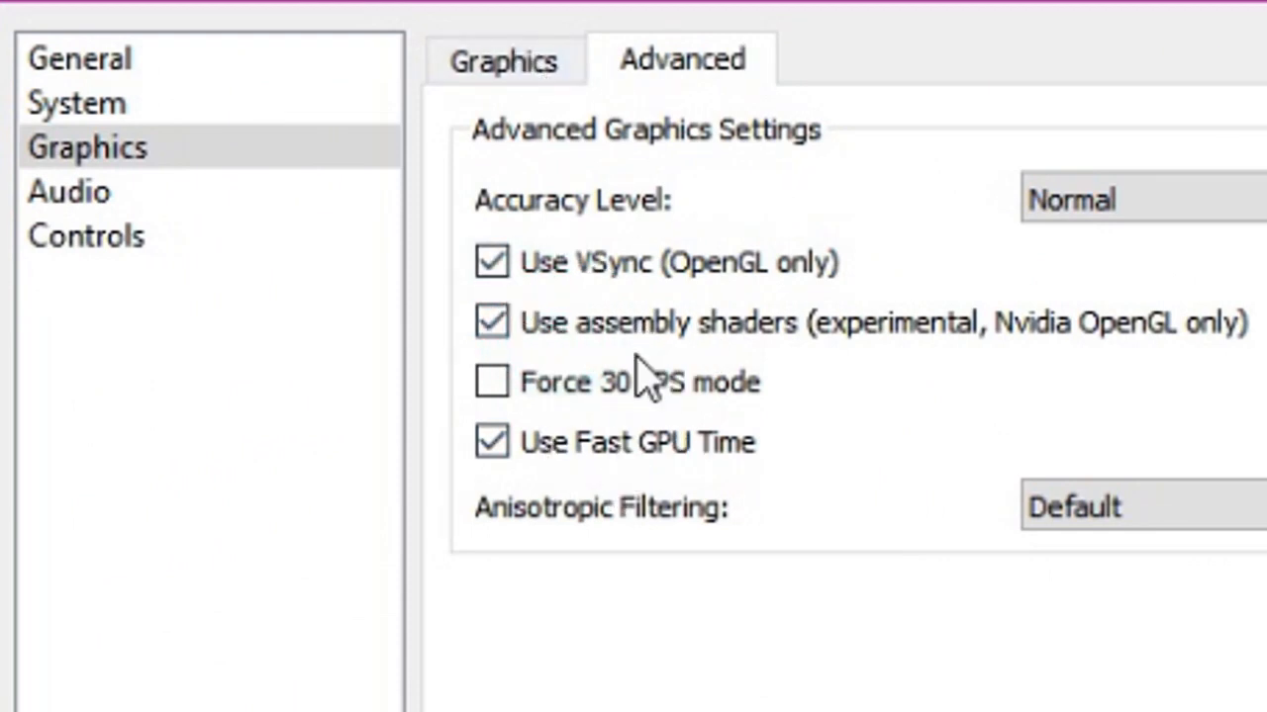
{"action": "left_click", "coordinate": [504, 59]}
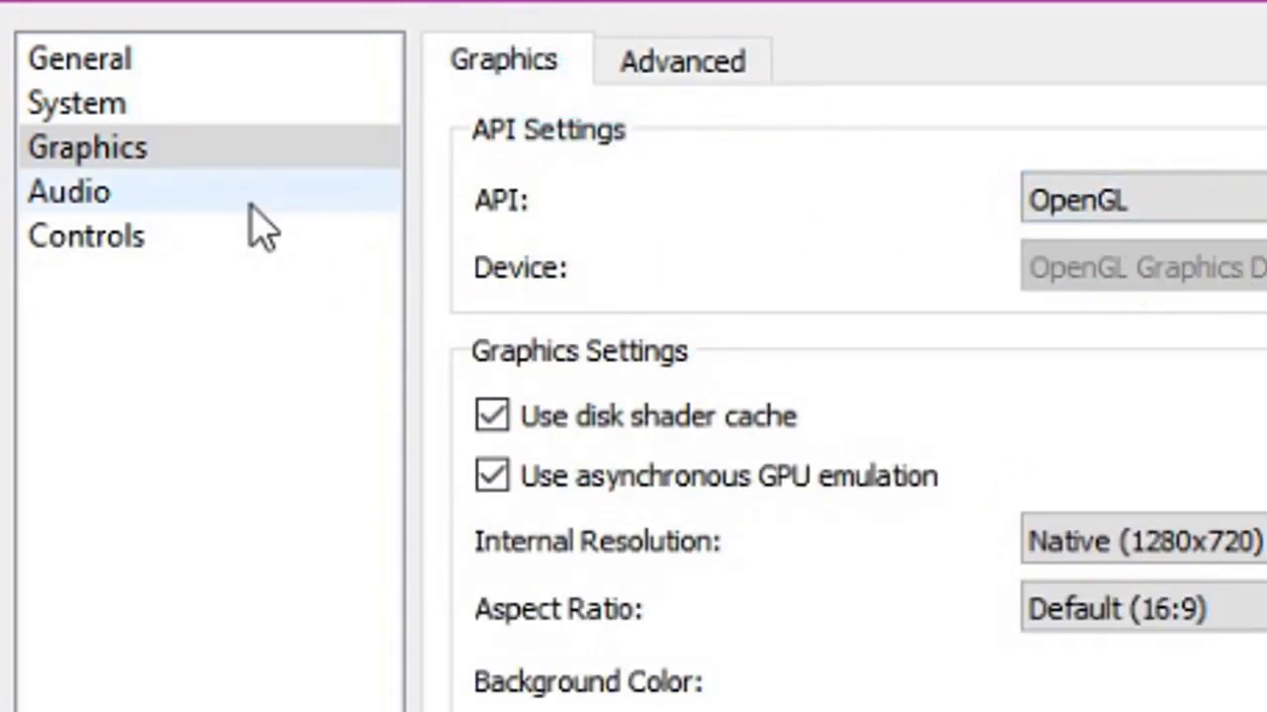
{"action": "left_click", "coordinate": [69, 192]}
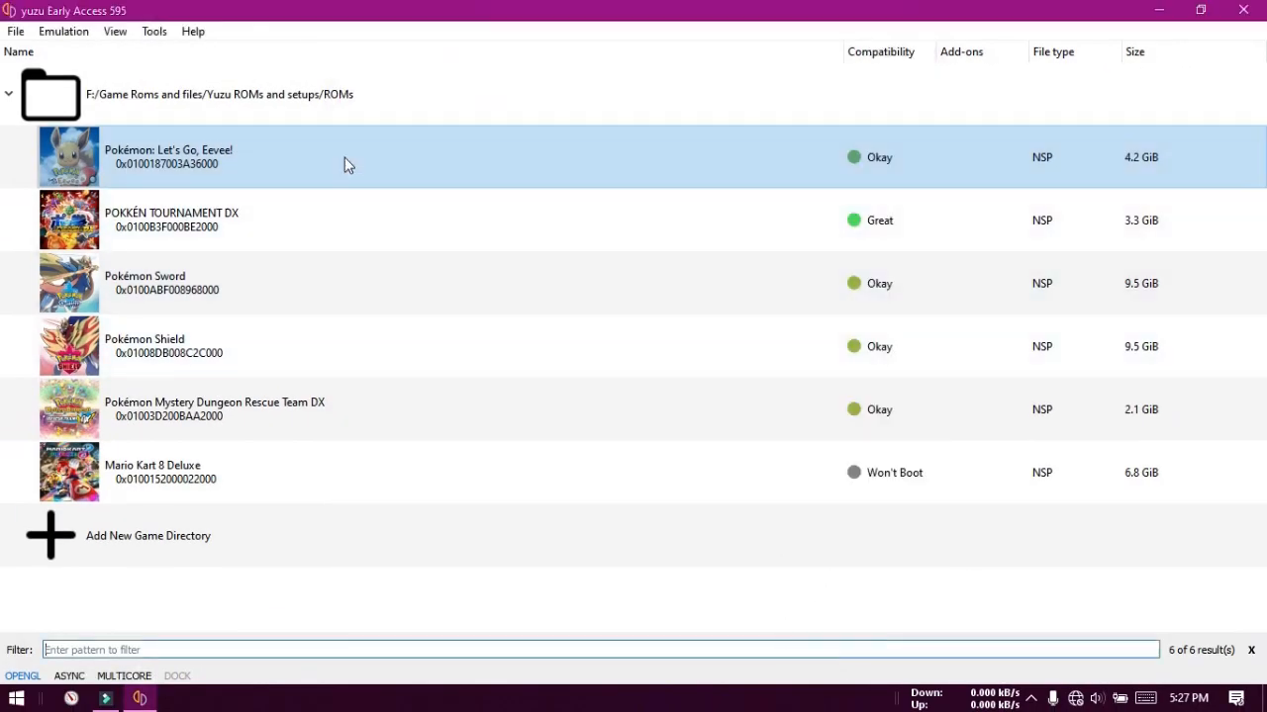
- Boot Pokémon: Let's Go, Eevee! from the yuzu game list
{"action": "left_click", "coordinate": [331, 220]}
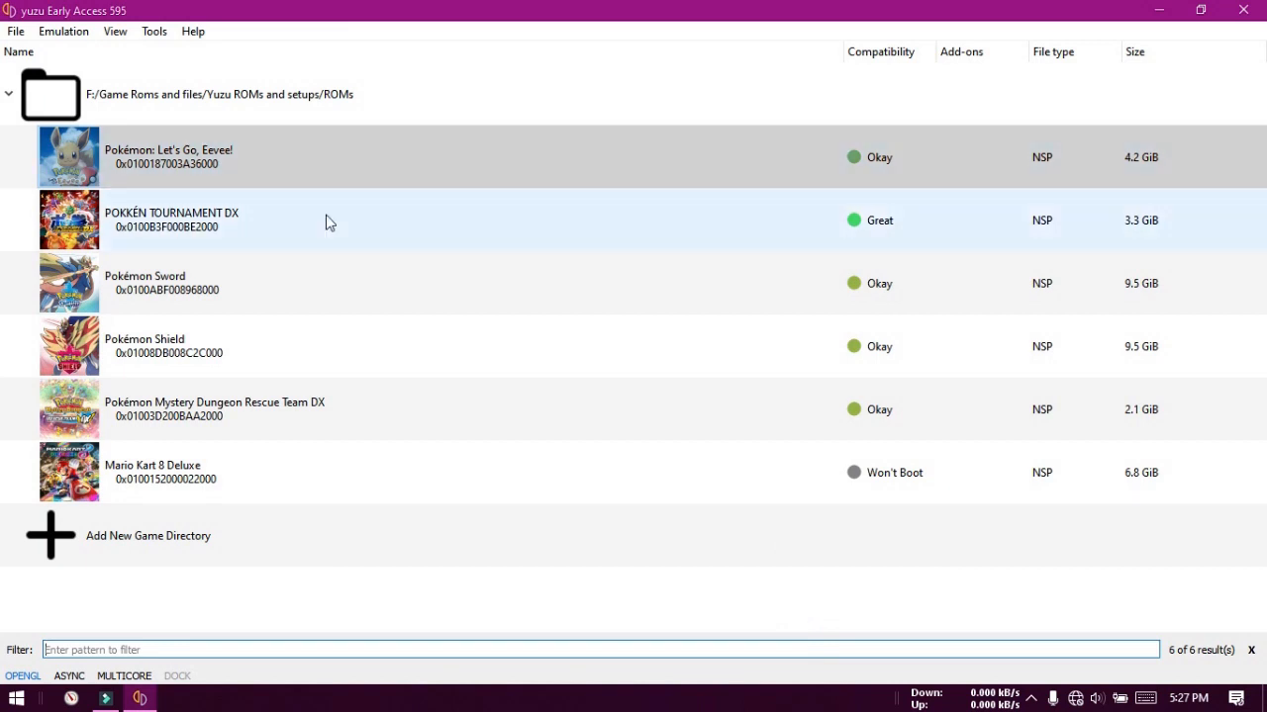
{"action": "left_click", "coordinate": [317, 157]}
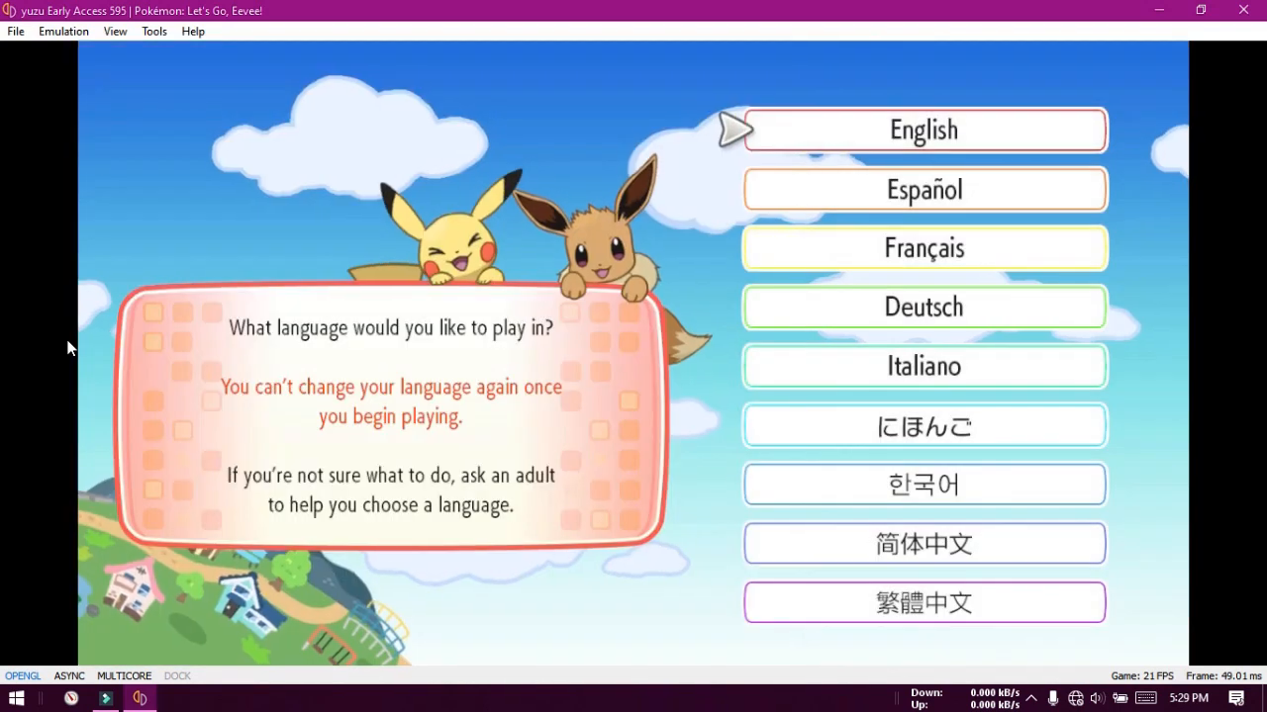
- Choose English on Let's Go, Eevee!'s language screen and begin the game
{"action": "left_click", "coordinate": [923, 130]}
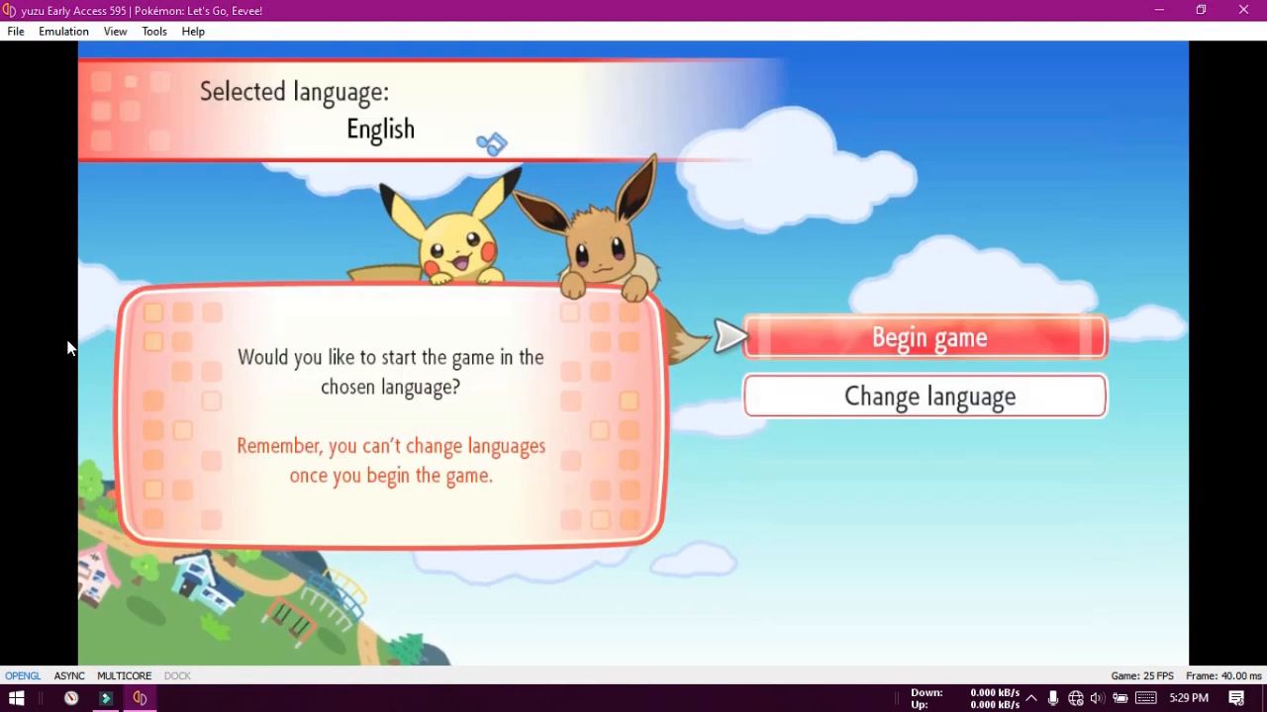
{"action": "left_click", "coordinate": [925, 338]}
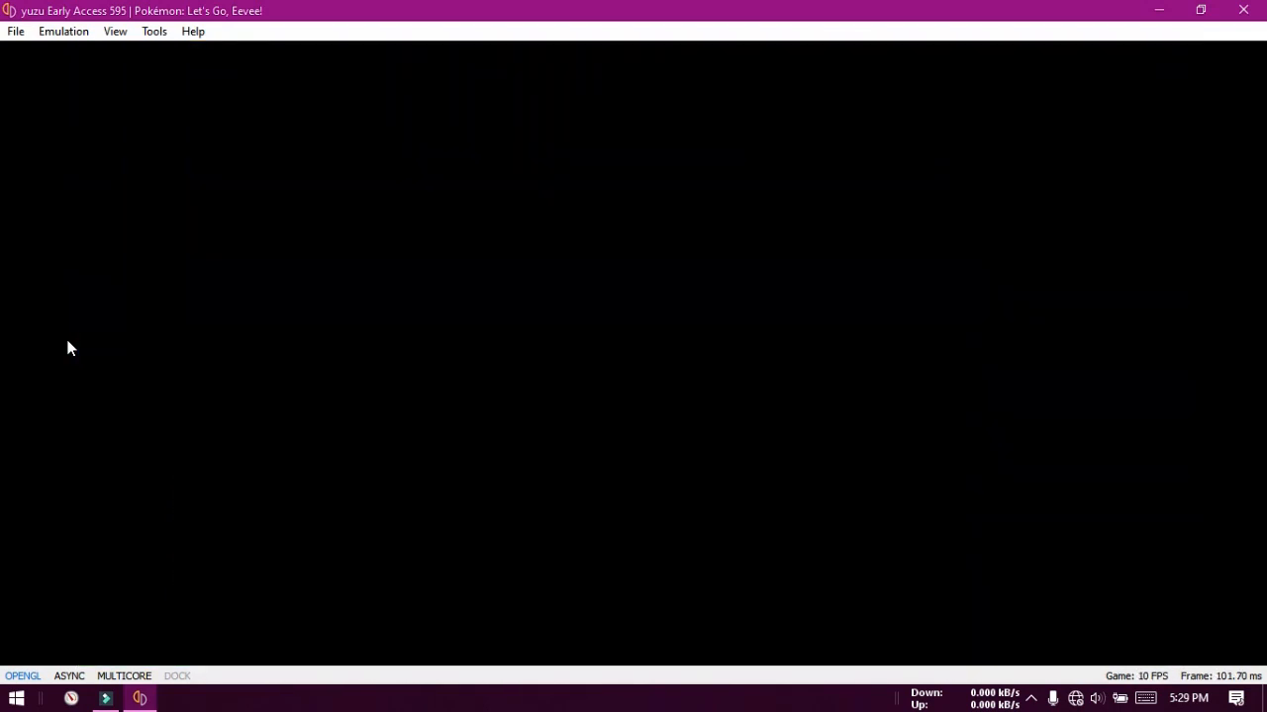